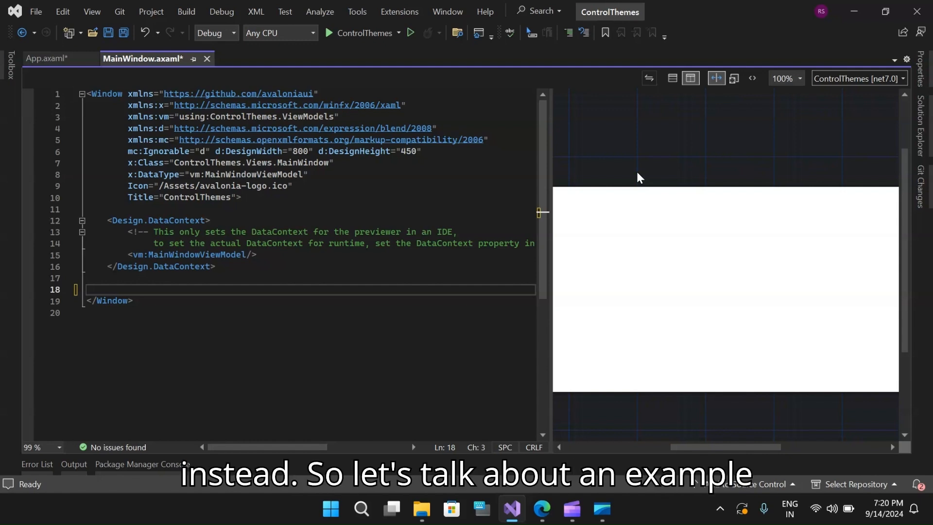
mouse_move(611, 192)
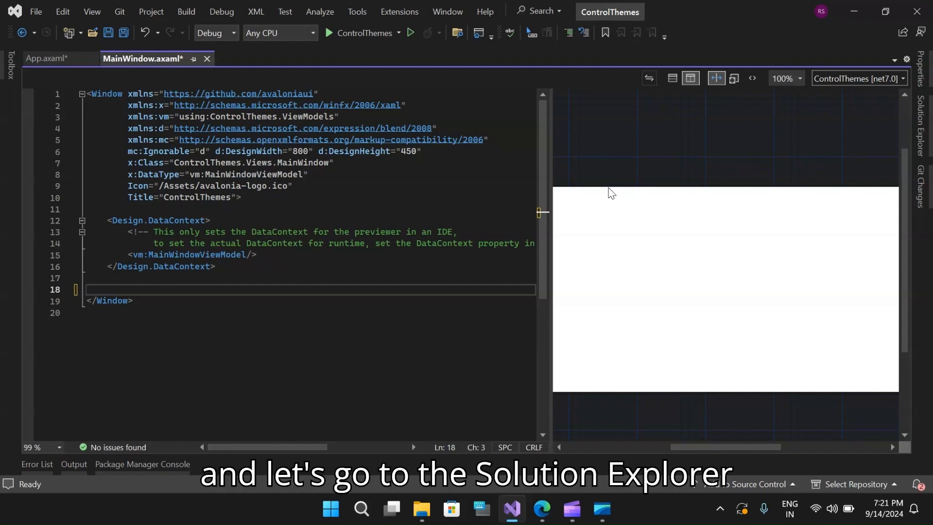
mouse_move(898, 118)
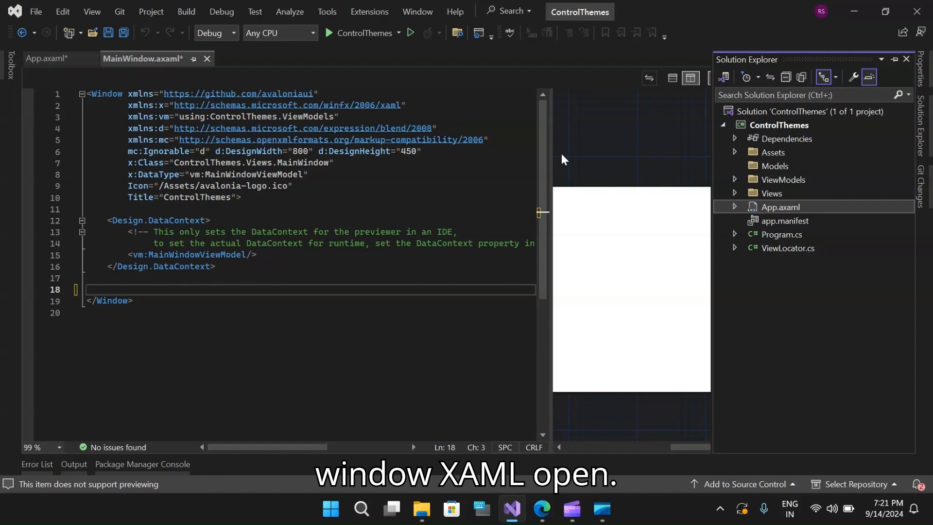
mouse_move(794, 190)
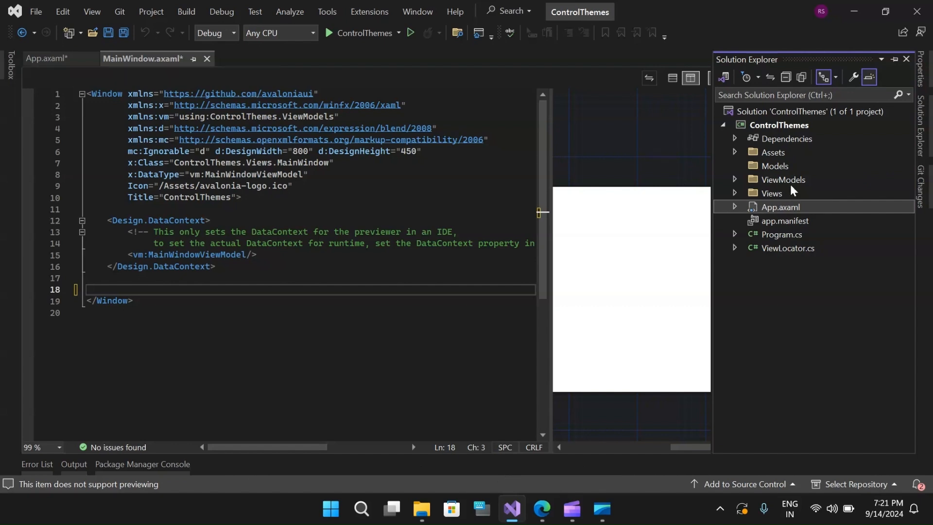
Add an <Application.Resources> section before the closing Application tag in App.axaml.
click(735, 193)
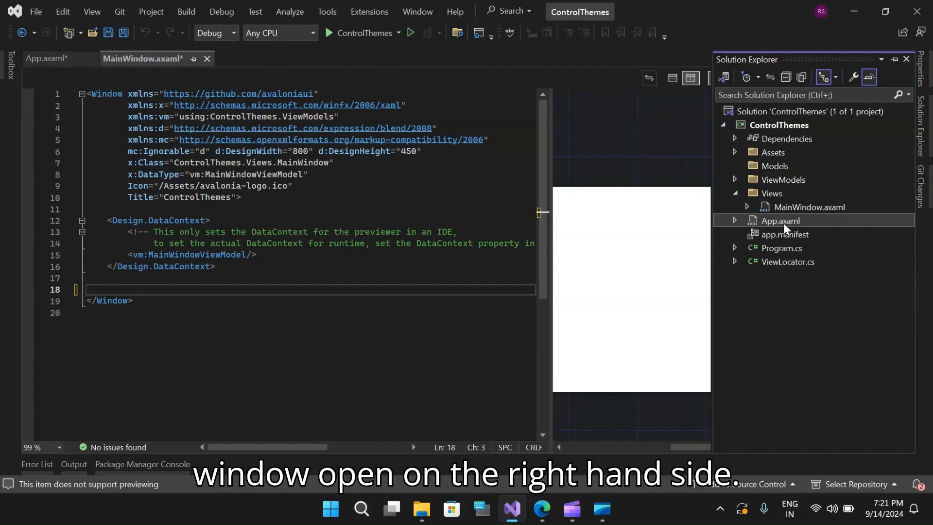
mouse_move(464, 205)
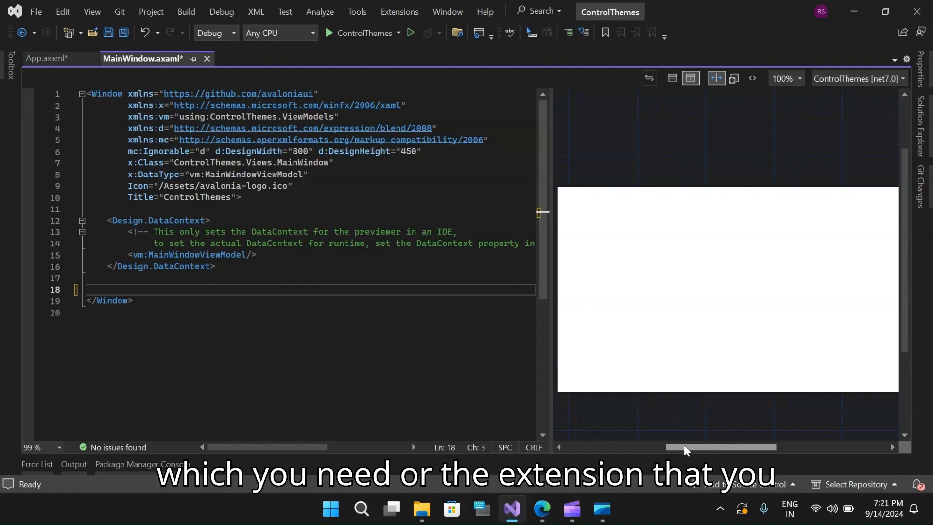
mouse_move(399, 12)
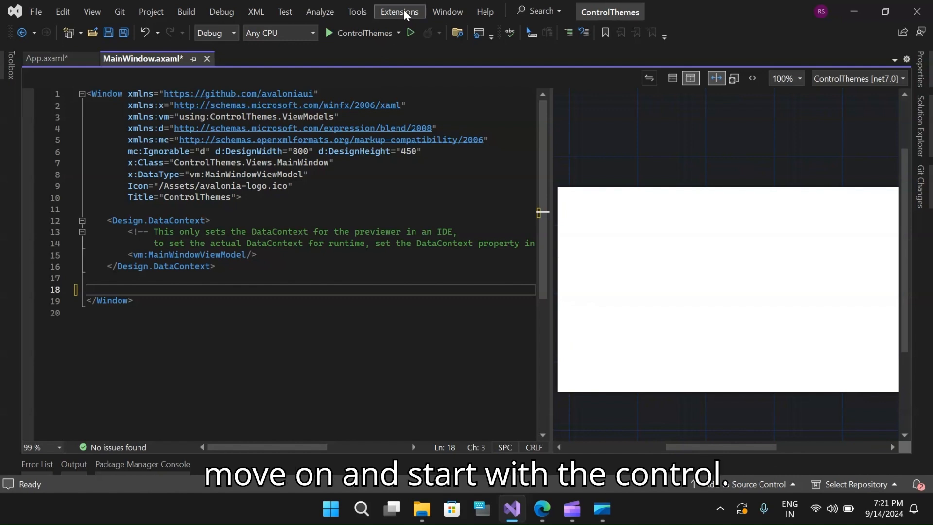
mouse_move(386, 23)
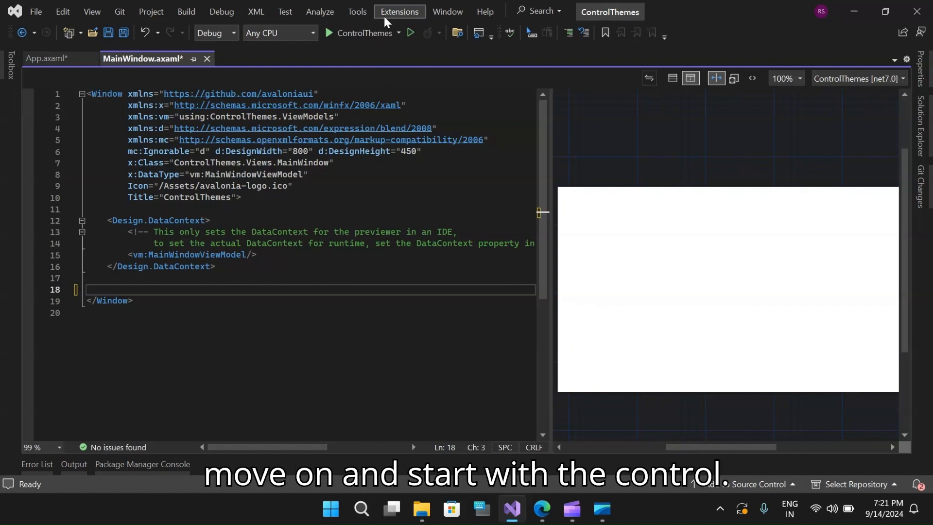
mouse_move(393, 78)
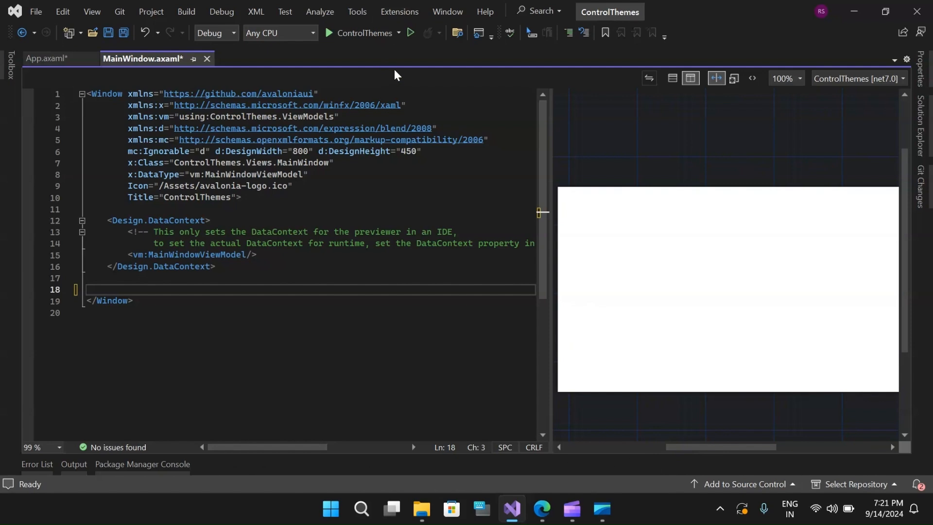
mouse_move(47, 58)
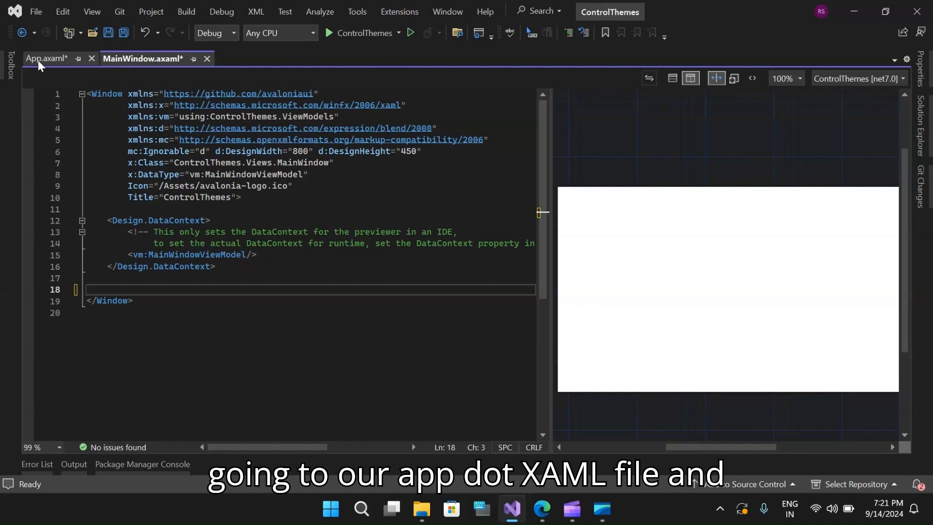
click(47, 58)
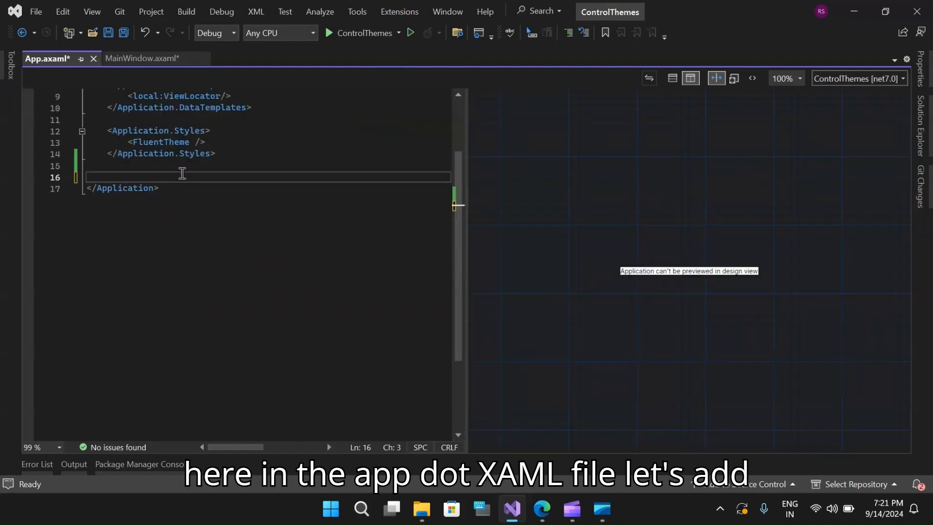
scroll(up, 3)
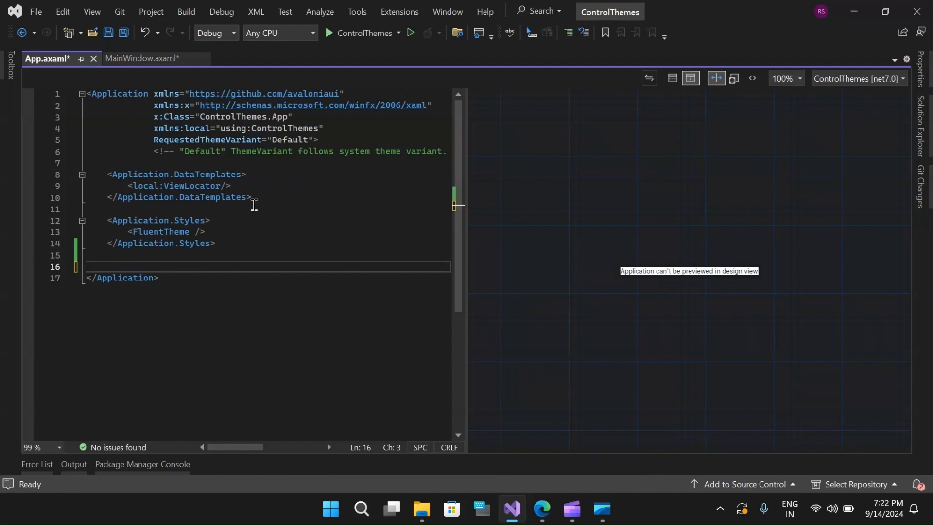
click(95, 267)
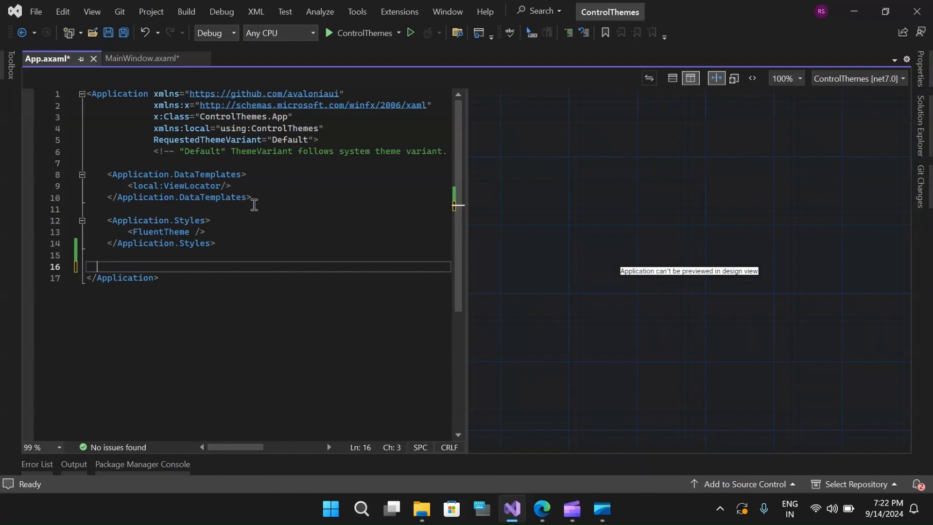
text(<Application.)
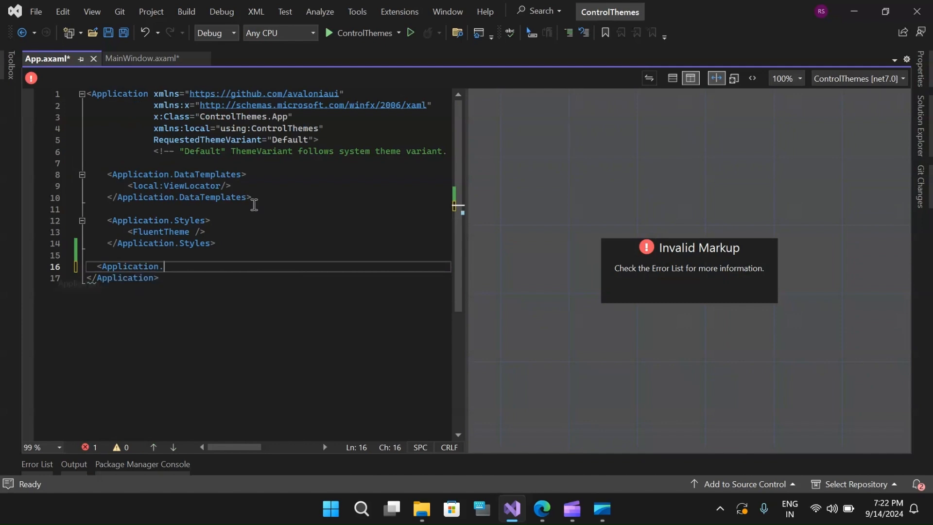
text(Resources>)
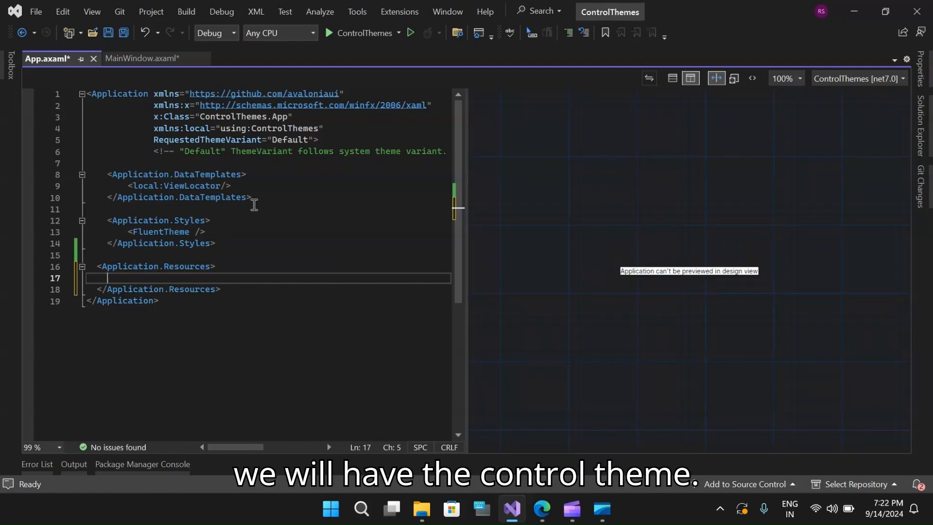
Inside it declare a ControlTheme with x:Key="EllipseButton" and TargetType="Button".
text(<)
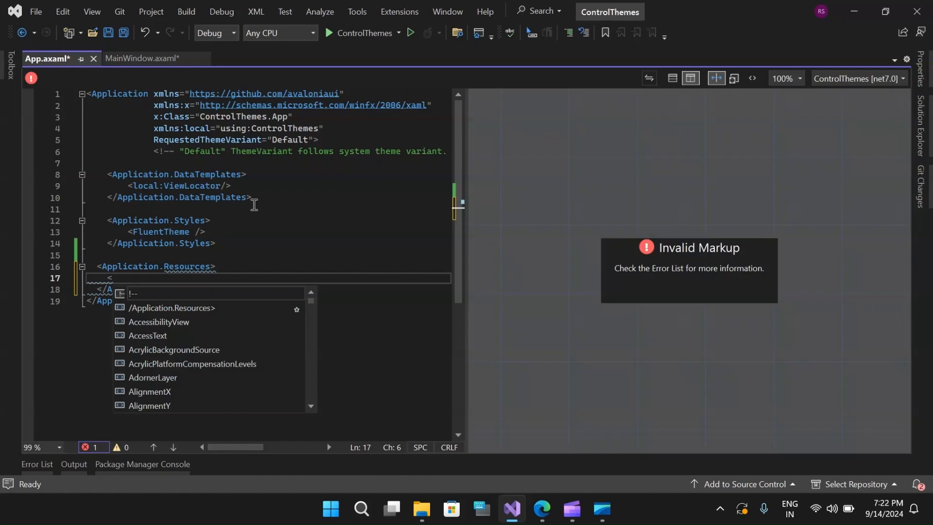
text(Co)
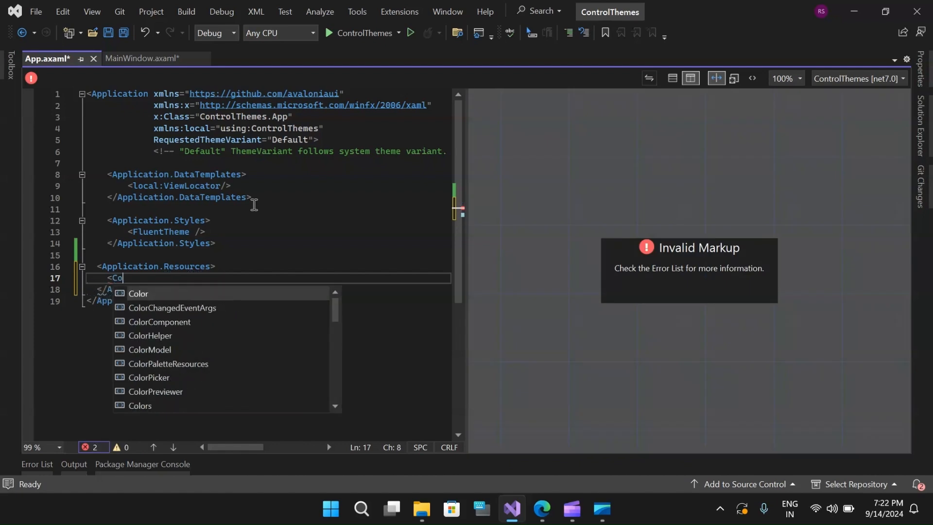
text(ntrolTheme)
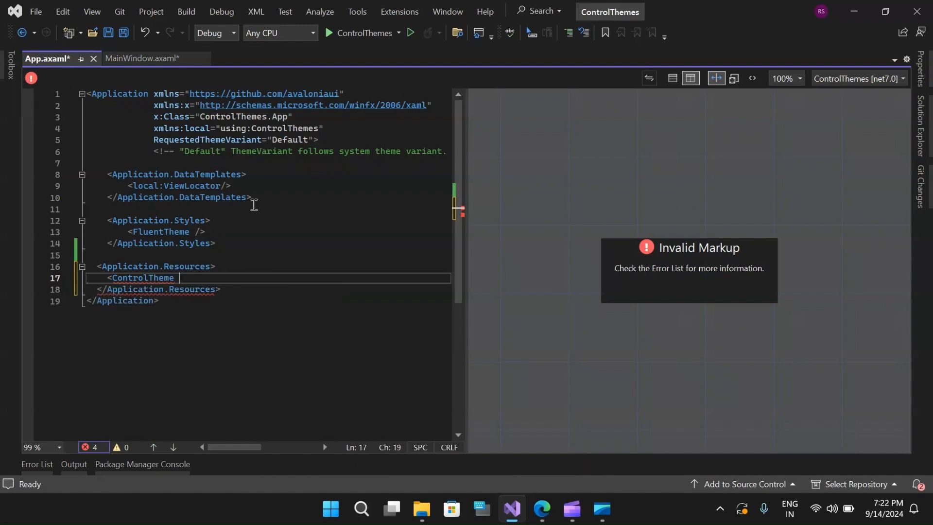
text(x:Key=")
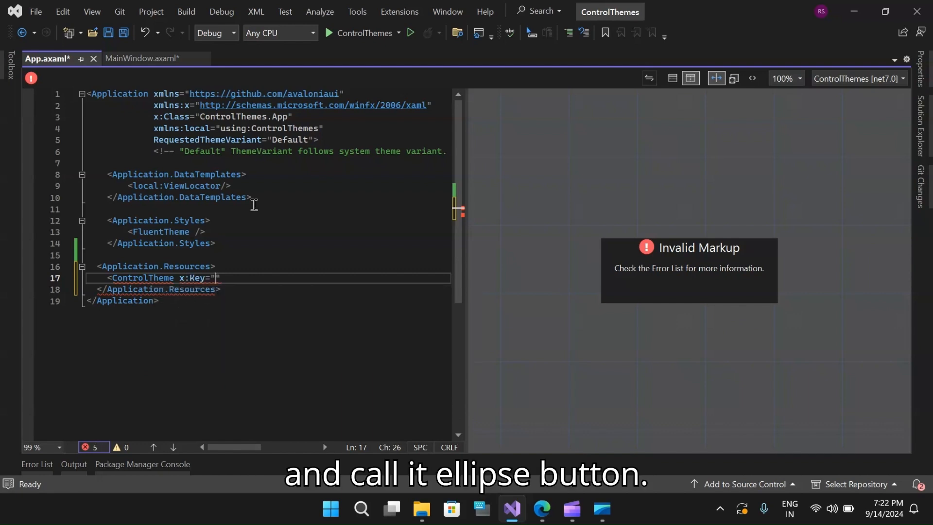
text(E)
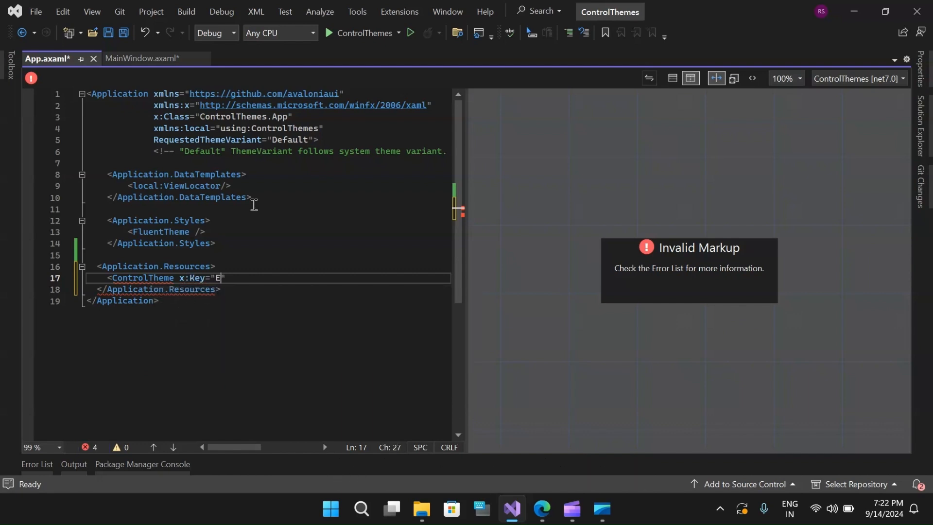
text(llipseBu)
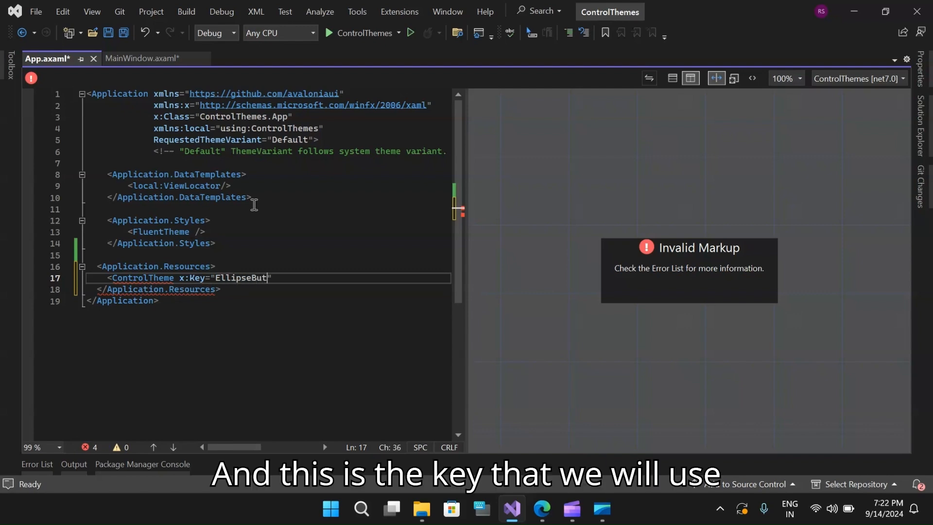
text(ton)
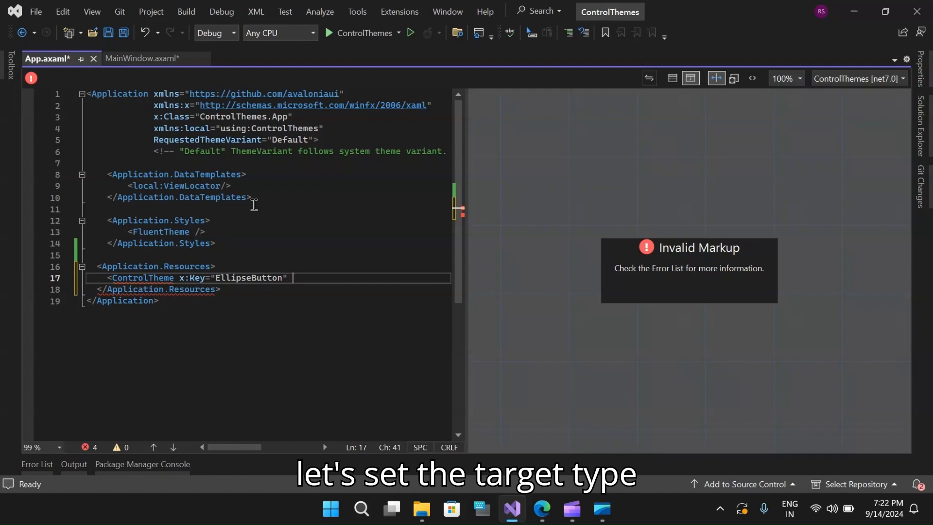
text(TargetType=")
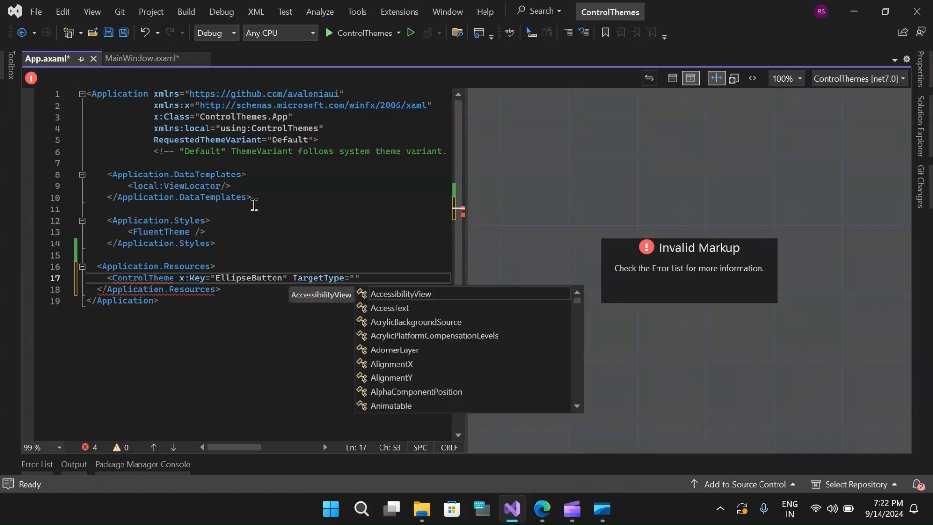
text(Button)
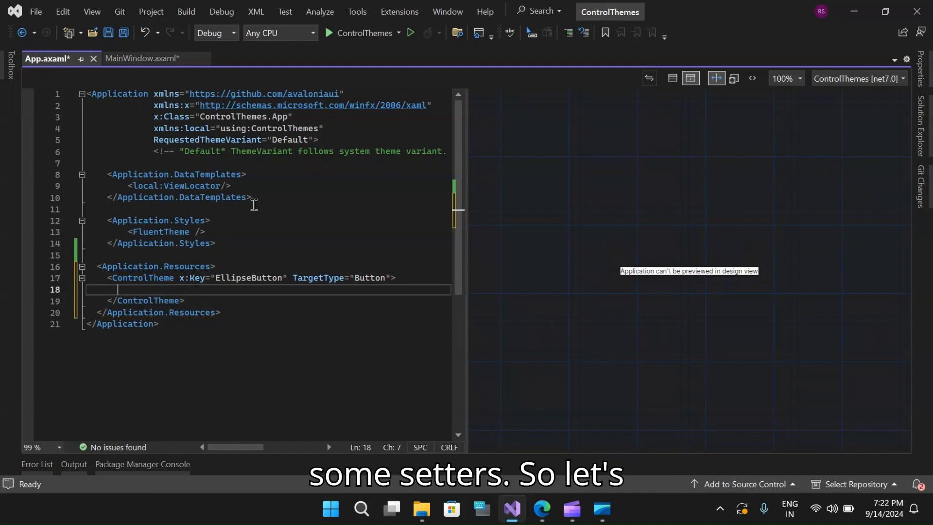
Add <Setter Property="Background" Value="Blue"/> inside the EllipseButton theme.
text(<)
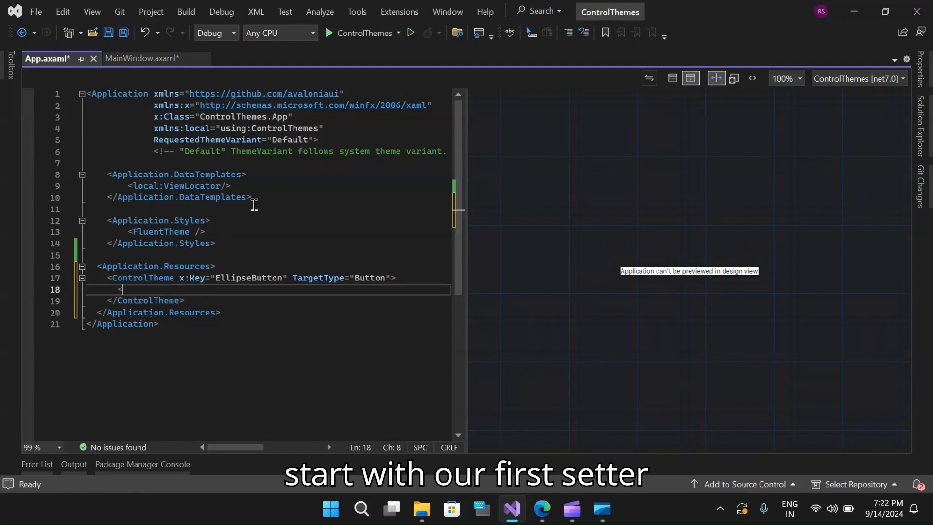
text(S)
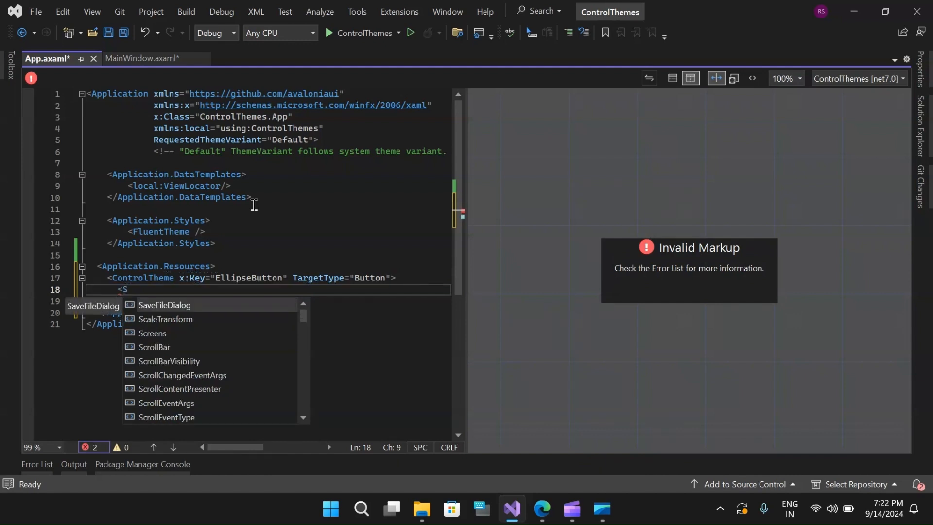
key(Escape)
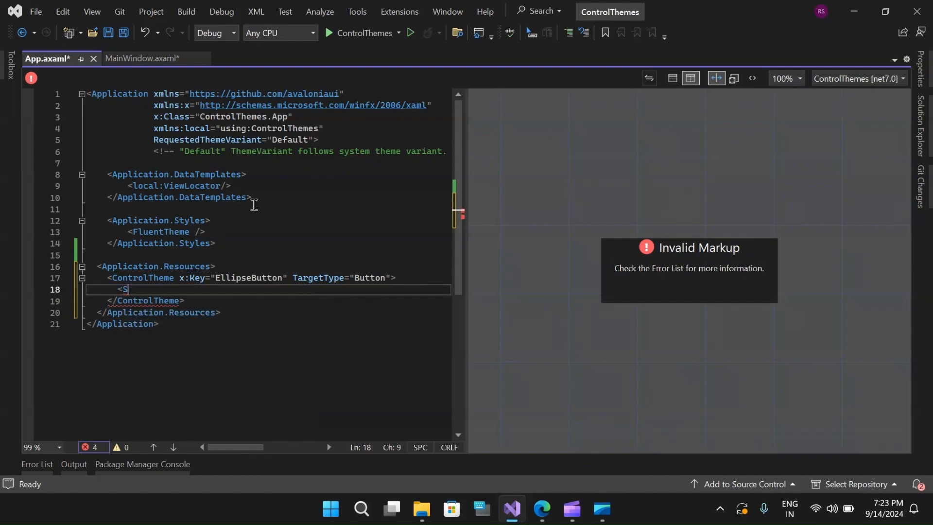
text(etter)
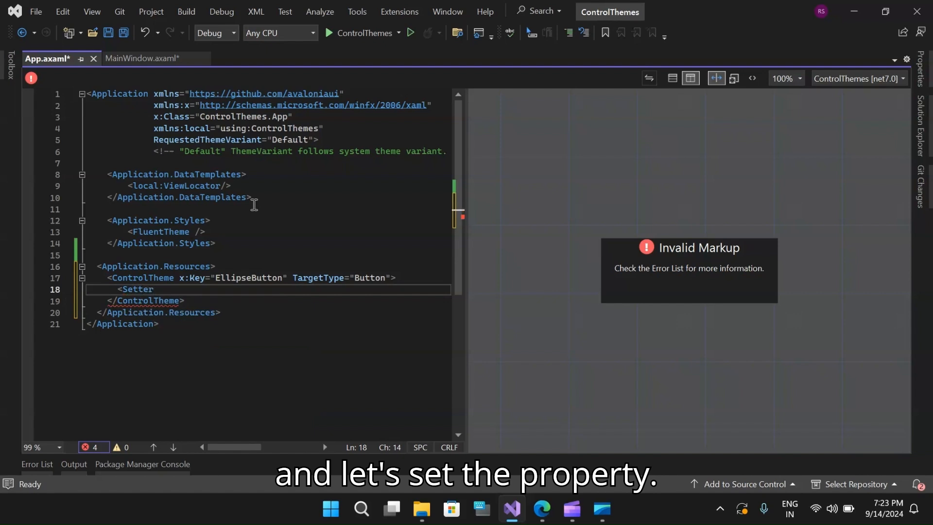
text(P)
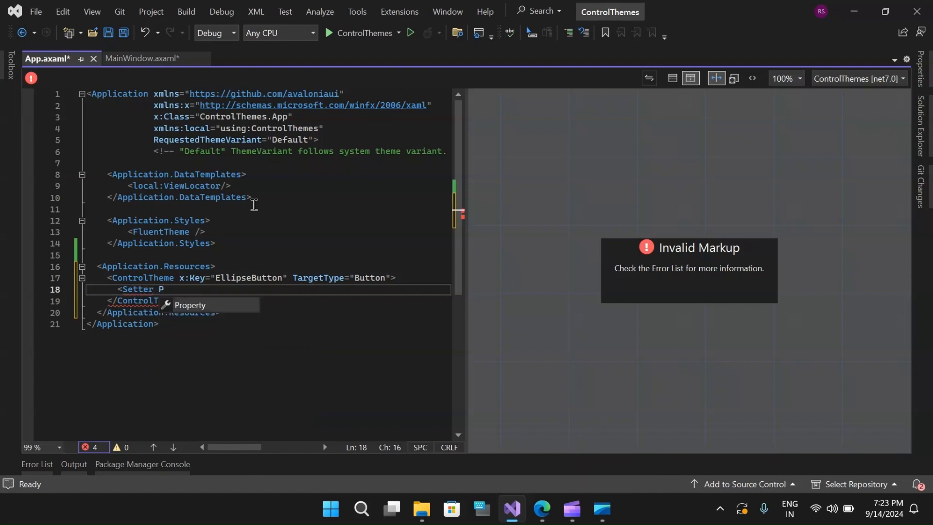
text(roperty="Background)
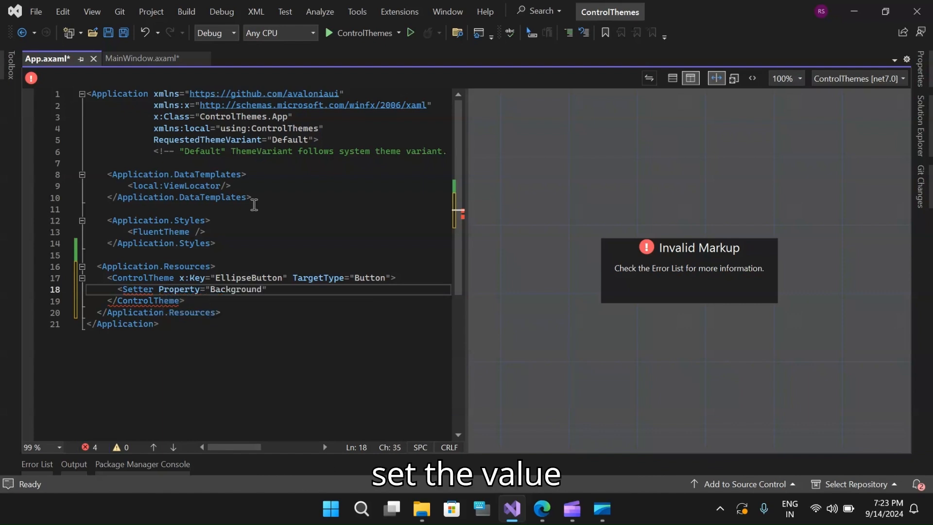
text(" ")
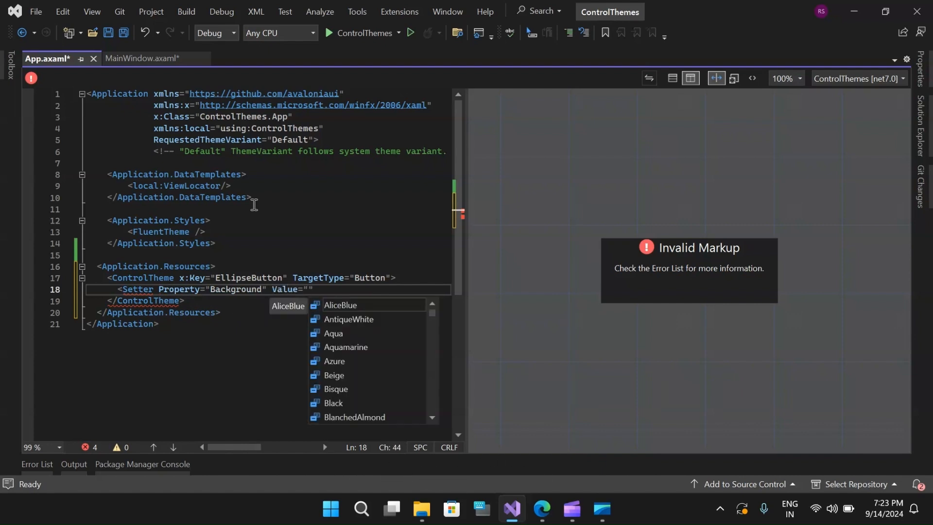
text(Blue)
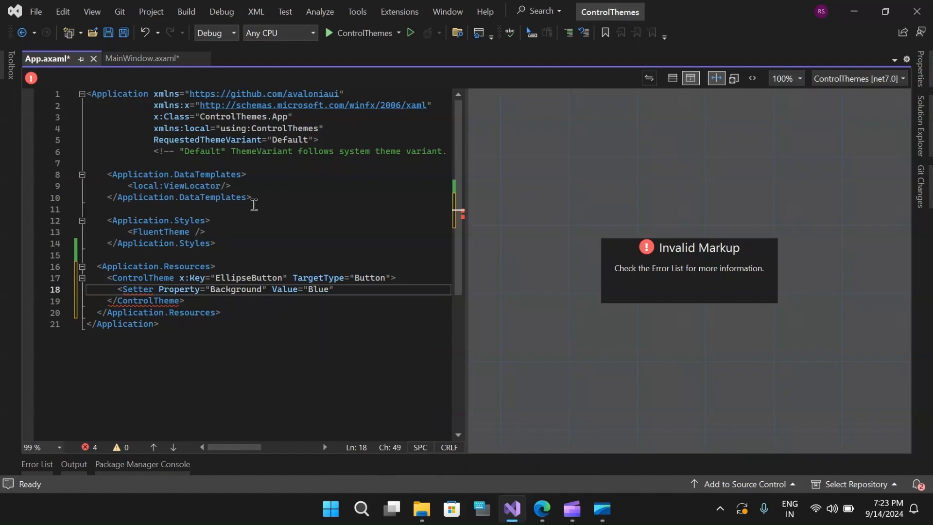
text(/>)
key(enter)
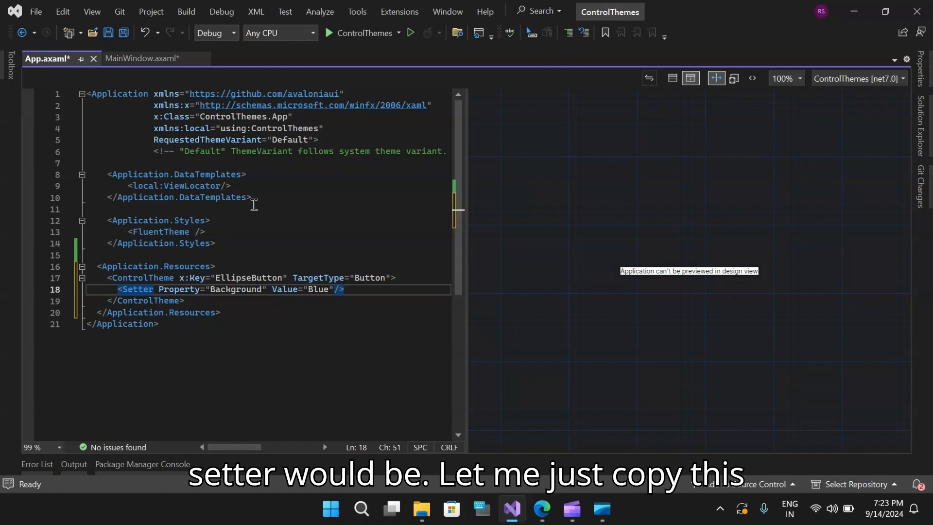
Duplicate the setter and change copies to Foreground=Yellow and Padding=8, leaving a spare fourth.
text(<)
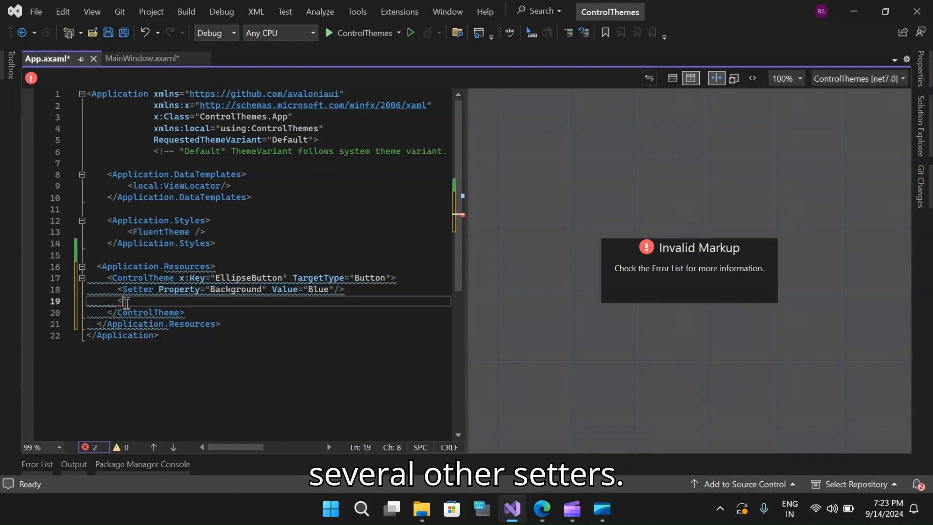
text(<Setter Property="Background" Value="Blue"/>)
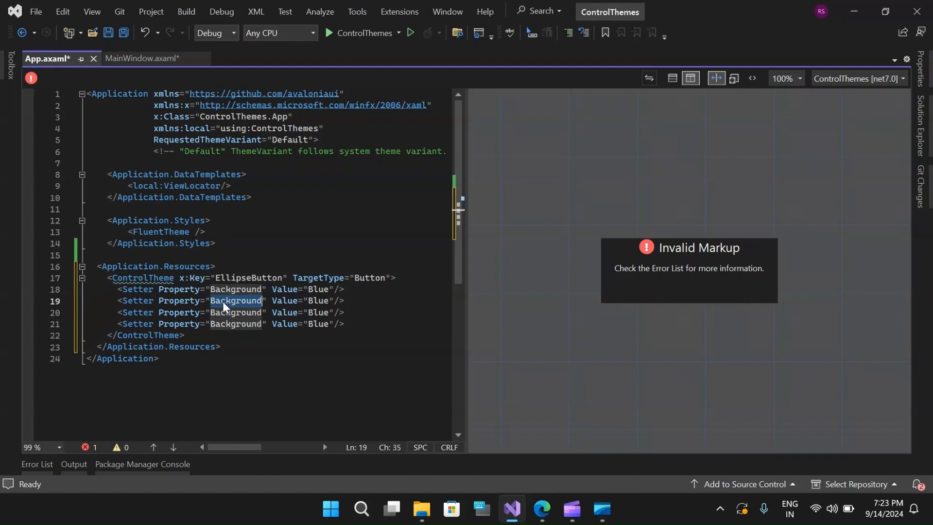
text(Fore)
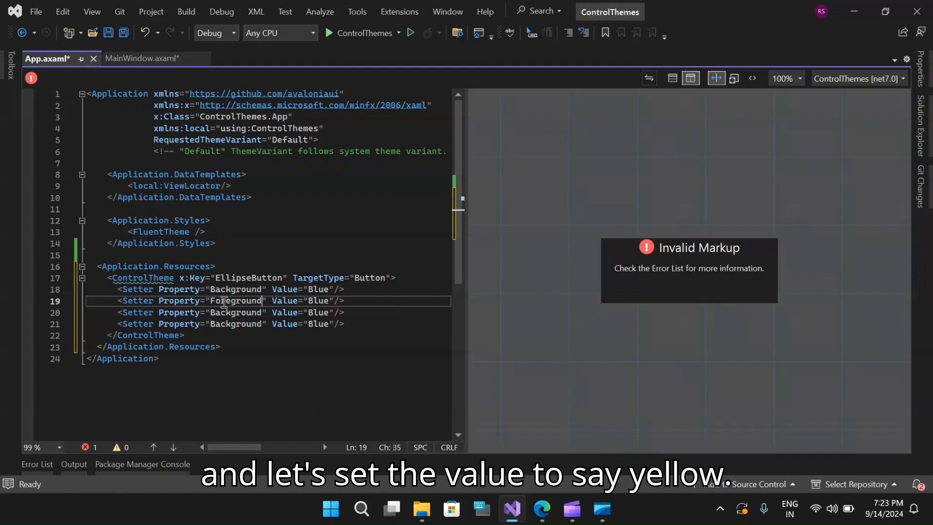
double_click(318, 300)
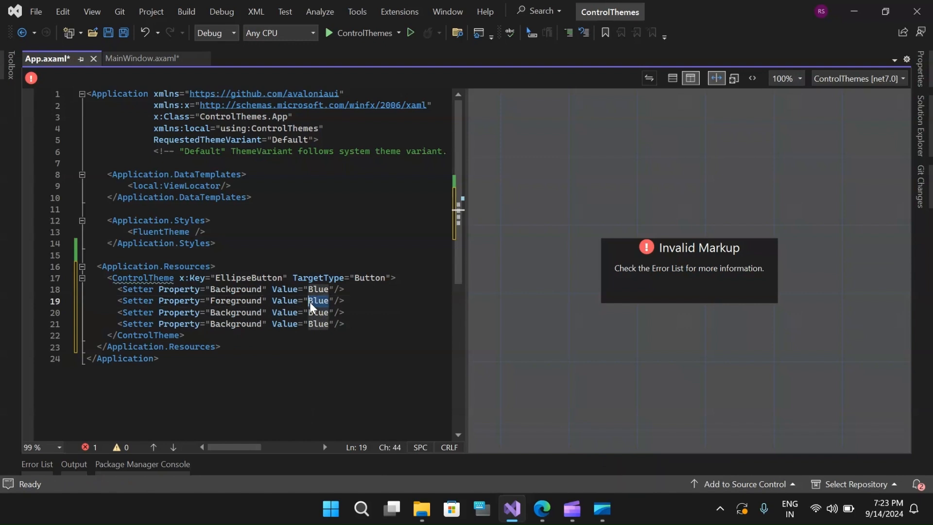
text(Yellow)
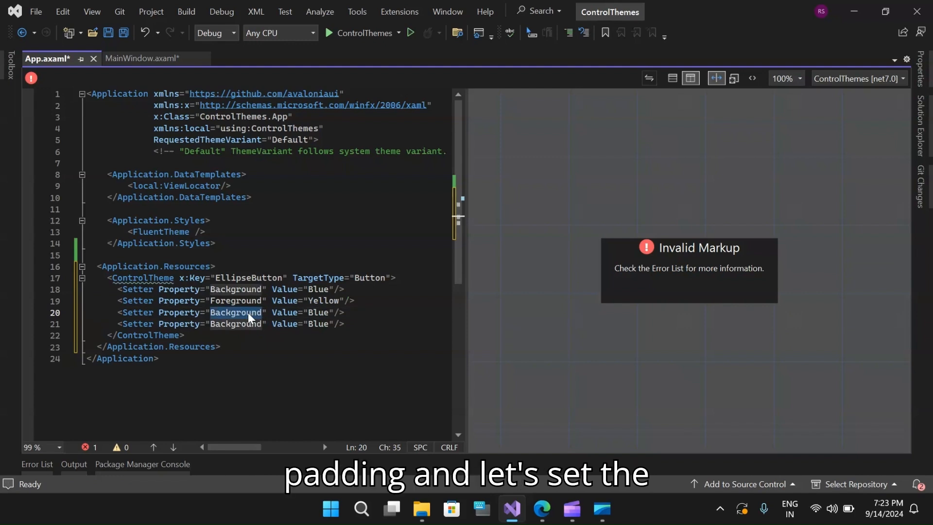
text(Paddin)
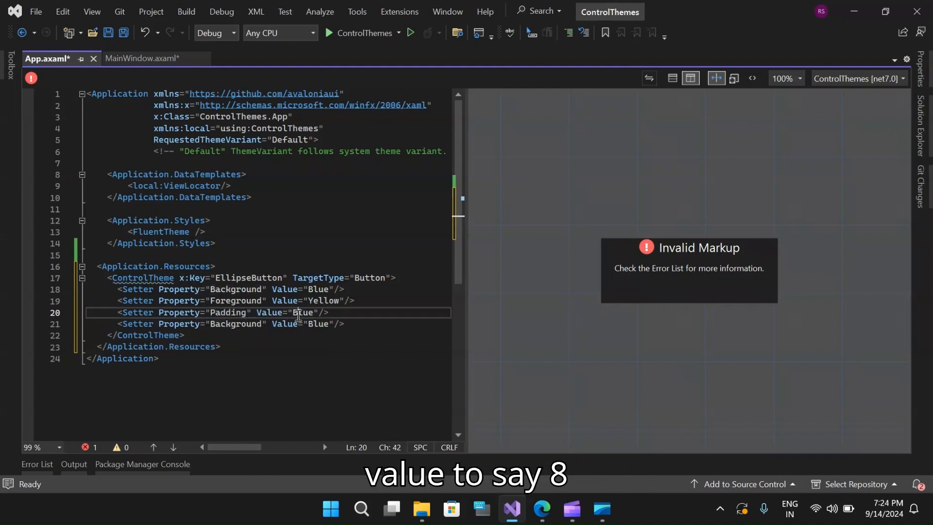
text(8)
click(269, 324)
text(Tem)
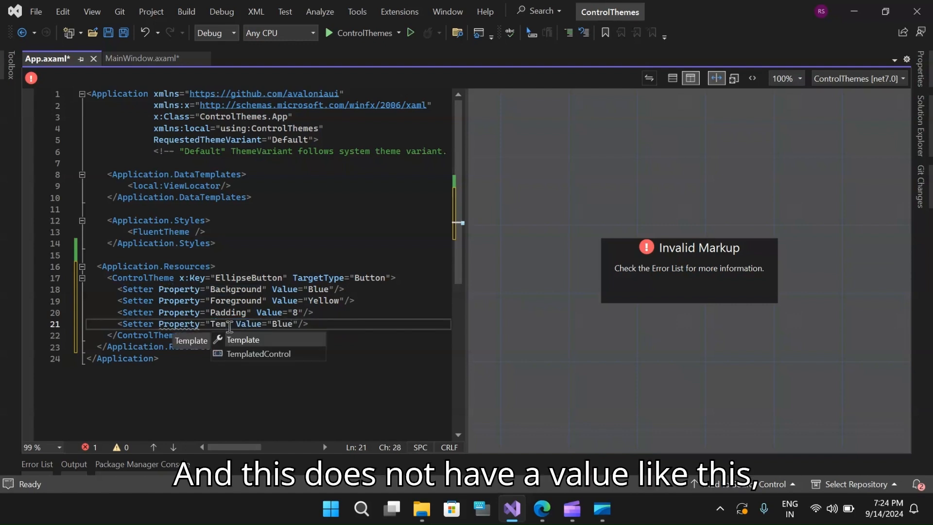
Make the fourth setter target Template with separate opening and closing Setter tags.
click(242, 339)
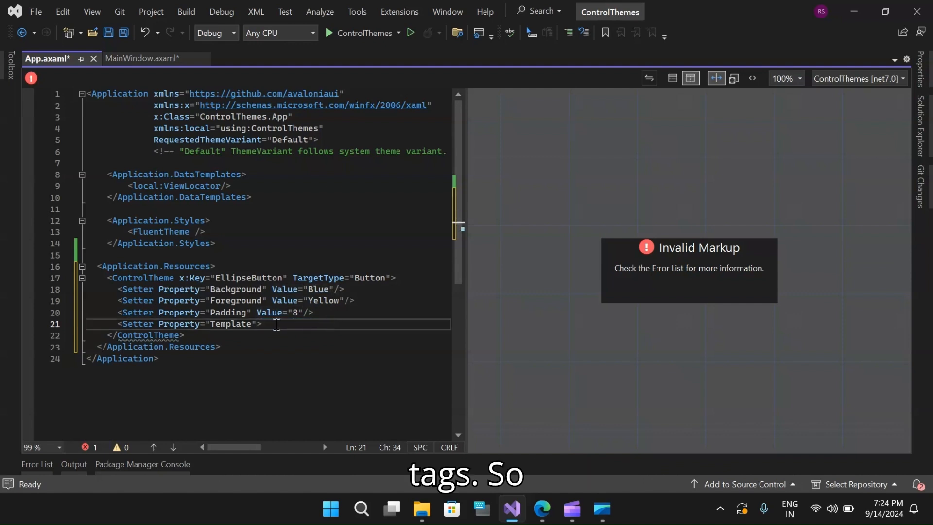
key(enter)
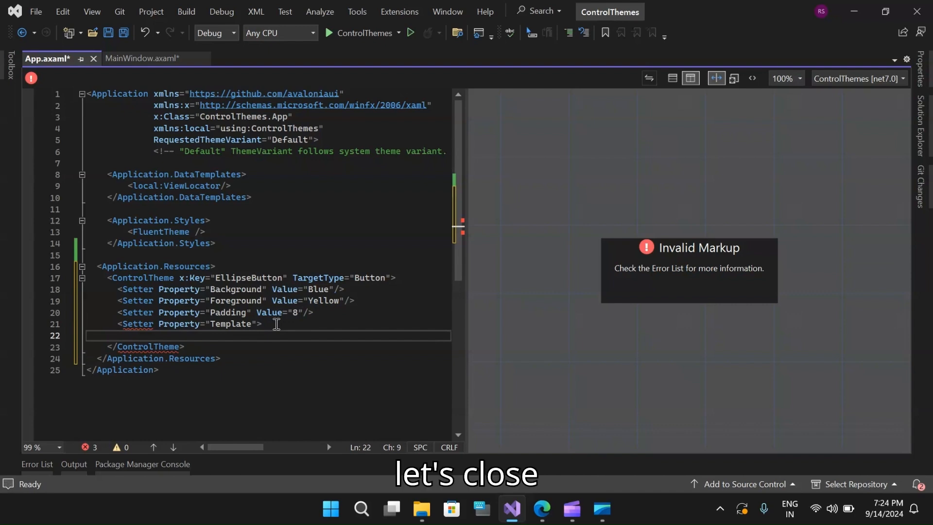
text(</Setter>)
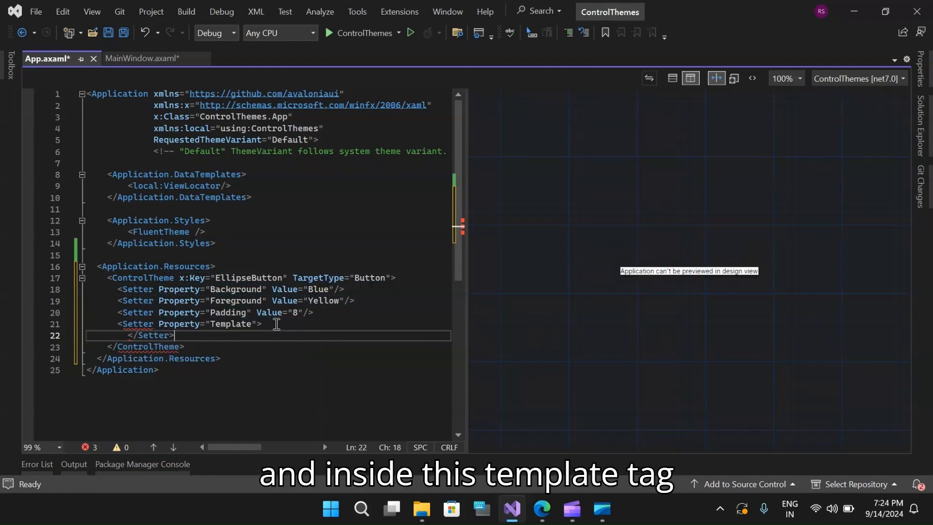
key(enter)
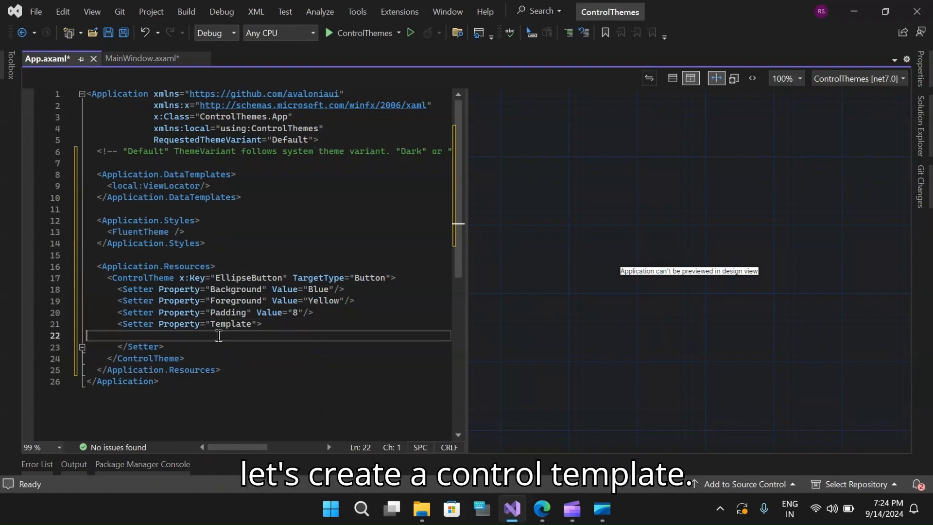
Nest a ControlTemplate containing an empty Panel inside the Template setter.
text(<)
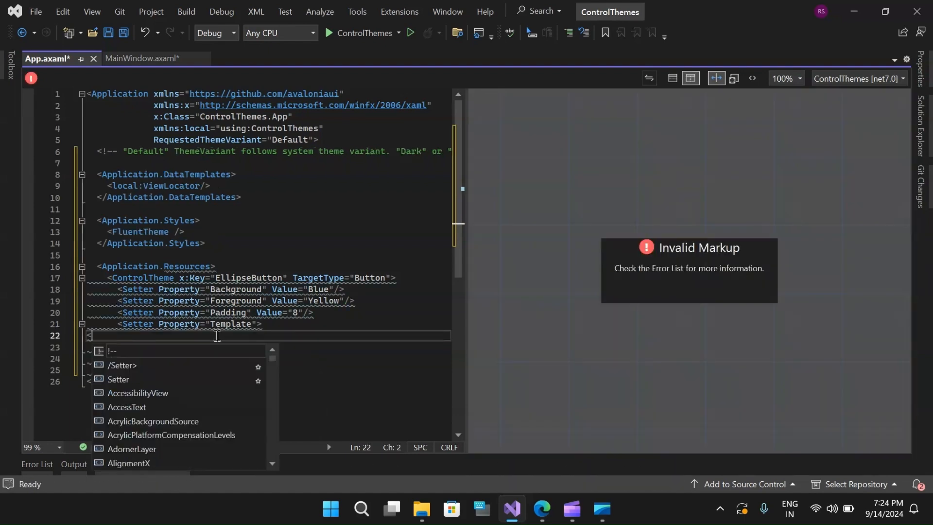
text(Con)
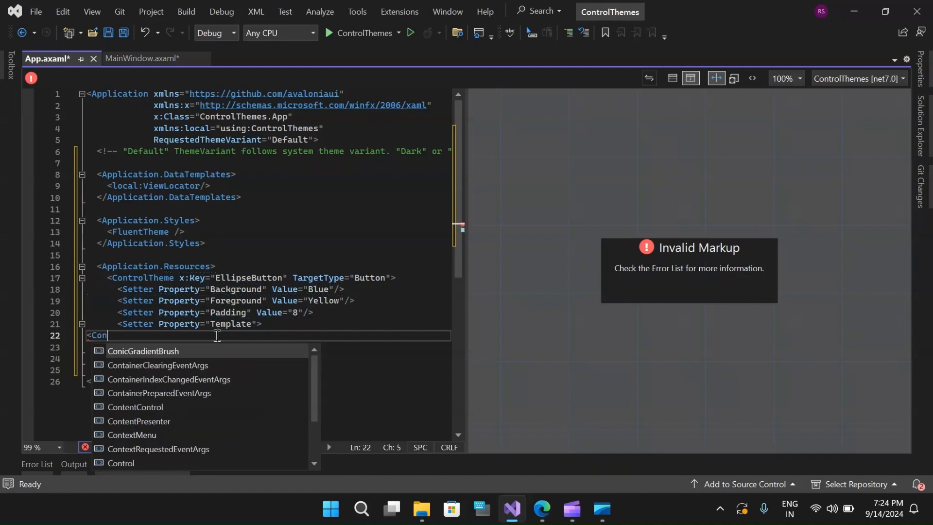
text(trolTemplate>)
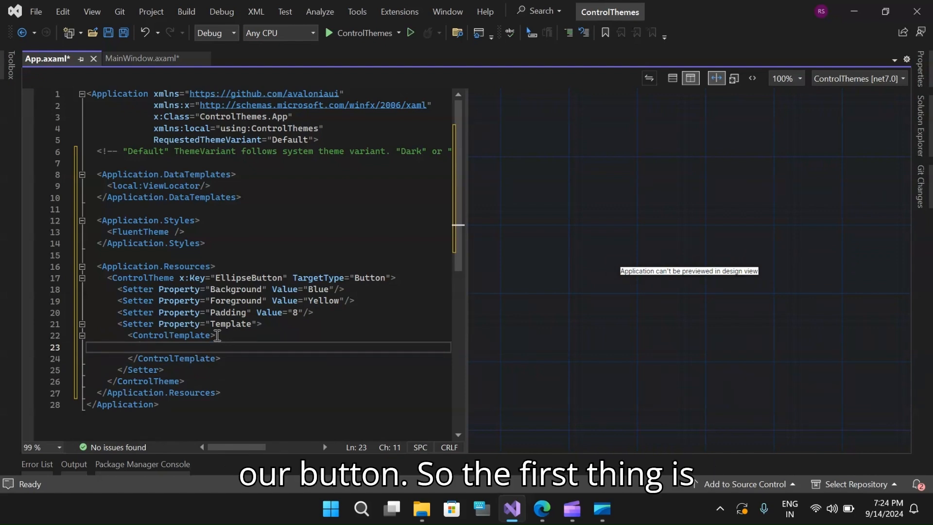
text(<)
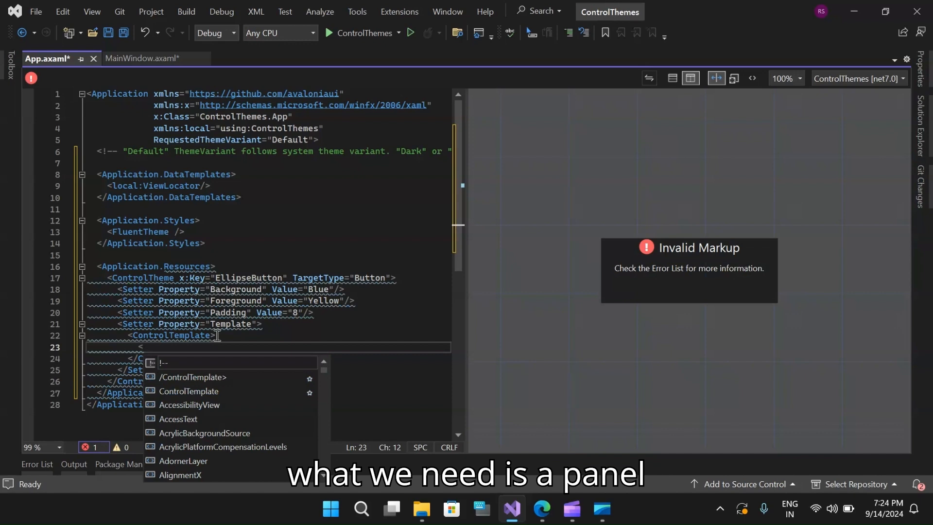
text(Panel>)
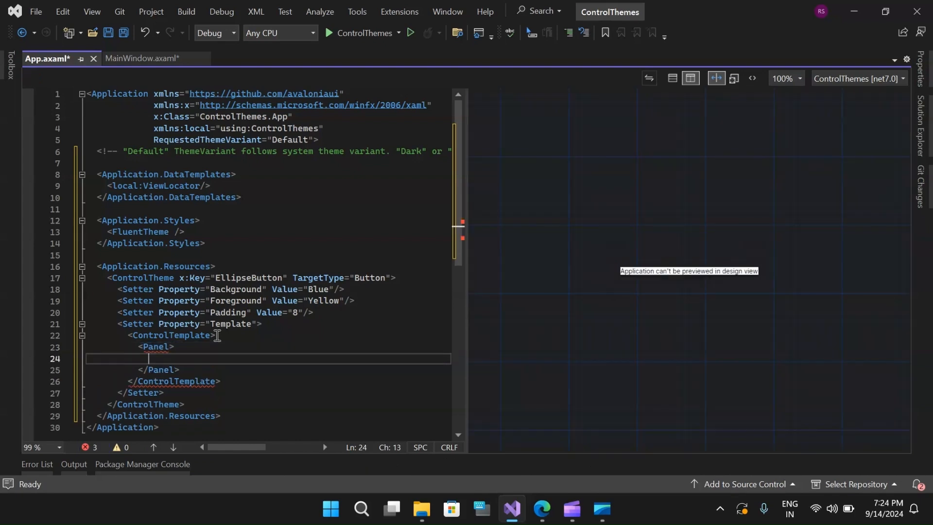
Add an Ellipse in the Panel with Fill="{TemplateBinding Background}".
text(<)
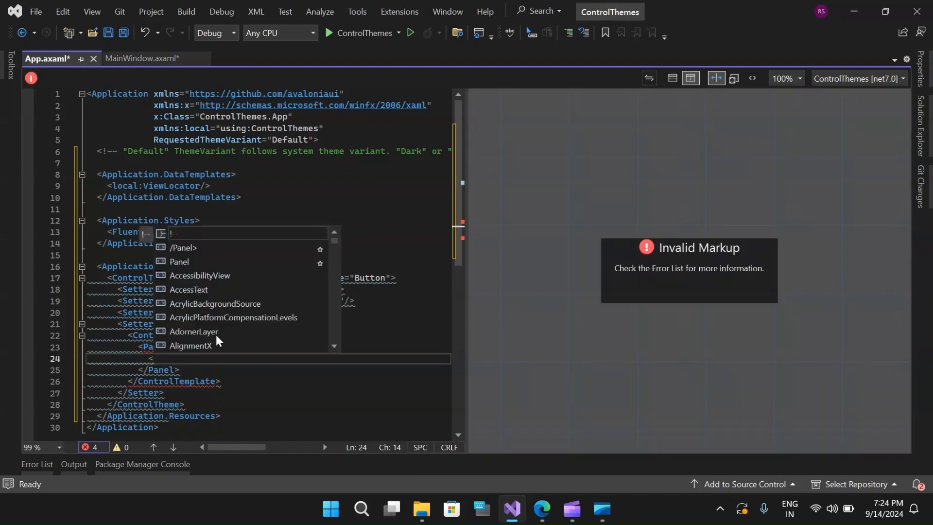
text(Ellipse)
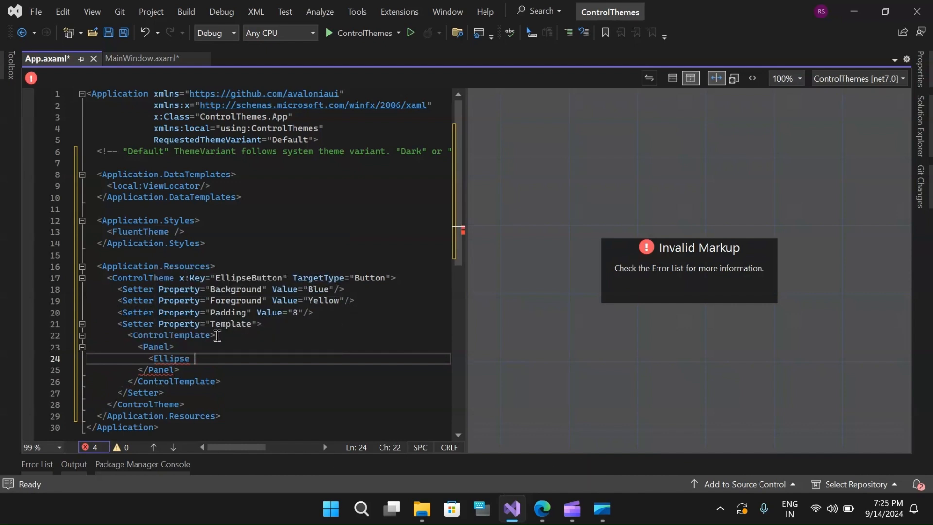
text(Fill)
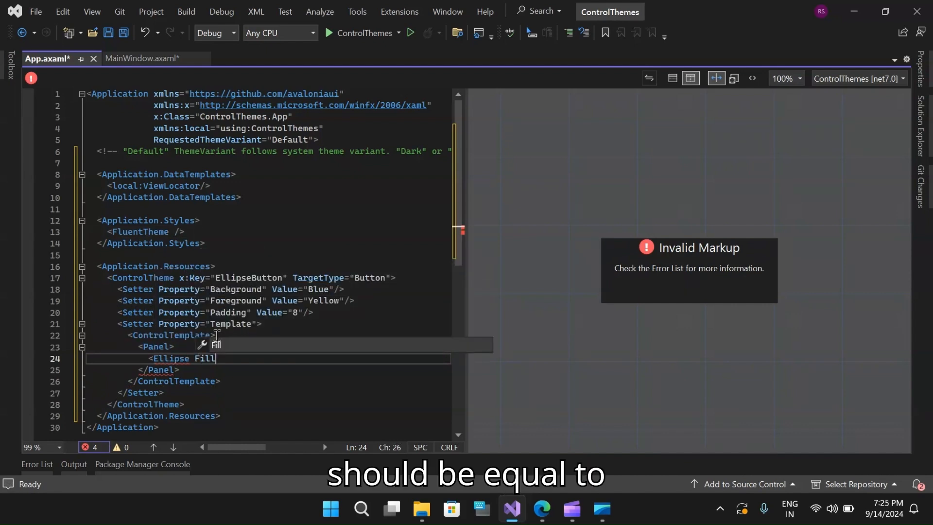
text(=")
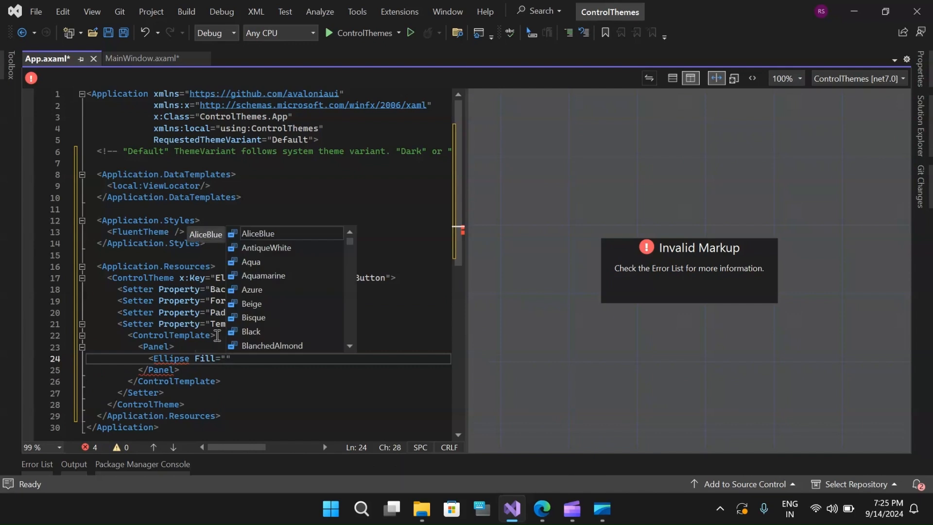
text({)
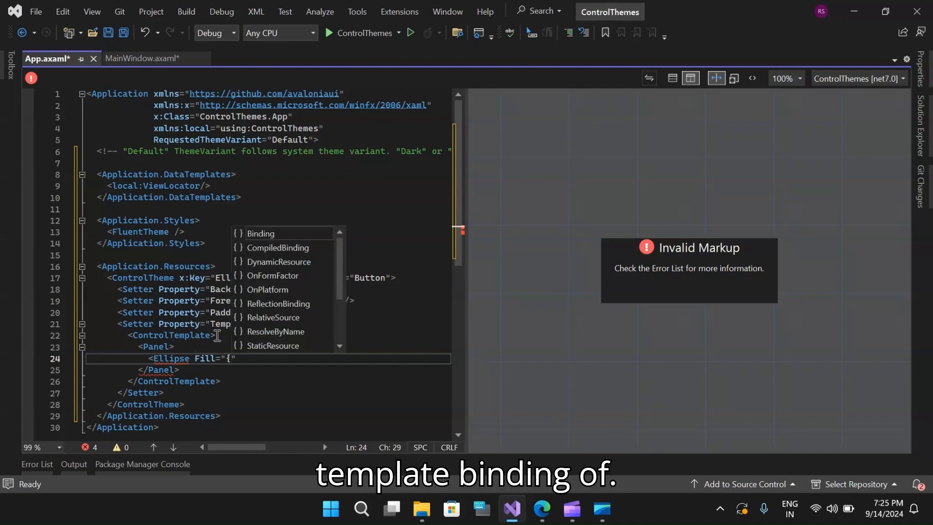
text(TemplateBinding)
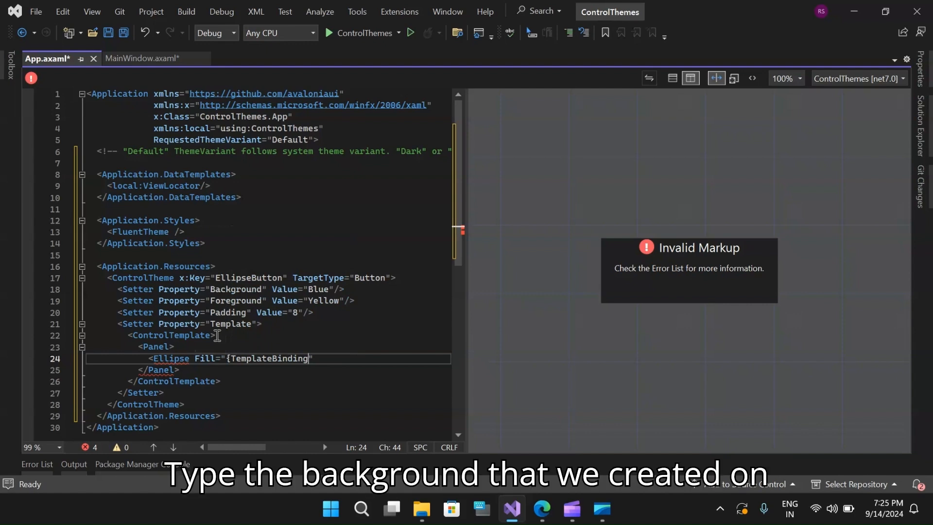
text(Background)
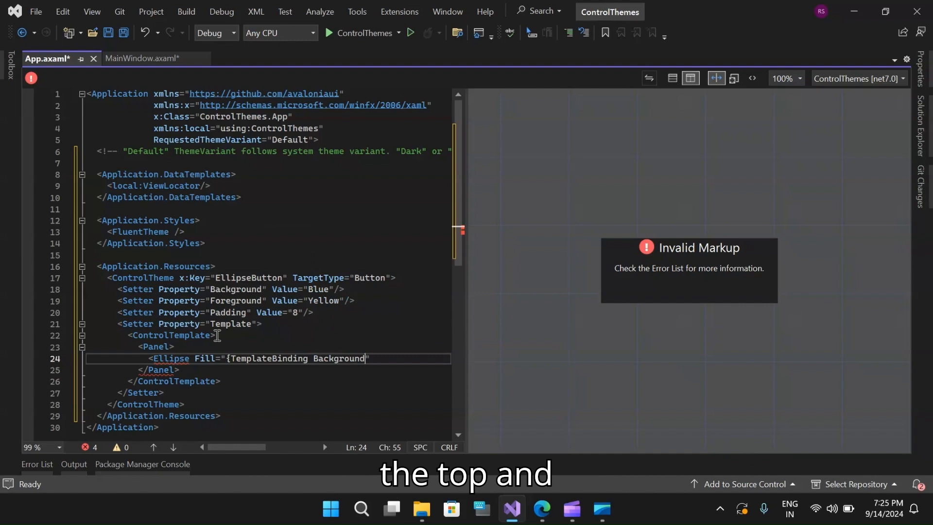
text(})
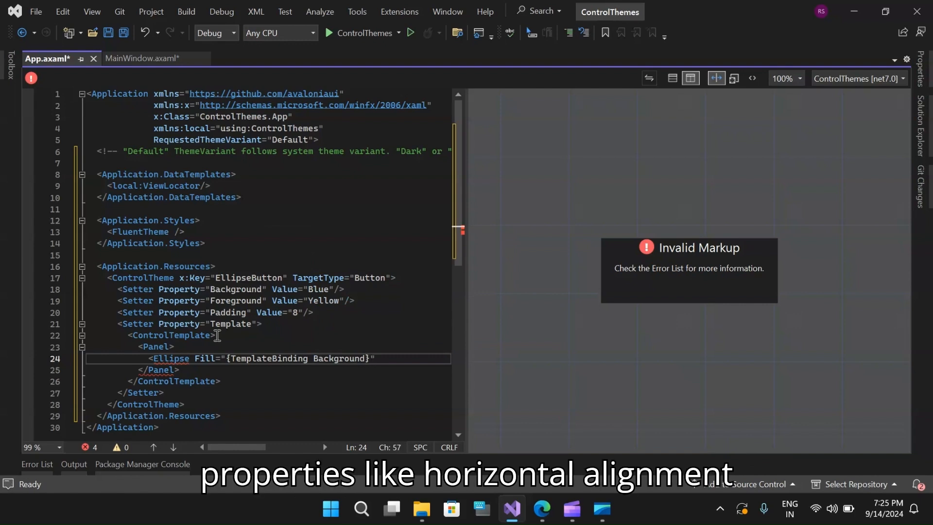
Give the Ellipse HorizontalAlignment and VerticalAlignment Stretch, removing a stray unfinished tag.
text(HorizontalAlignment="")
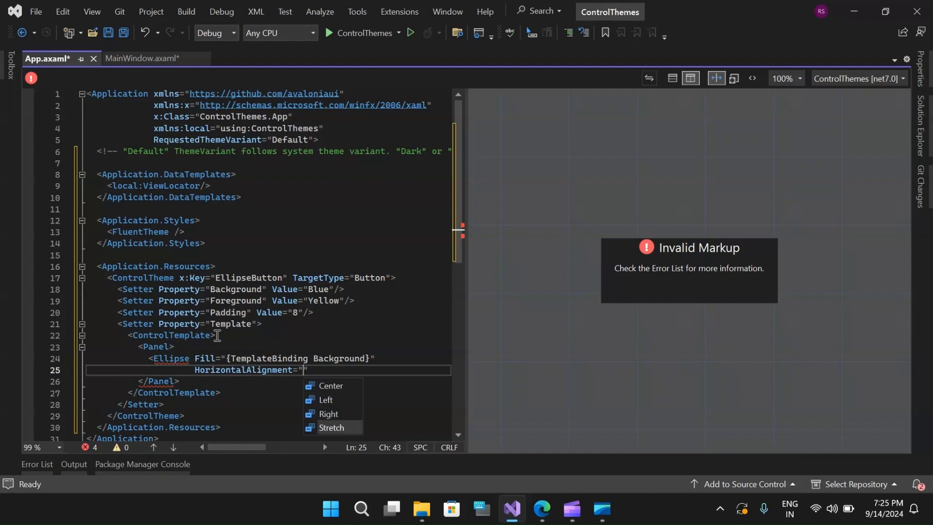
click(331, 428)
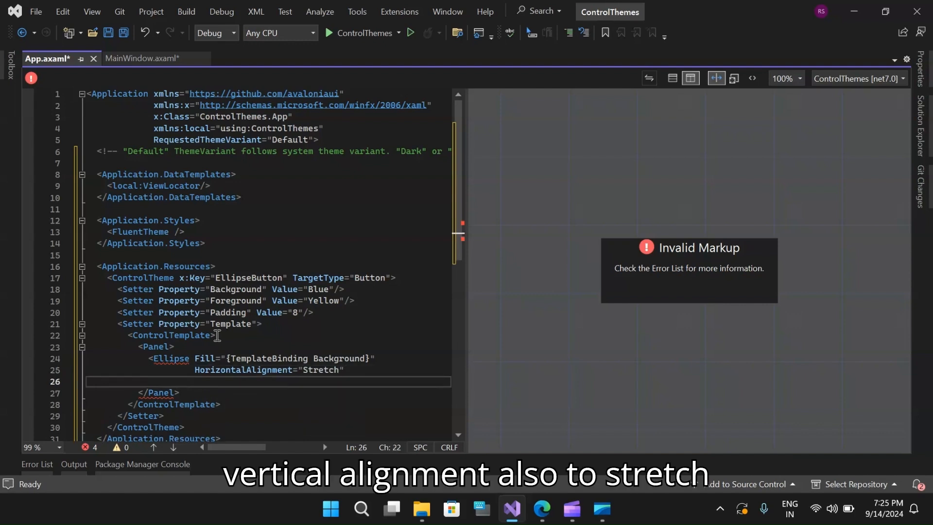
text(VerticalAlignment="Stretch)
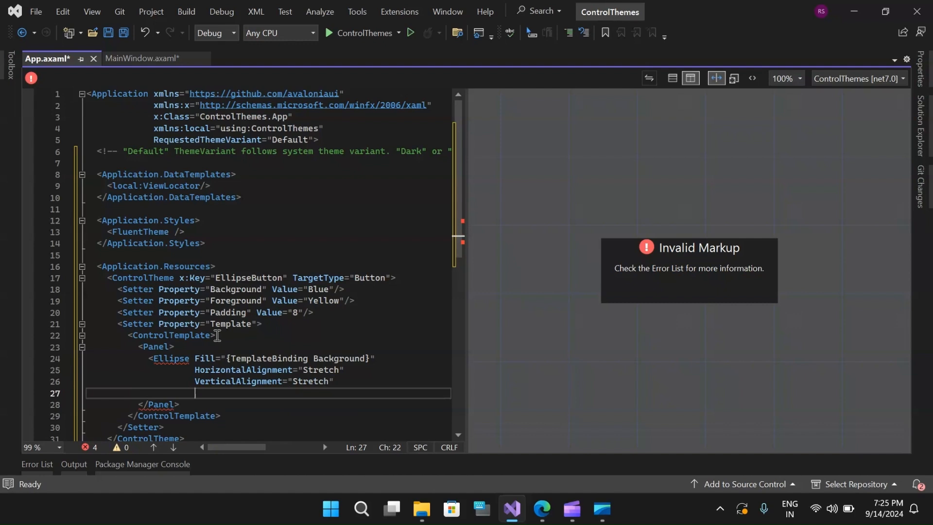
text(<V)
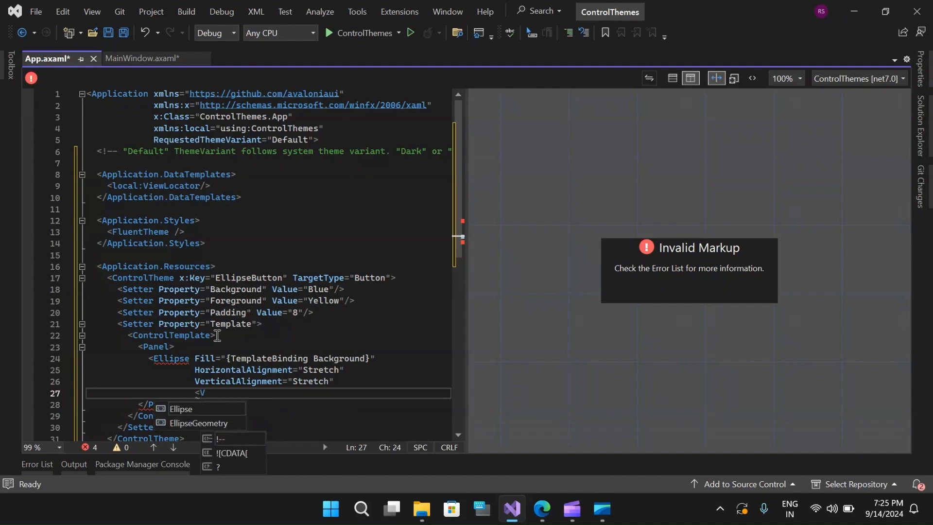
text(on)
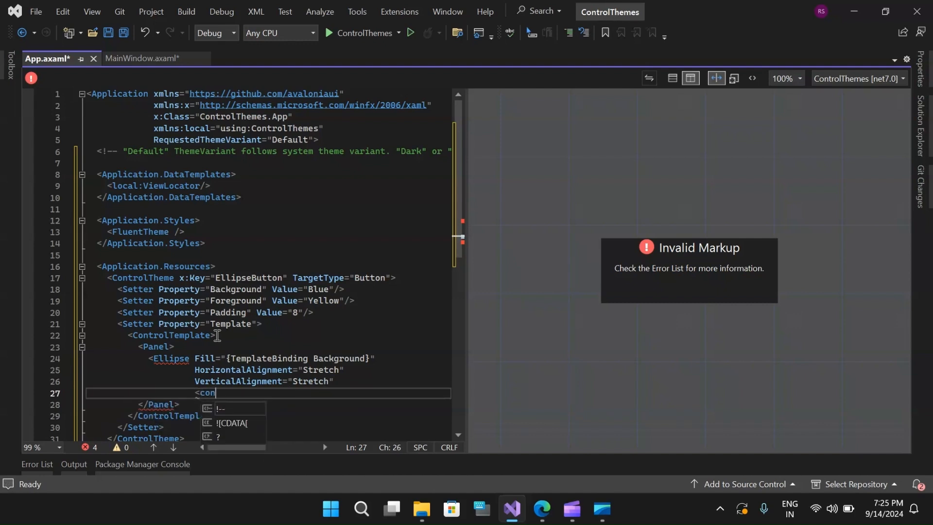
key(Backspace)
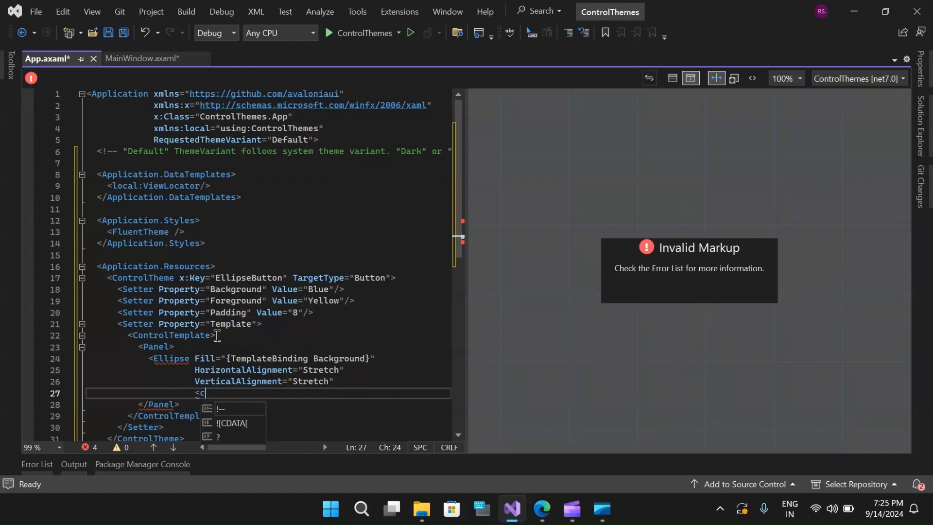
key(Backspace)
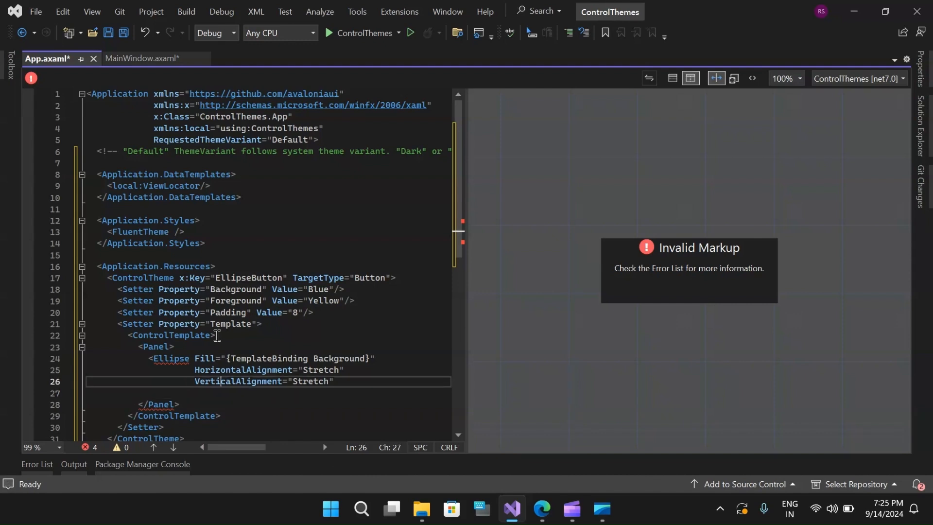
click(334, 381)
text(/>)
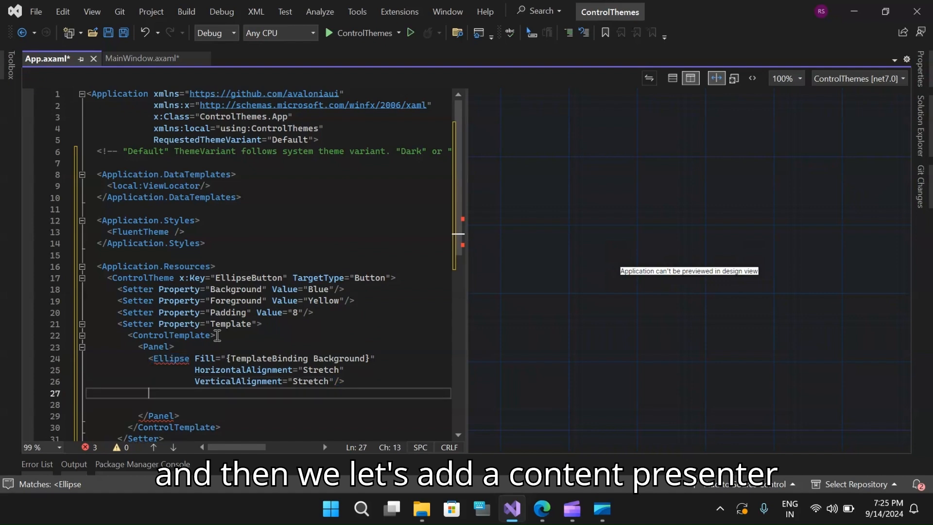
Add a ContentPresenter after the Ellipse with x:Name="PART_ContentPresenter".
text(<)
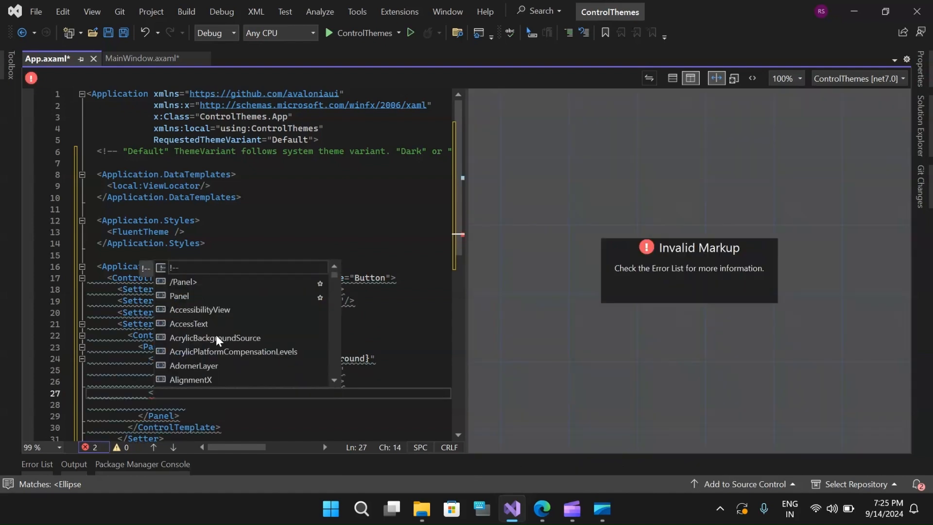
text(ContentPresenter)
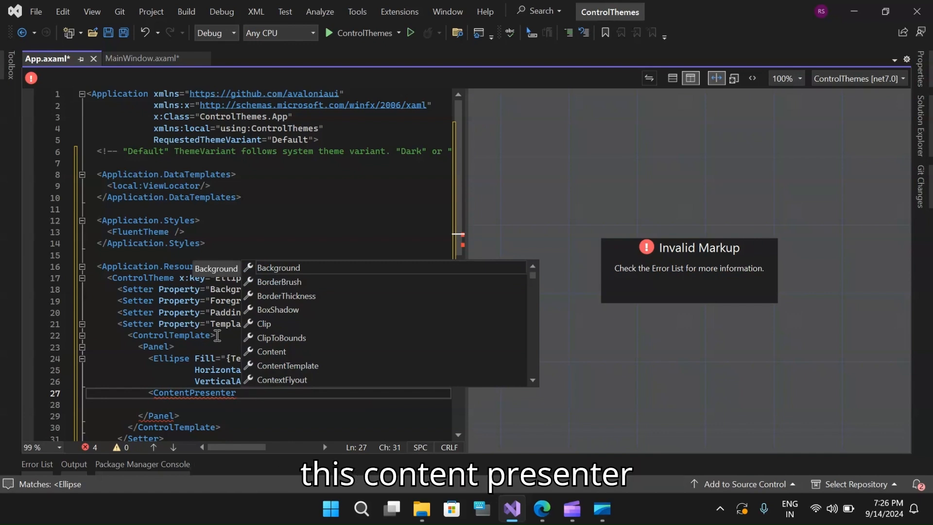
text(x:Name=")
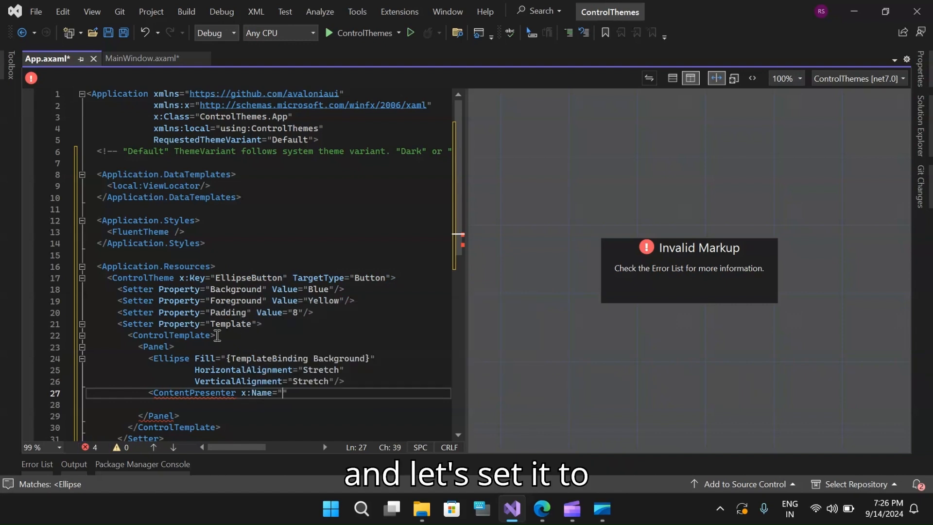
text(PA)
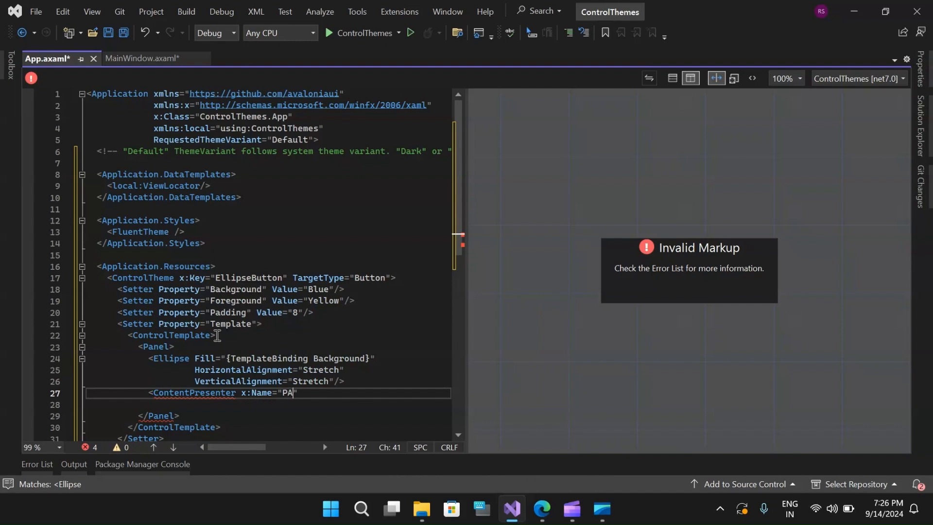
text(RT)
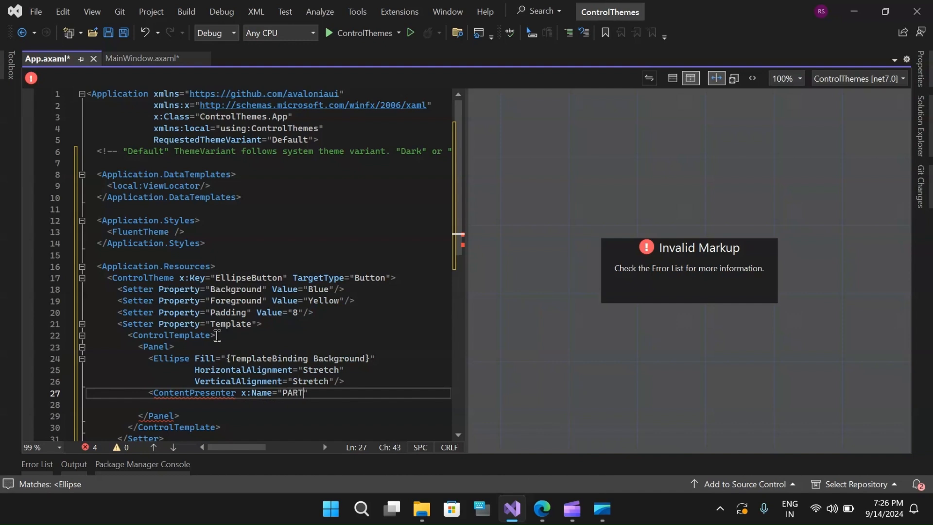
text(_)
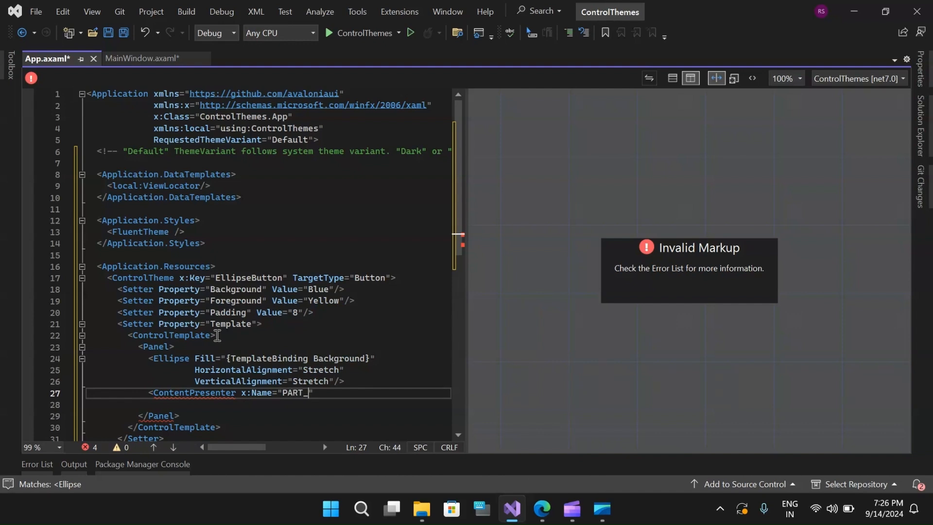
text(Con)
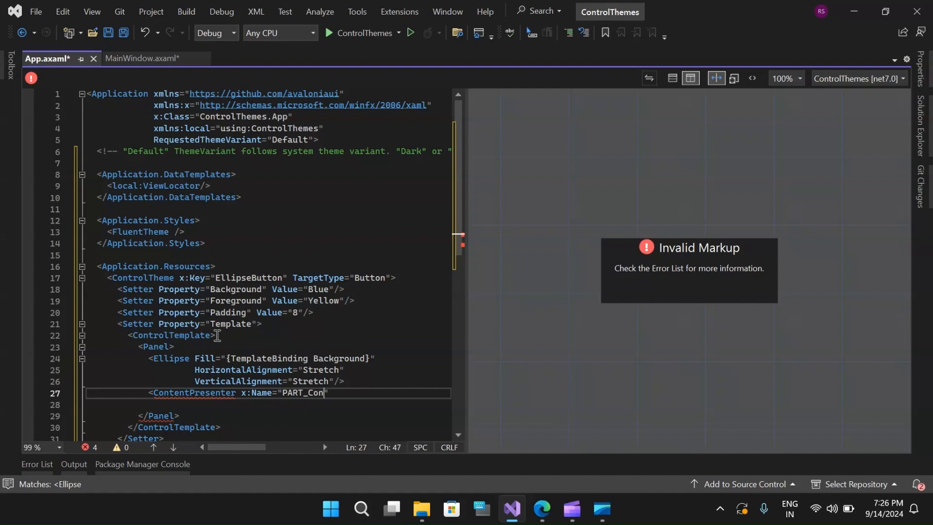
text(tentPre)
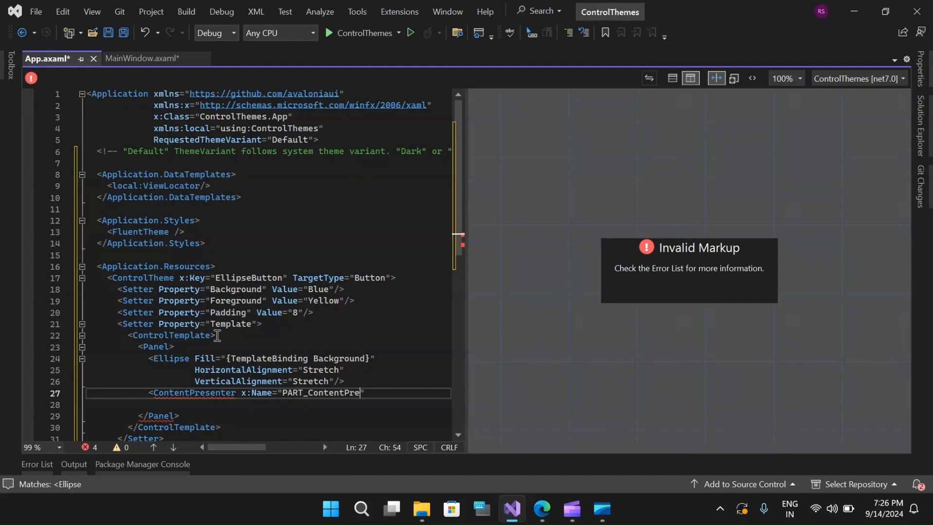
text(senter)
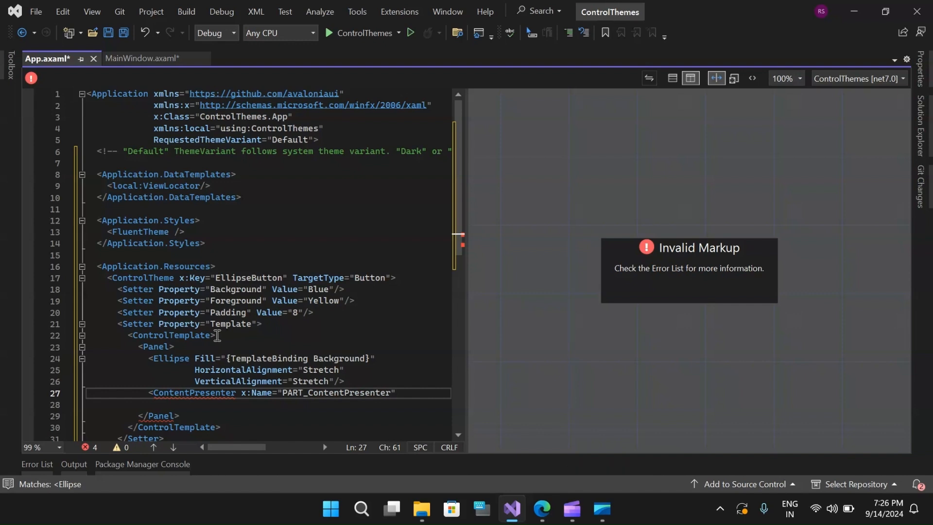
Bind its Content to {TemplateBinding Content} and Margin to {TemplateBinding Padding}.
text(Content=")
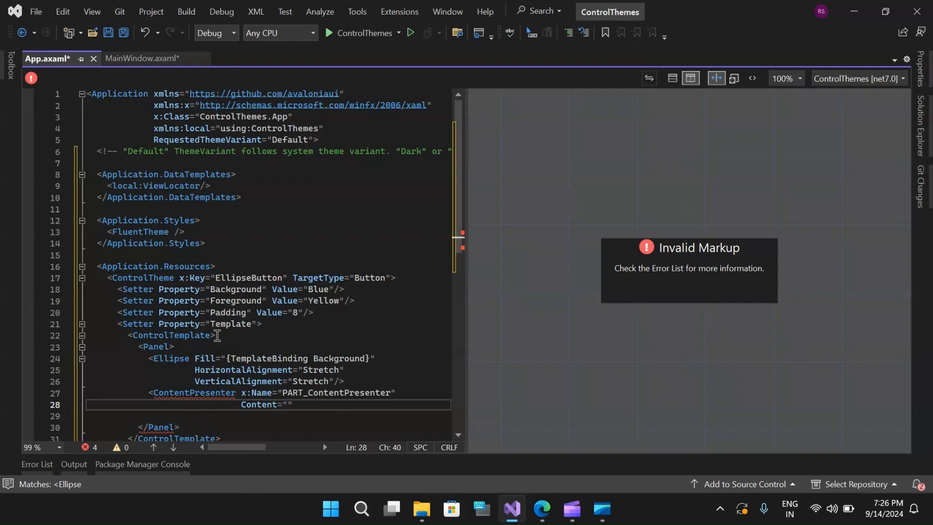
text({TemplateBinding)
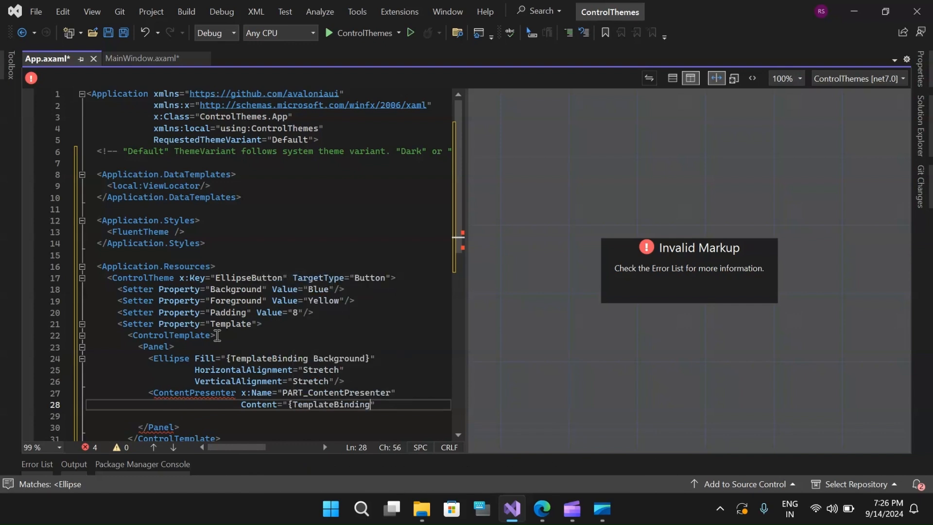
text(Content)
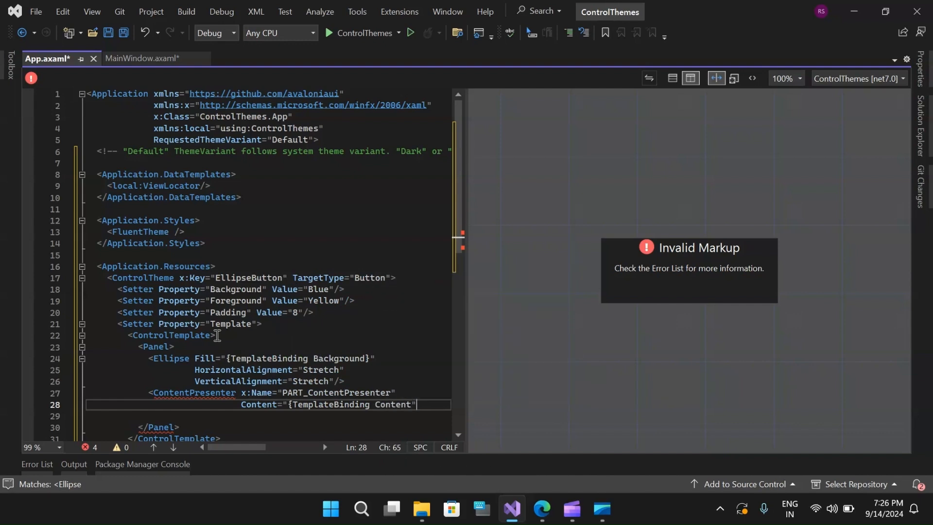
key(enter)
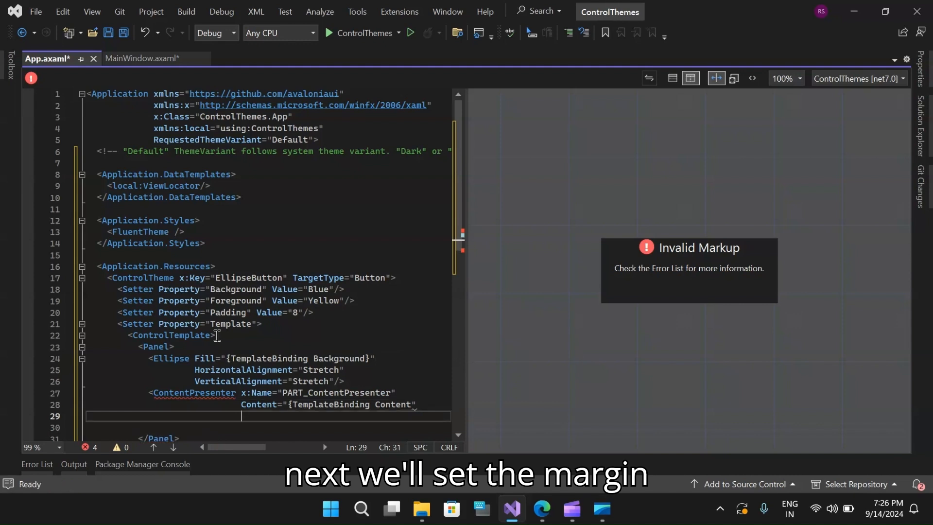
text(Margin=")
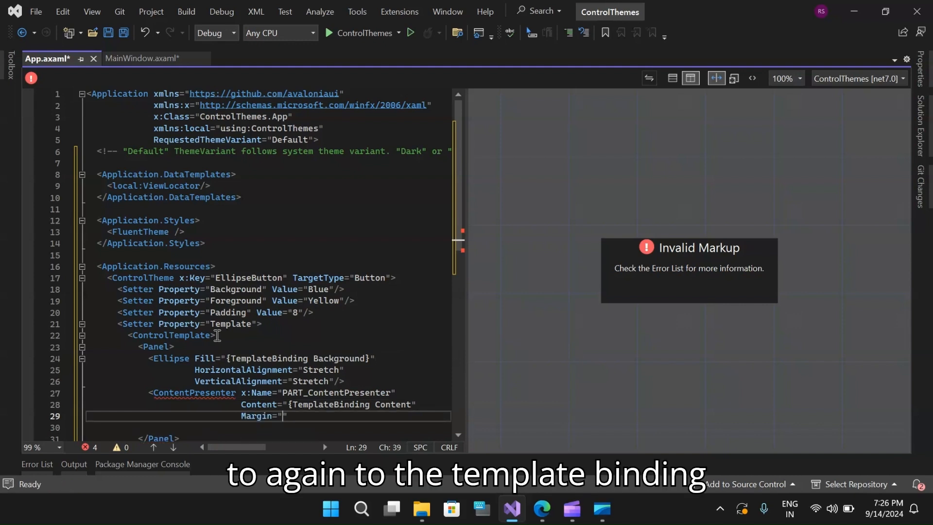
text({)
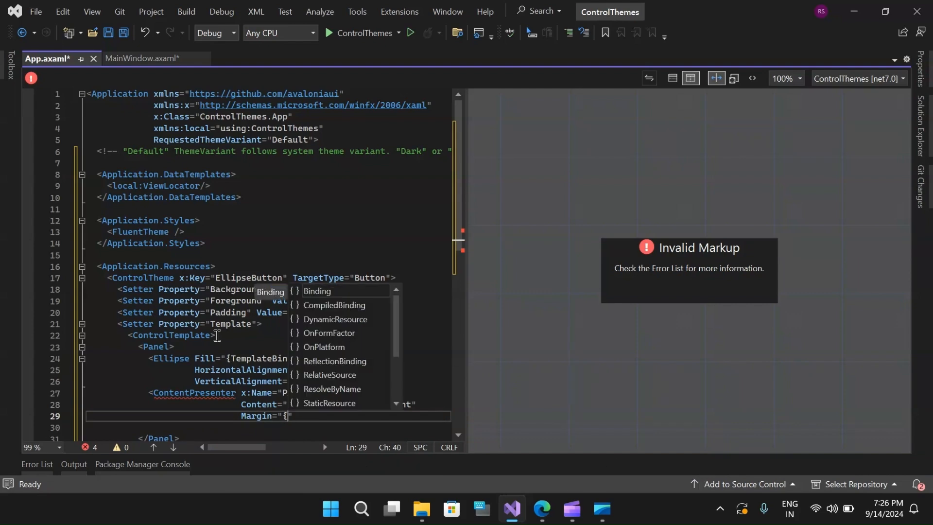
text(TemplateBinding)
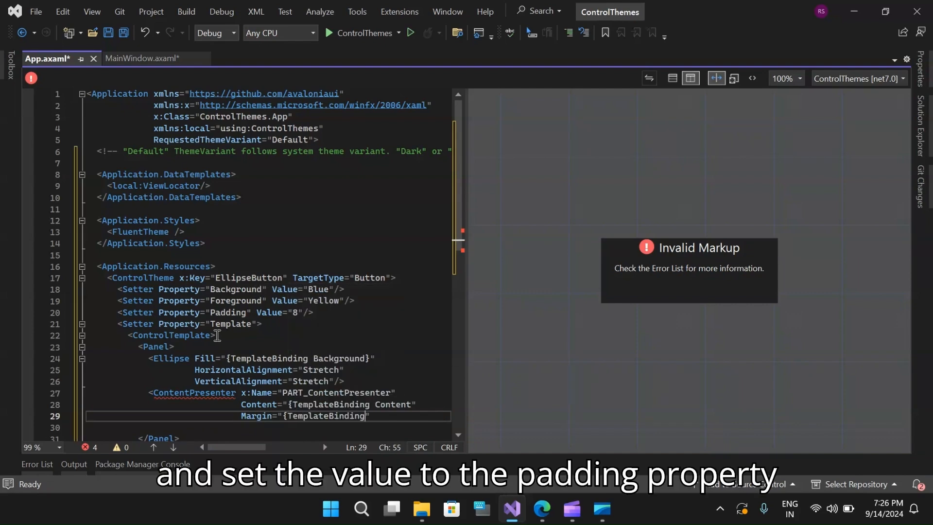
text(Padding)
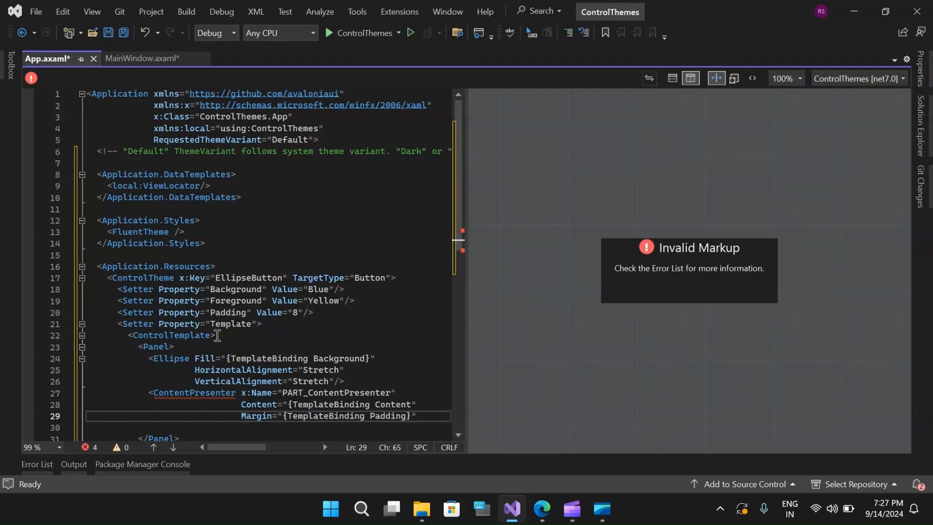
Self-close the ContentPresenter and save App.axaml.
text(/>)
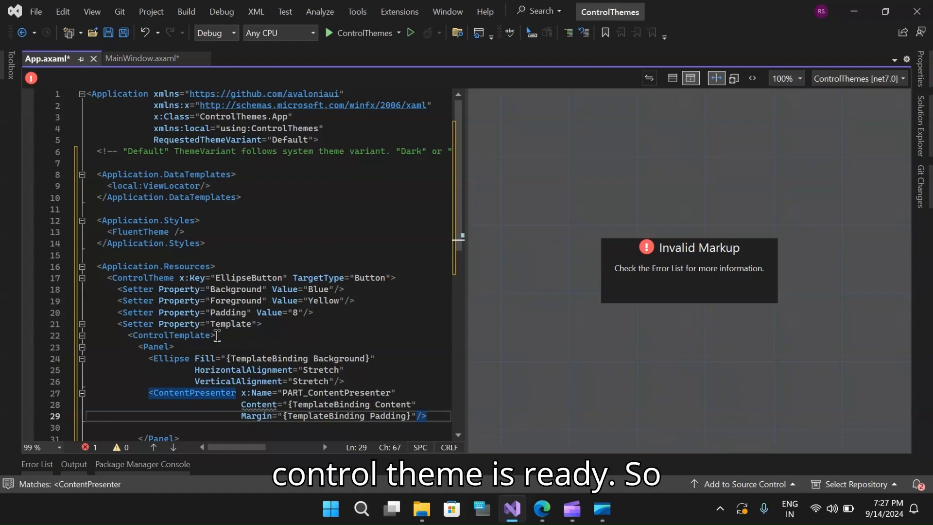
scroll(down, 3)
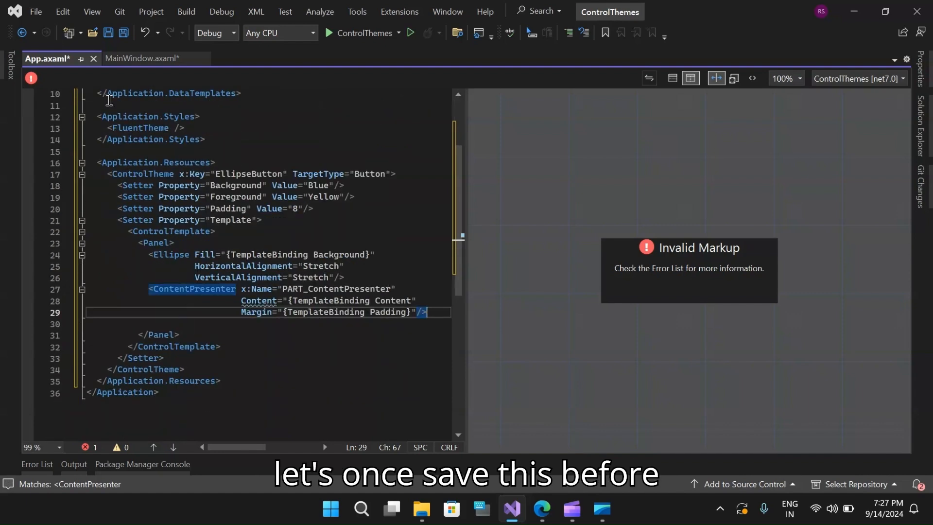
key(ctrl+s)
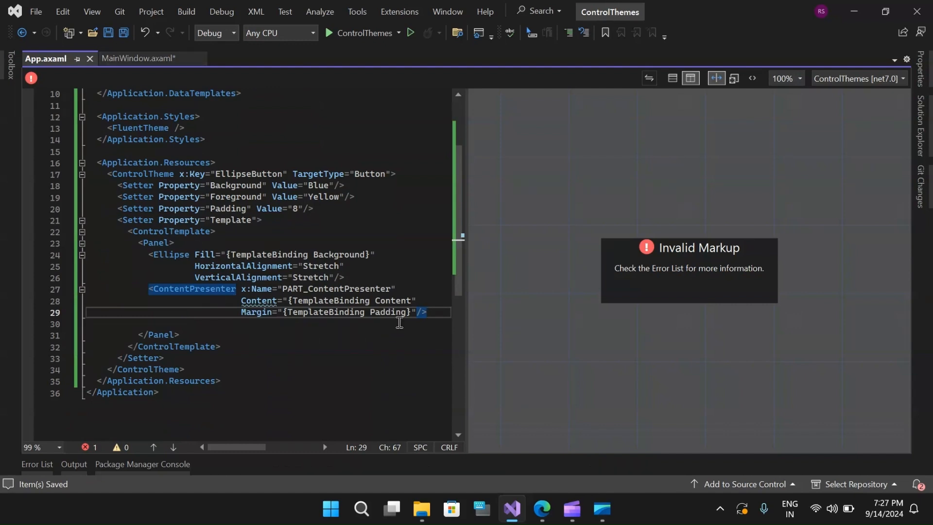
mouse_move(409, 301)
text(})
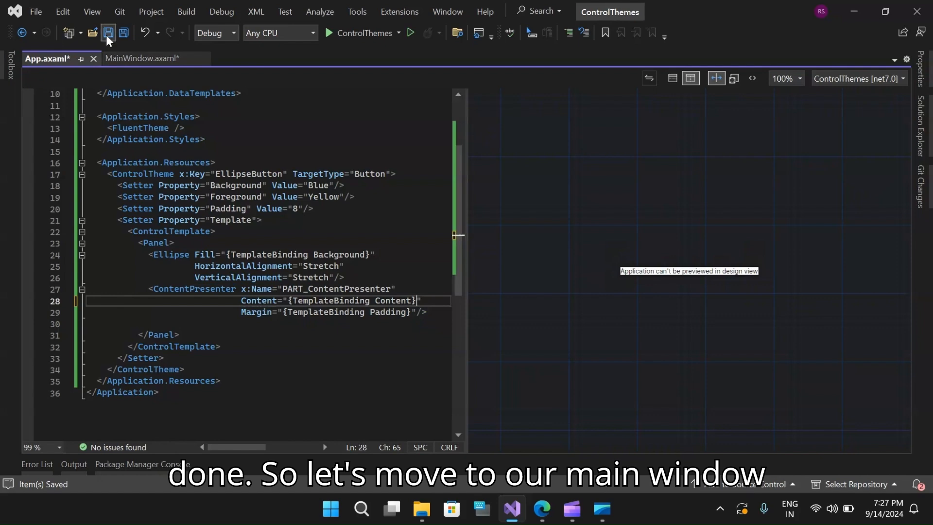
In MainWindow.axaml start a Button with a Theme attribute opening a markup binding.
click(139, 58)
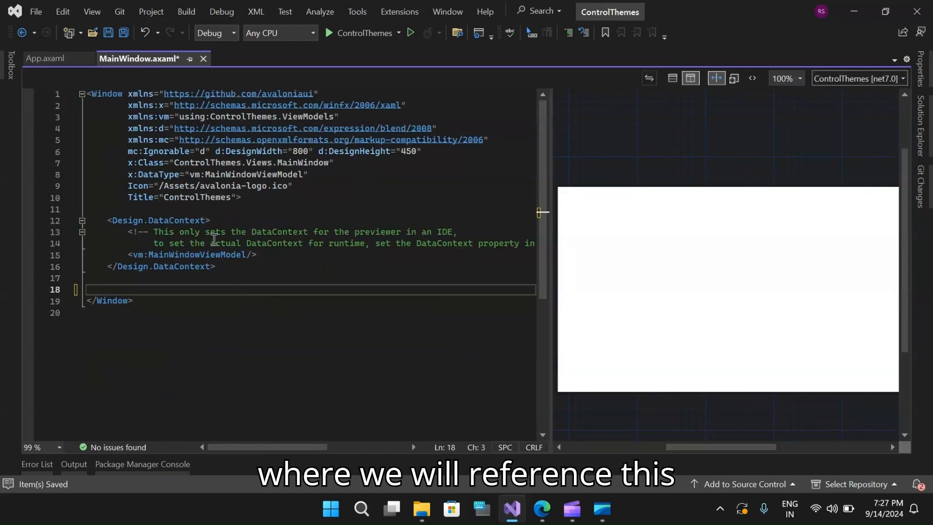
mouse_move(171, 286)
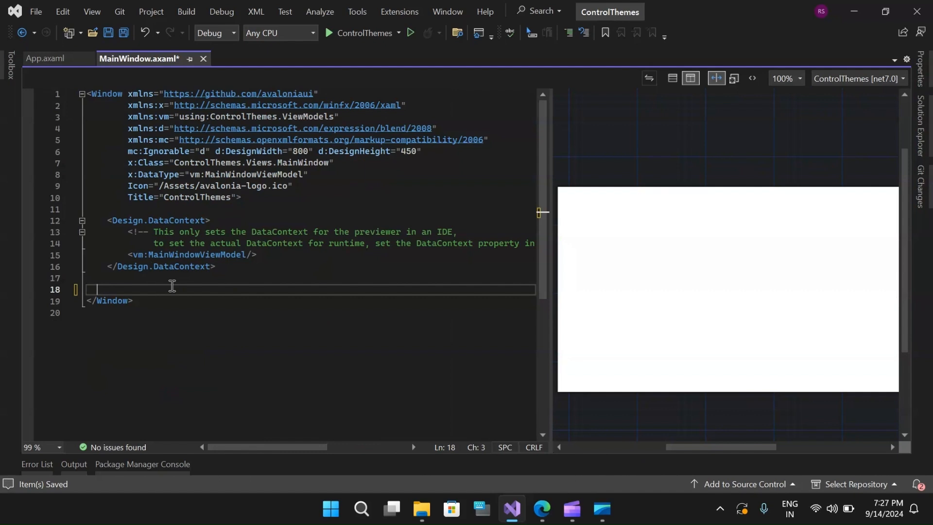
text(<Button)
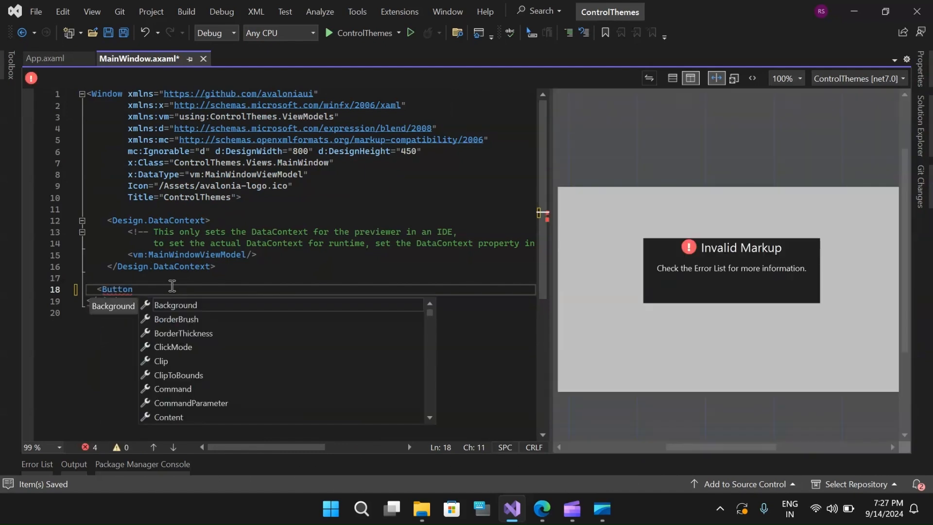
text(Theme=")
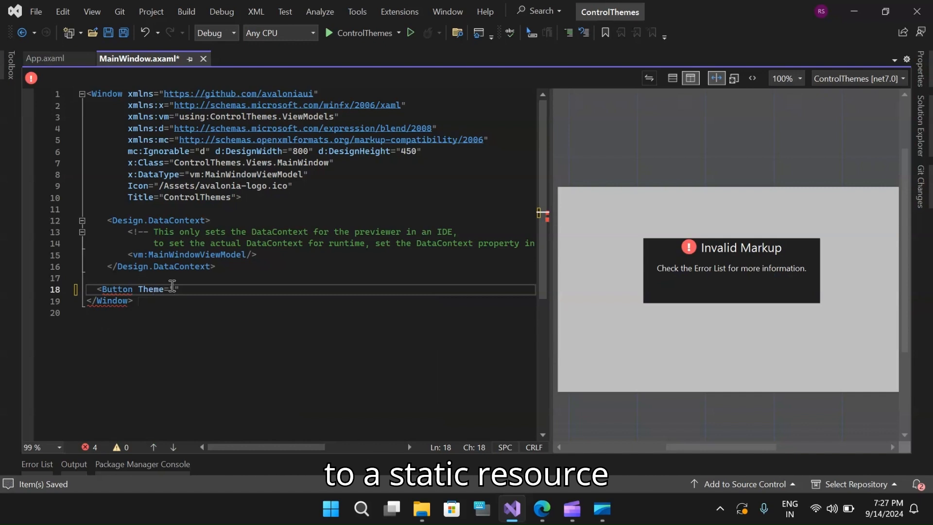
text({StaticResource)
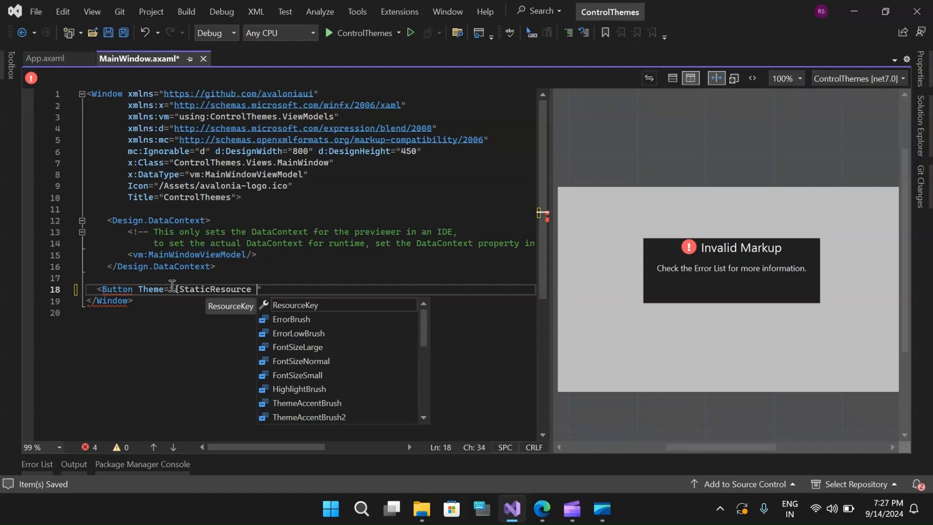
Complete the Theme as {StaticResource EllipseButton}.
text(El)
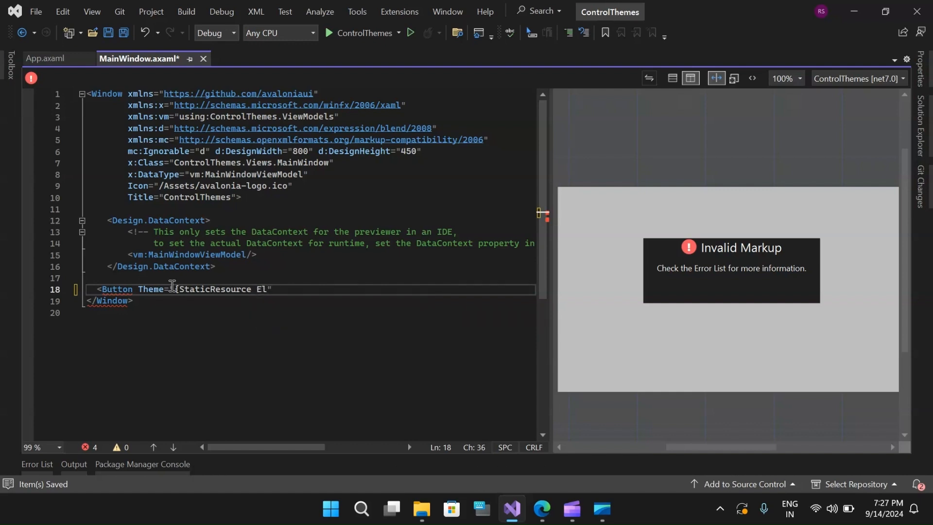
key(Backspace)
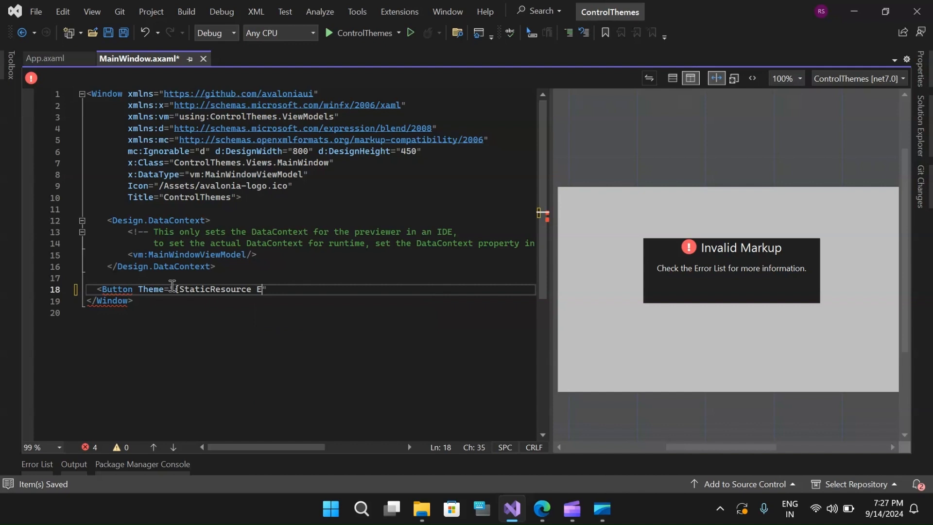
text(ll)
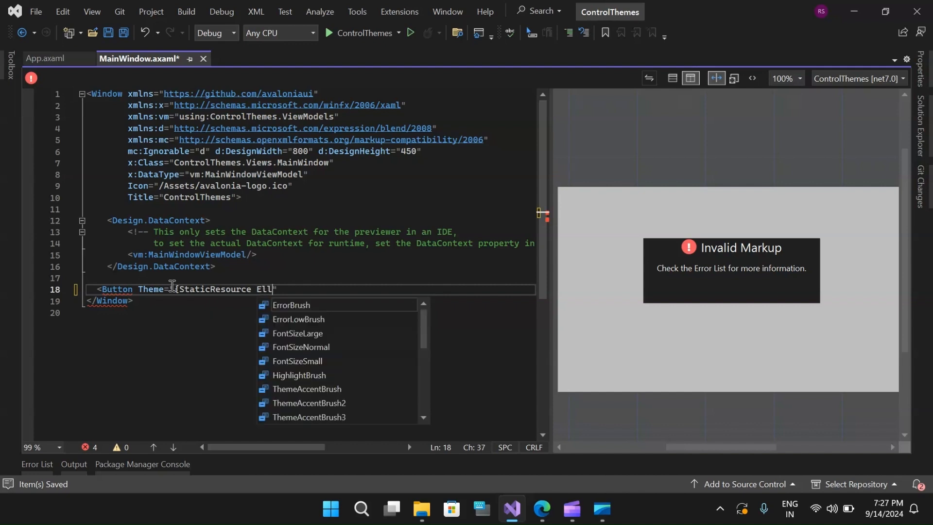
text(i)
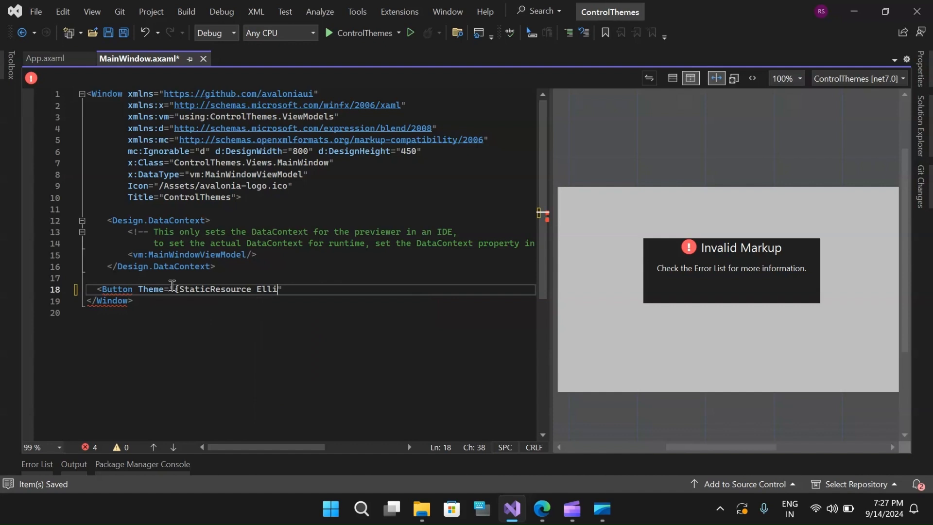
text(pse)
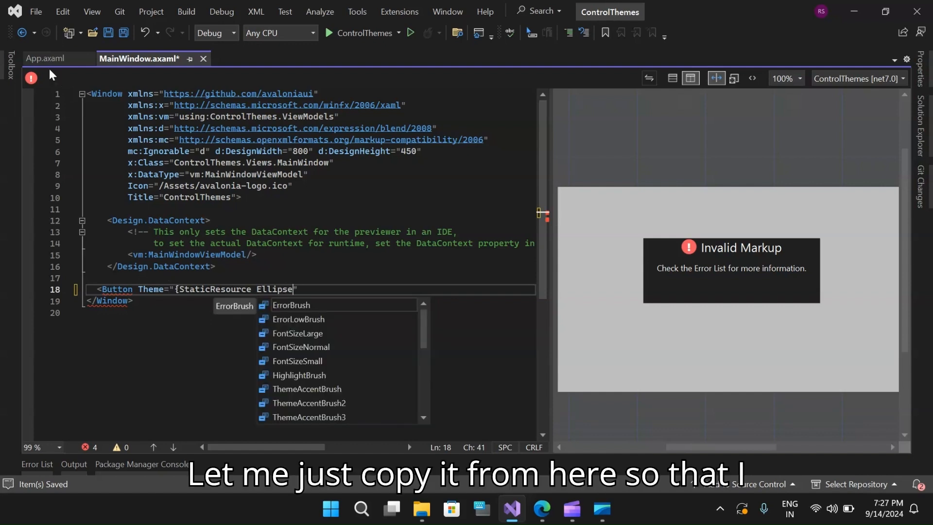
click(46, 59)
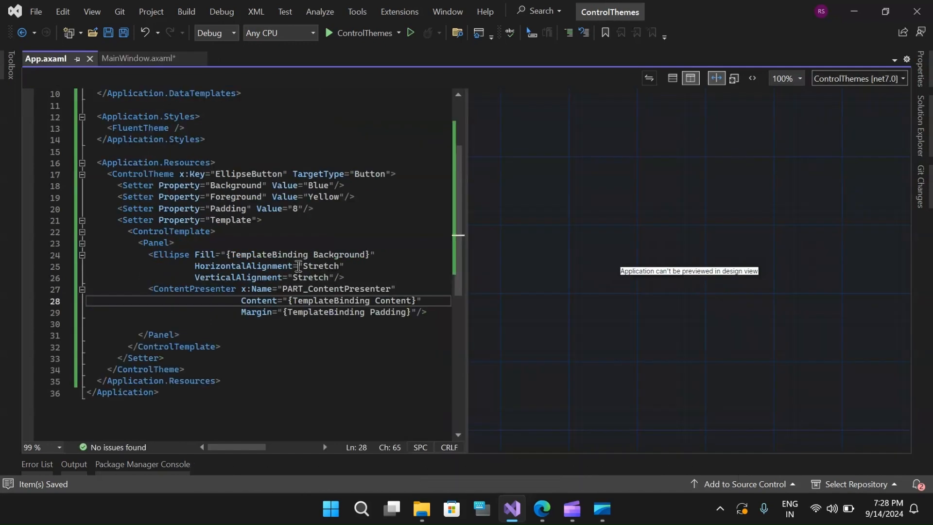
double_click(248, 174)
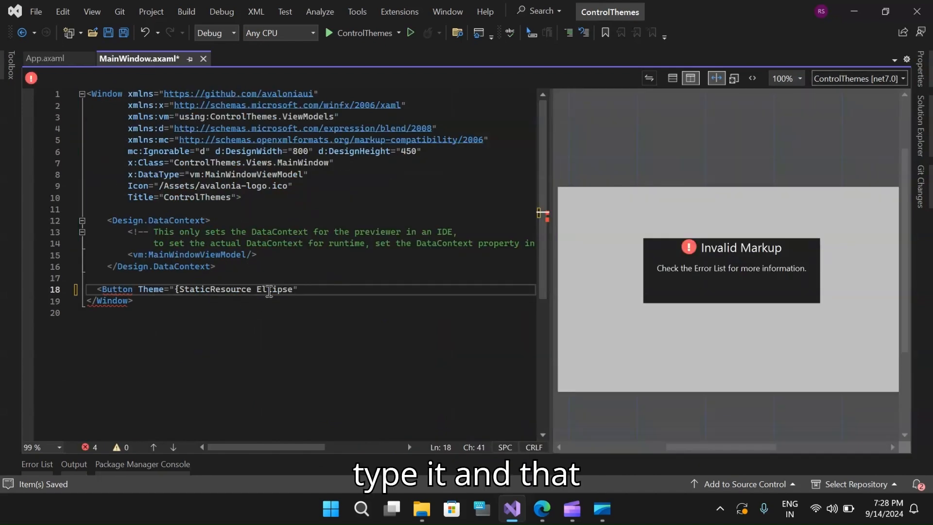
text(Button)
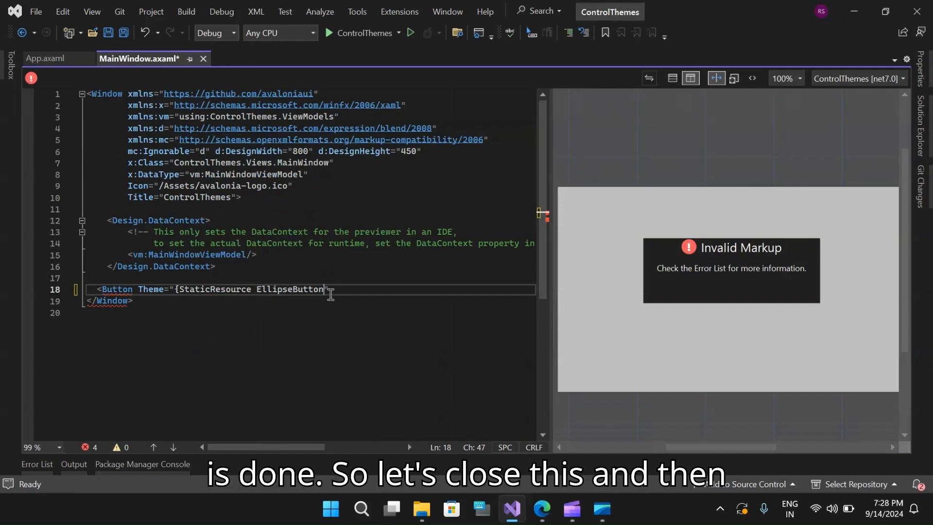
text(})
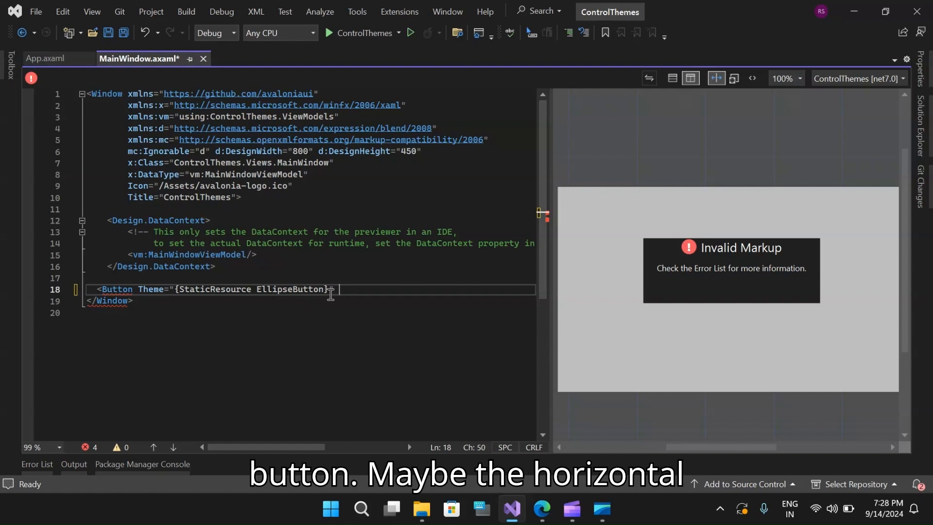
Center the Button with HorizontalAlignment and VerticalAlignment Center and close it with </Button>.
key(enter)
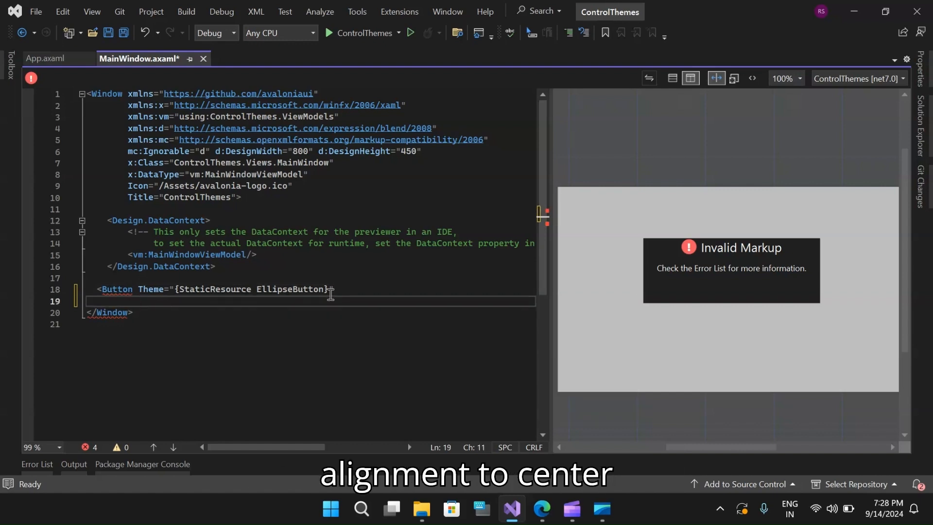
text(HorizontalAlignment=")
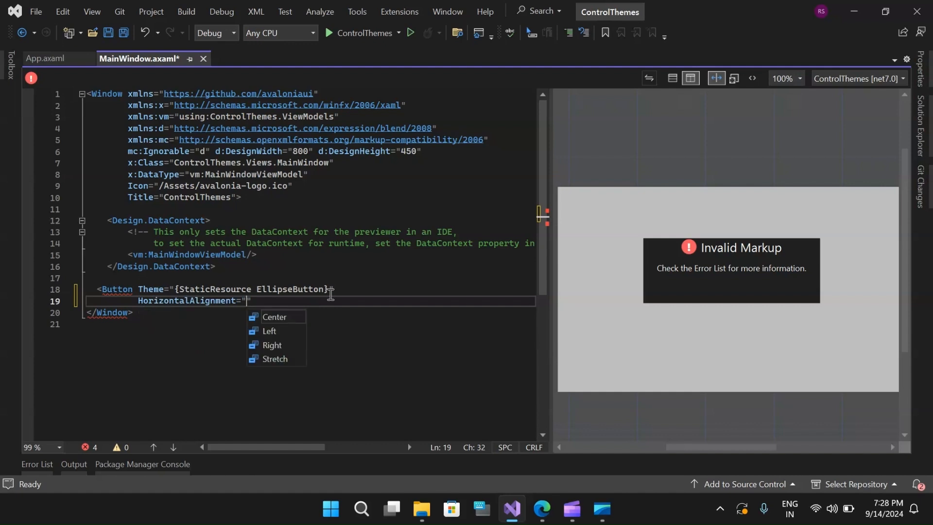
mouse_move(274, 316)
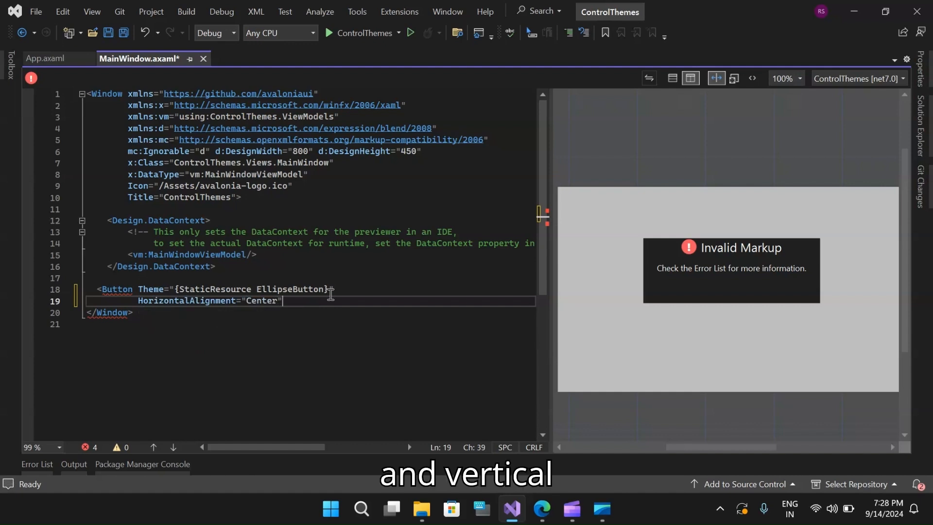
key(enter)
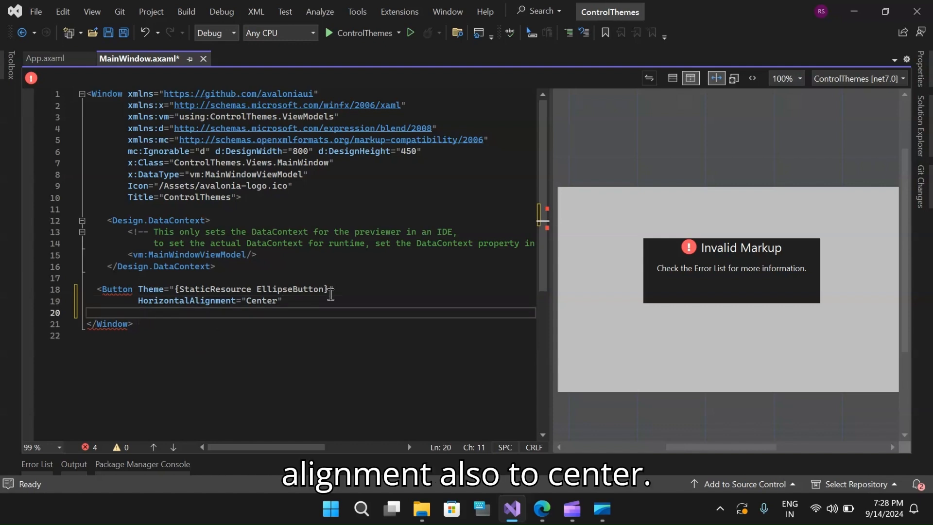
text(VerticalAlignment=")
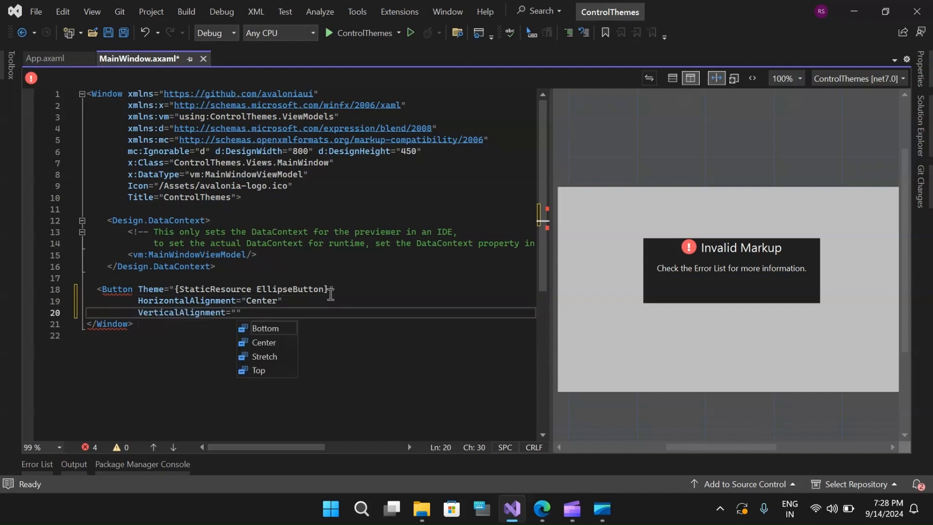
click(263, 342)
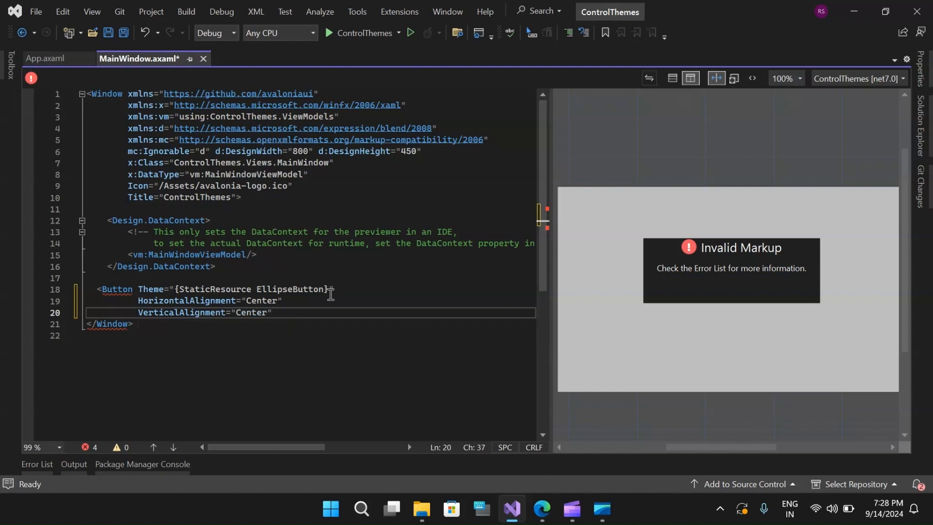
text(/>)
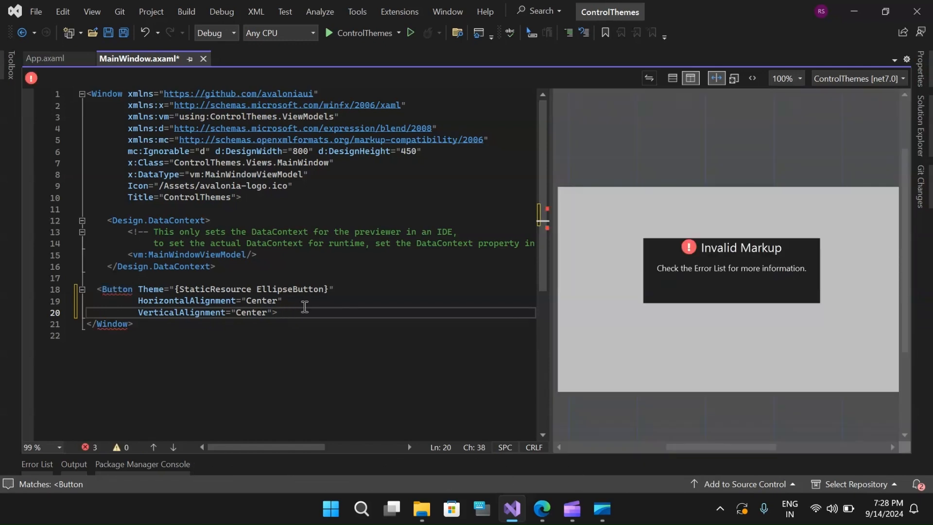
text(>)
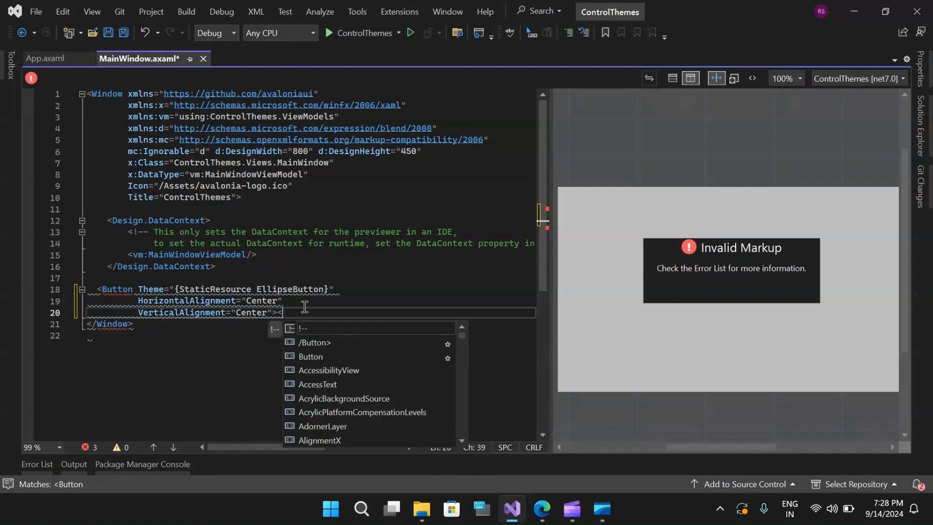
click(314, 342)
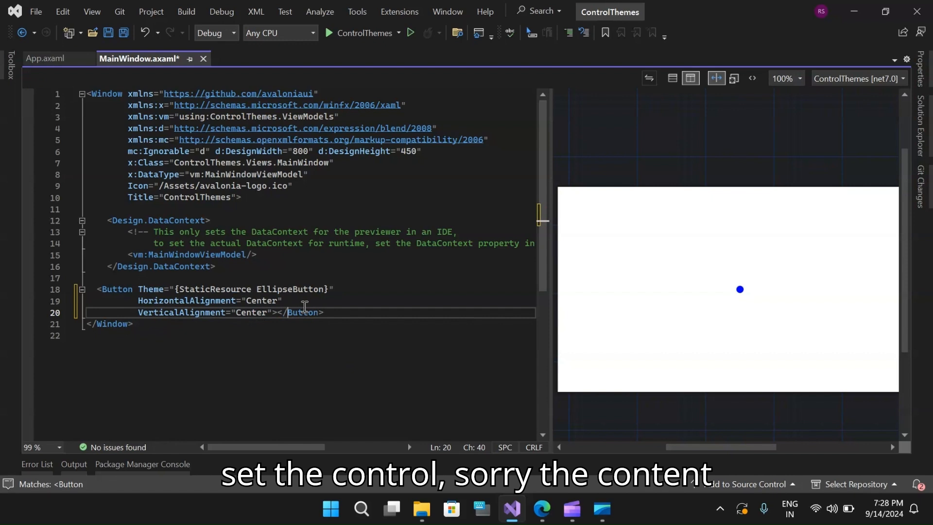
Set the Button's content to Hello World! on its own line.
key(Enter)
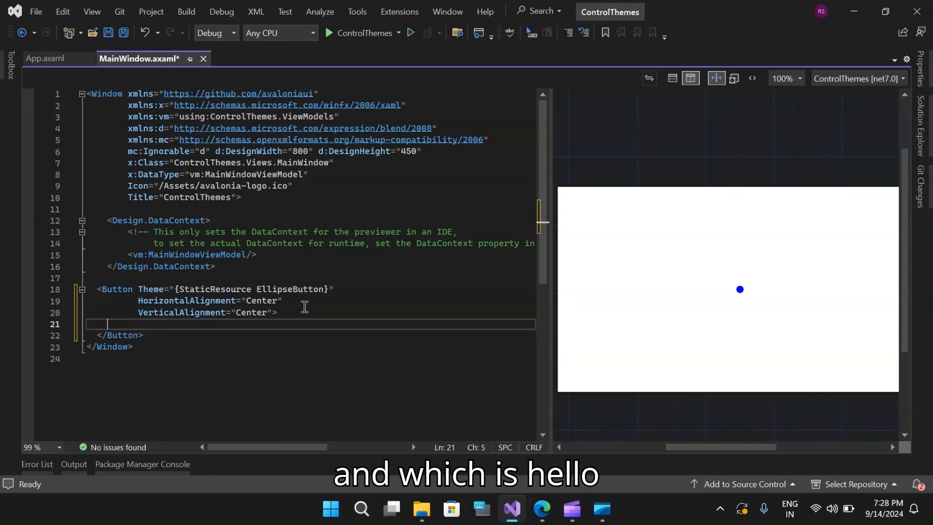
text(Hello)
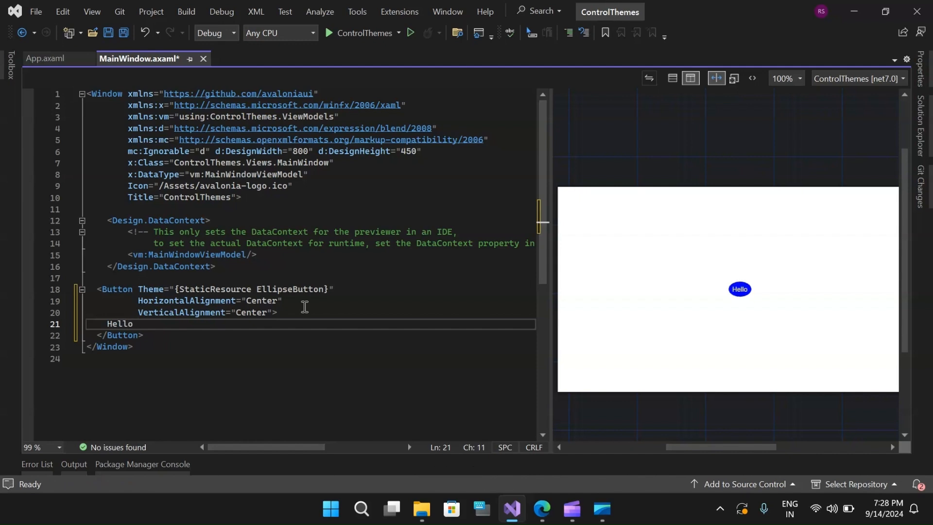
text(World)
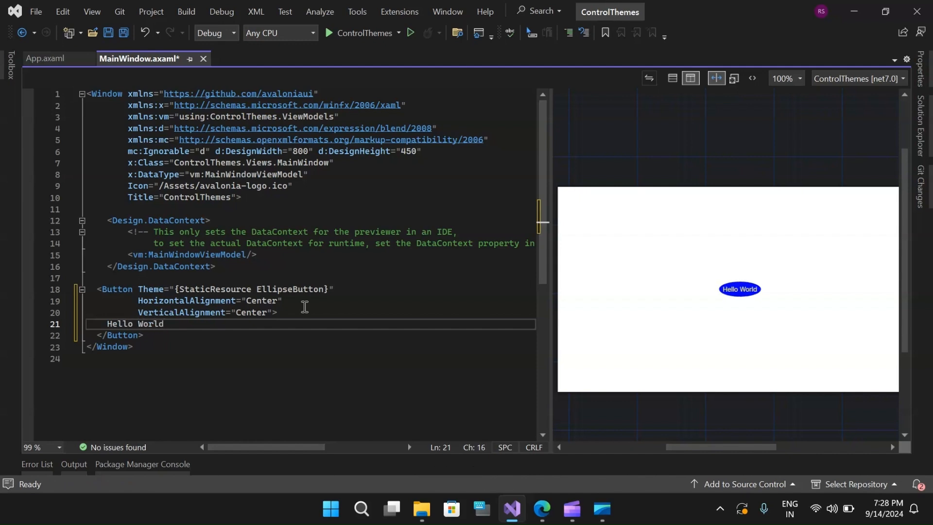
text(!)
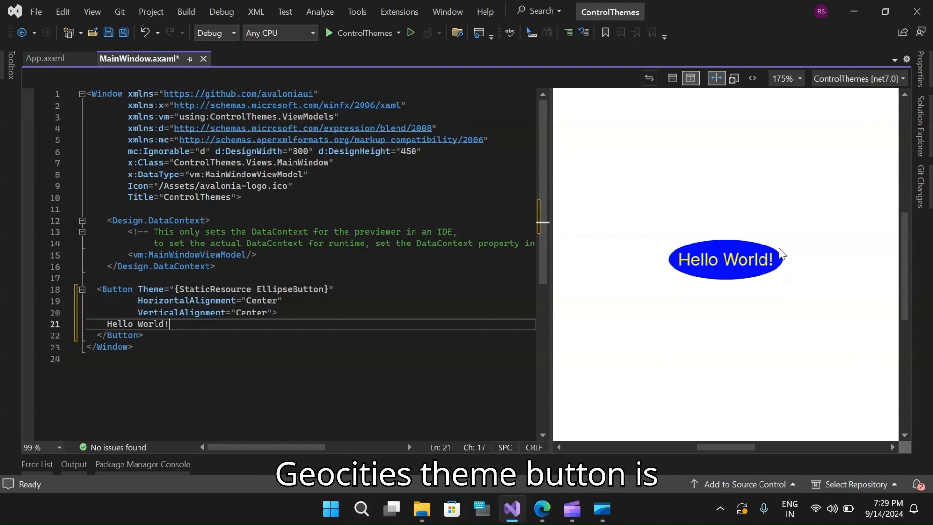
mouse_move(777, 285)
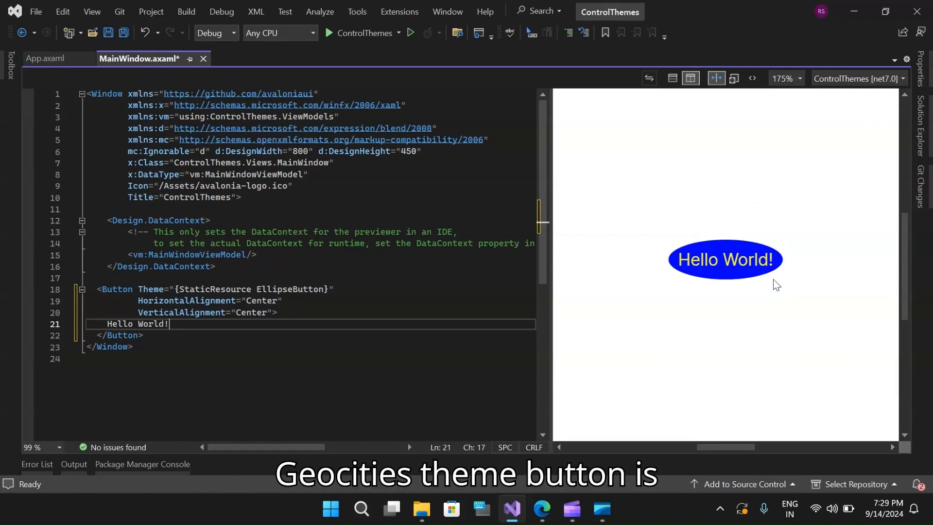
mouse_move(687, 247)
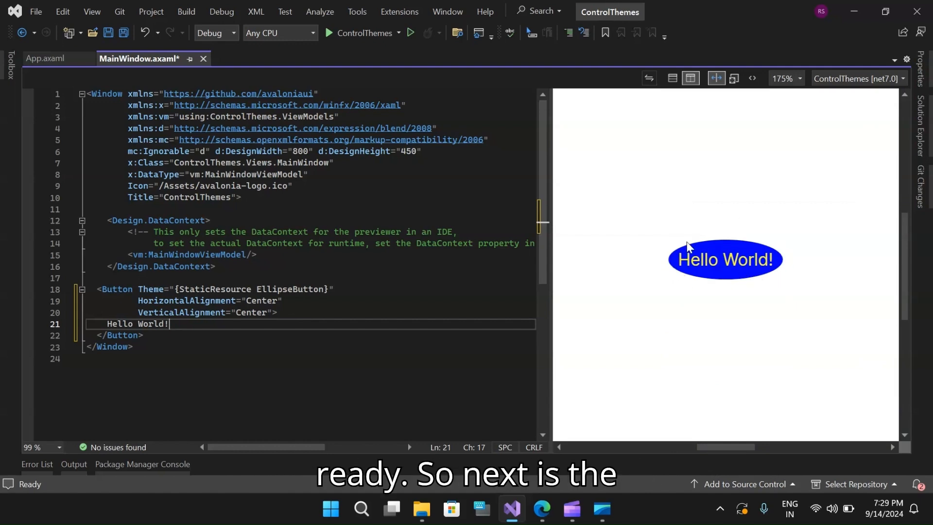
mouse_move(764, 261)
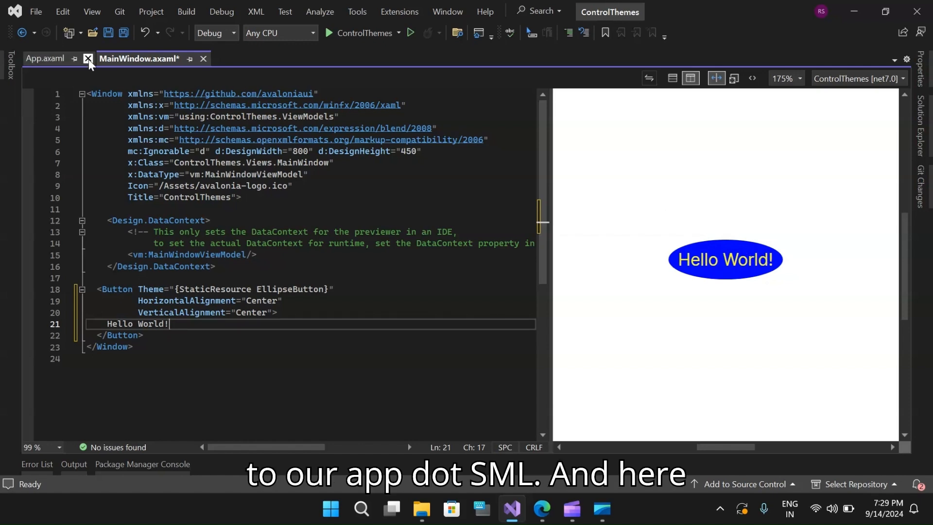
Return to App.axaml and start a new line after the Template setter in the EllipseButton theme.
click(46, 59)
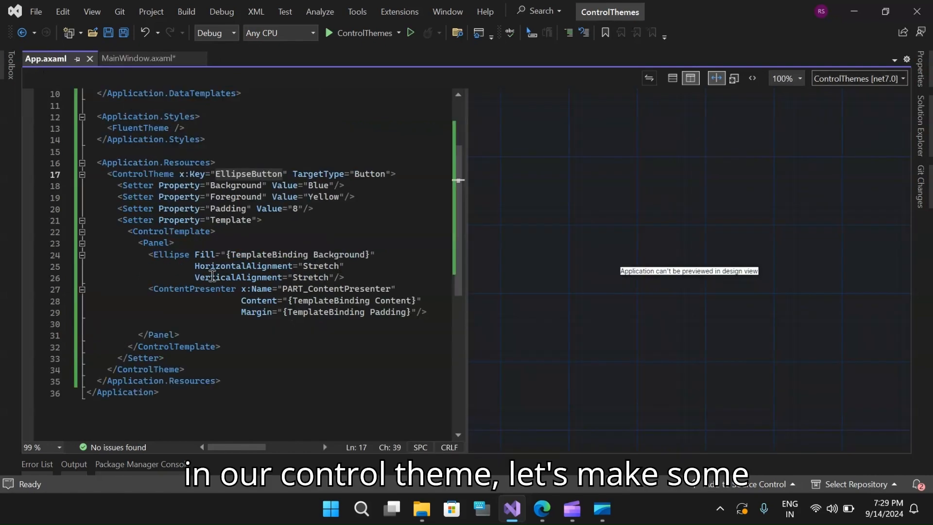
mouse_move(260, 267)
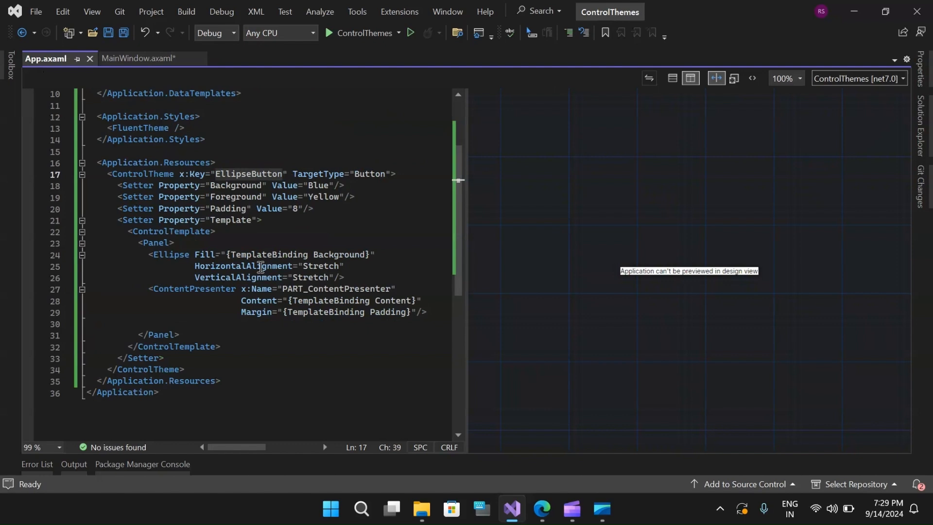
mouse_move(274, 333)
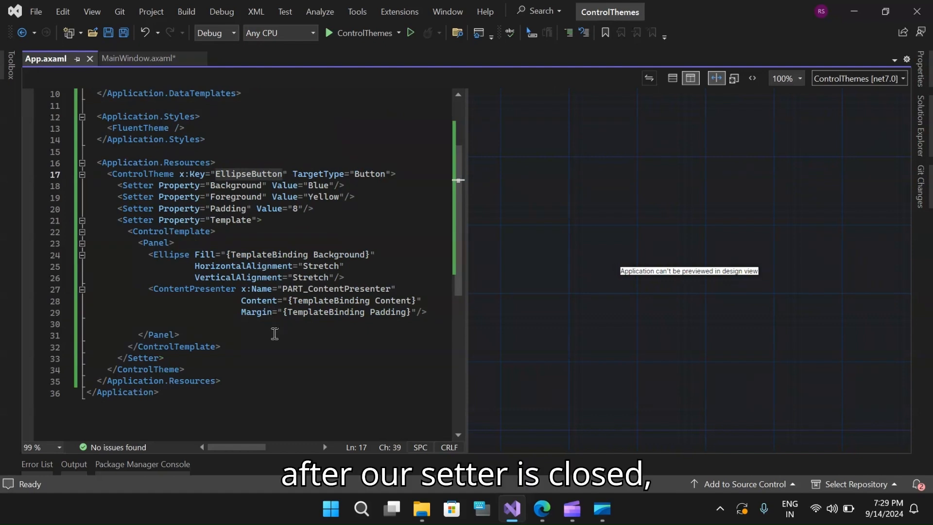
mouse_move(192, 370)
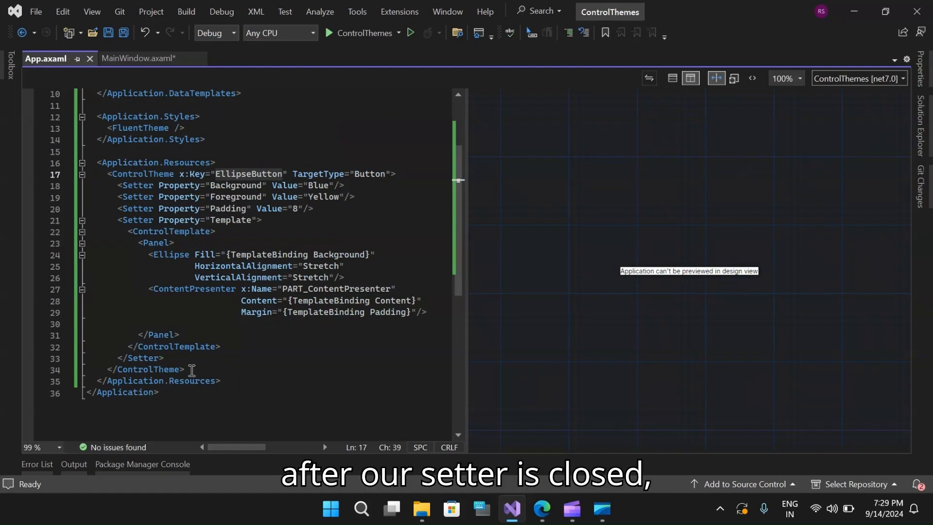
click(165, 358)
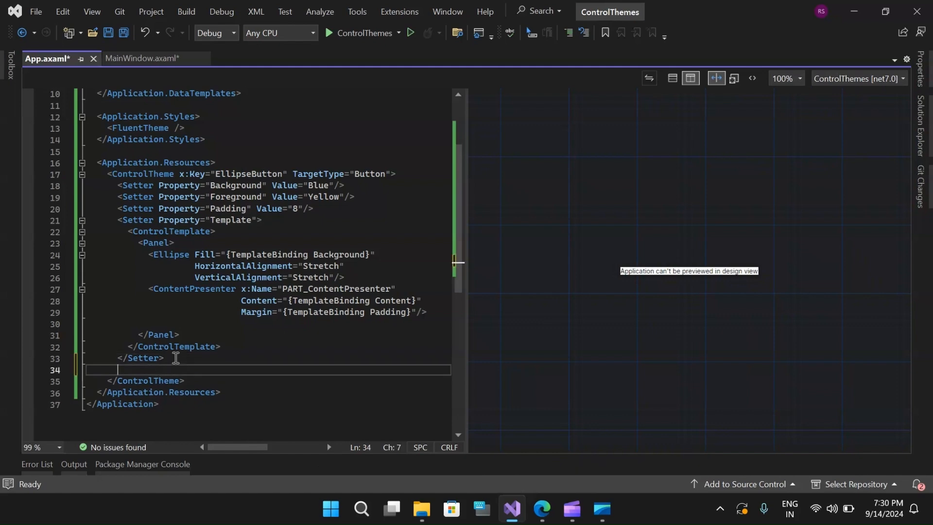
Begin a Style block with Selector="^:pointerover" inside the EllipseButton theme.
text(<)
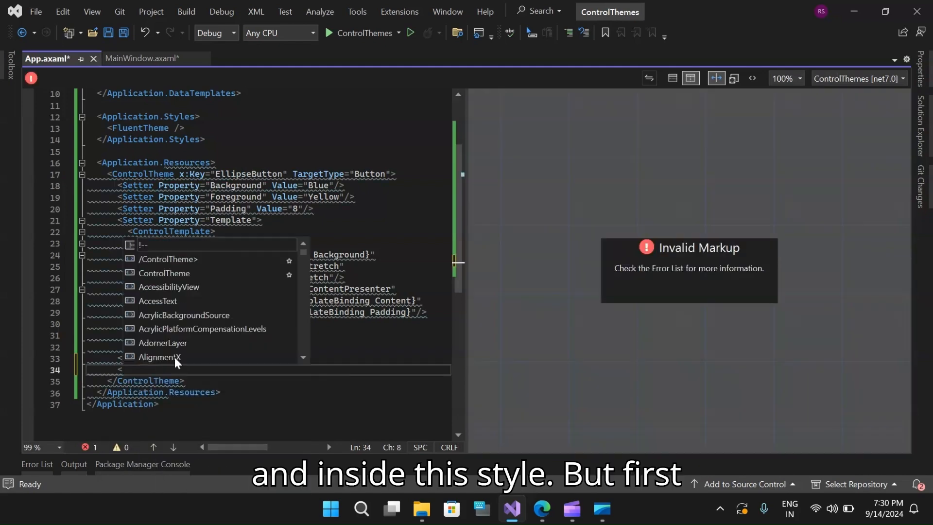
text(Style Selector="^)
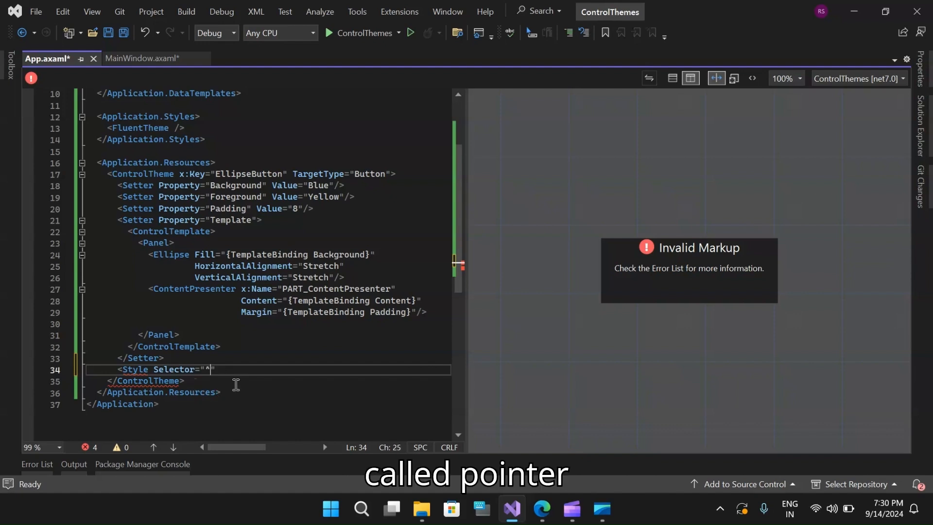
text(:pointerover)
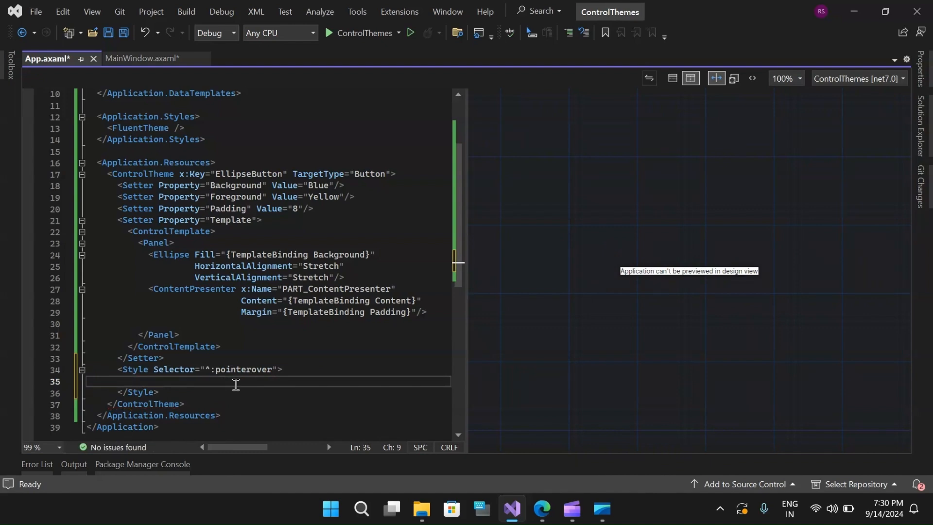
Add a closed Setter with Property="Background" Value="Red" inside the pointerover style.
text(<S)
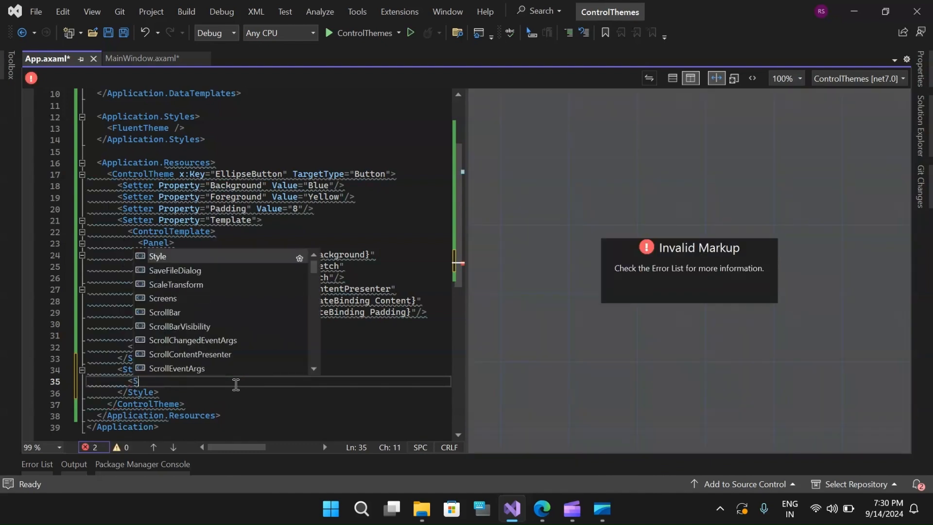
text(etter)
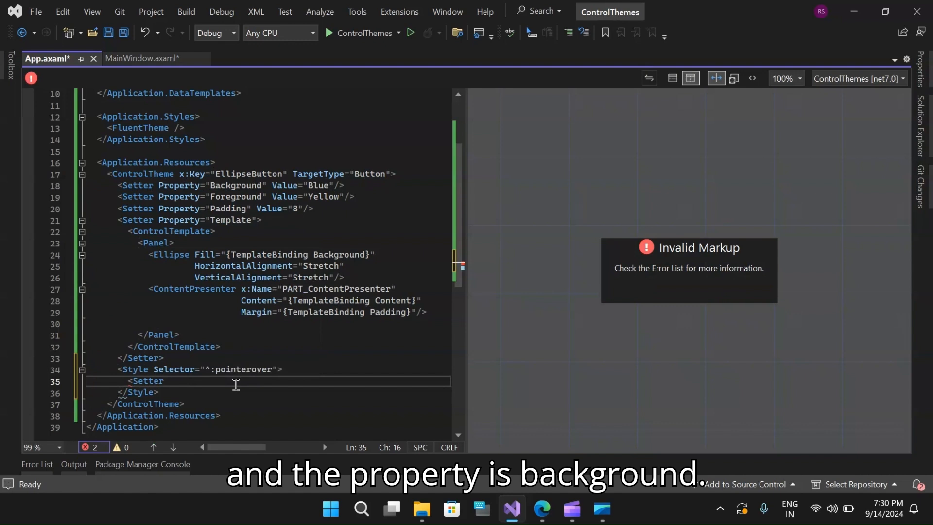
text(Property="")
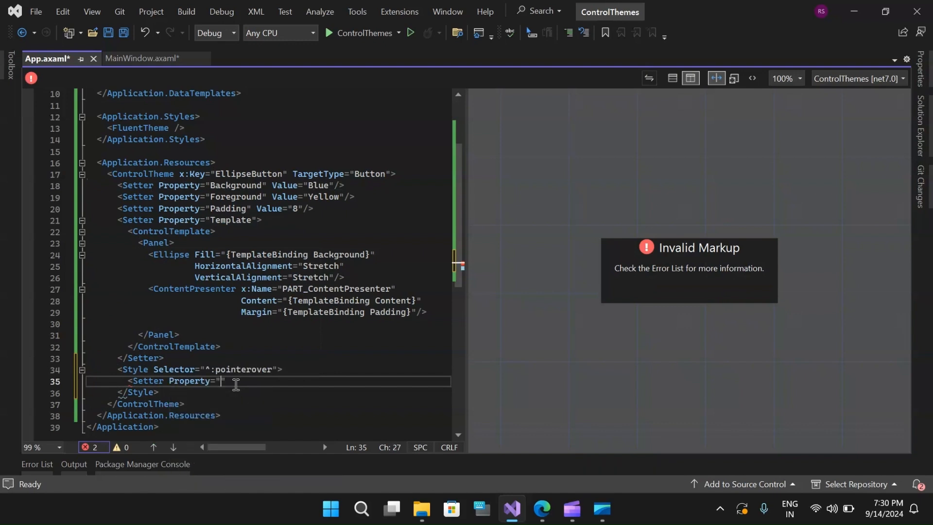
text(Background)
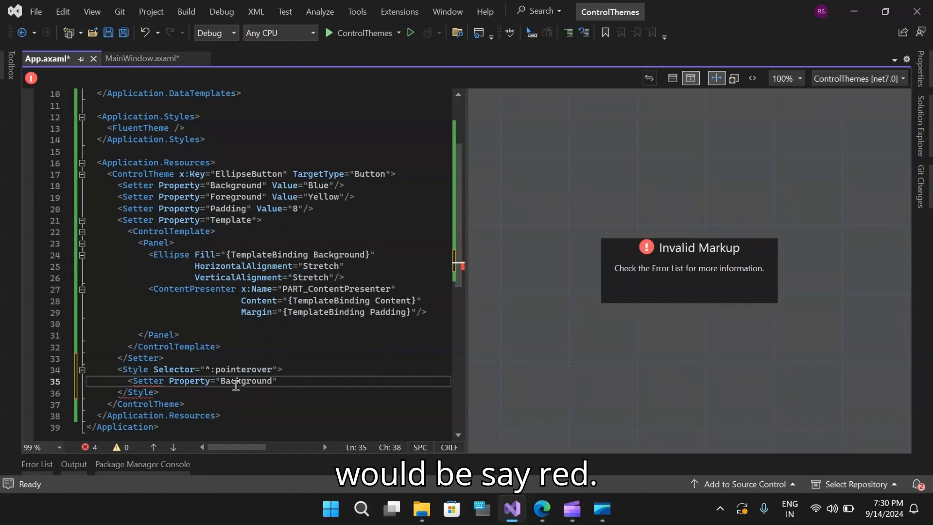
text(Value="")
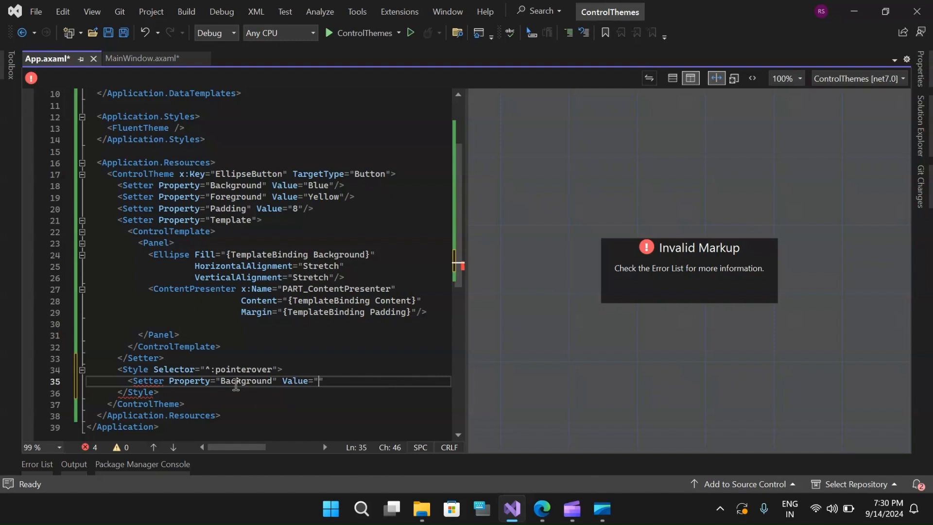
text(Red)
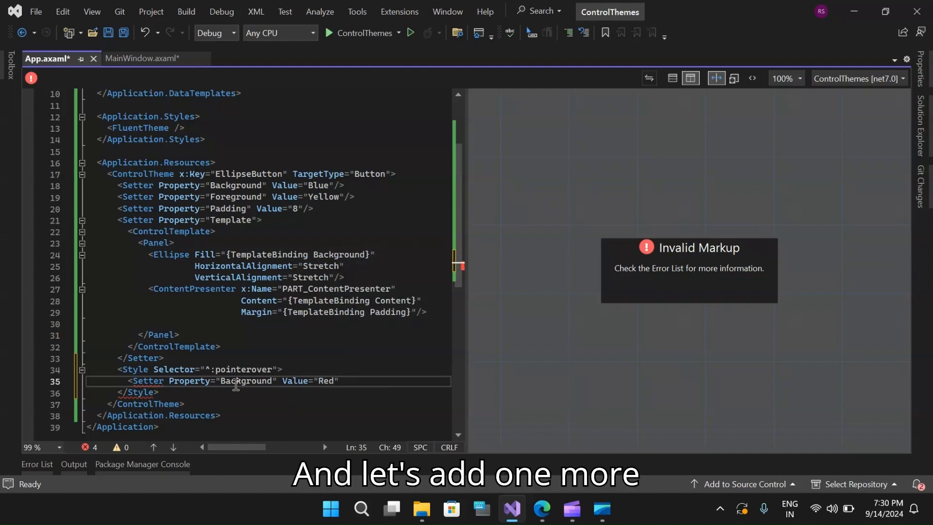
text(></Setter>)
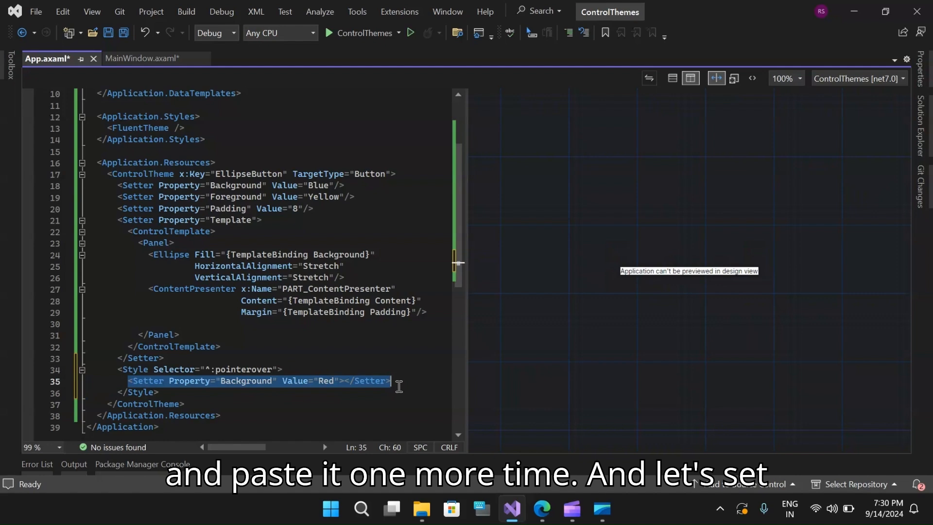
Duplicate the setter as Property="Foreground" Value="White" and save App.axaml.
key(ctrl+v)
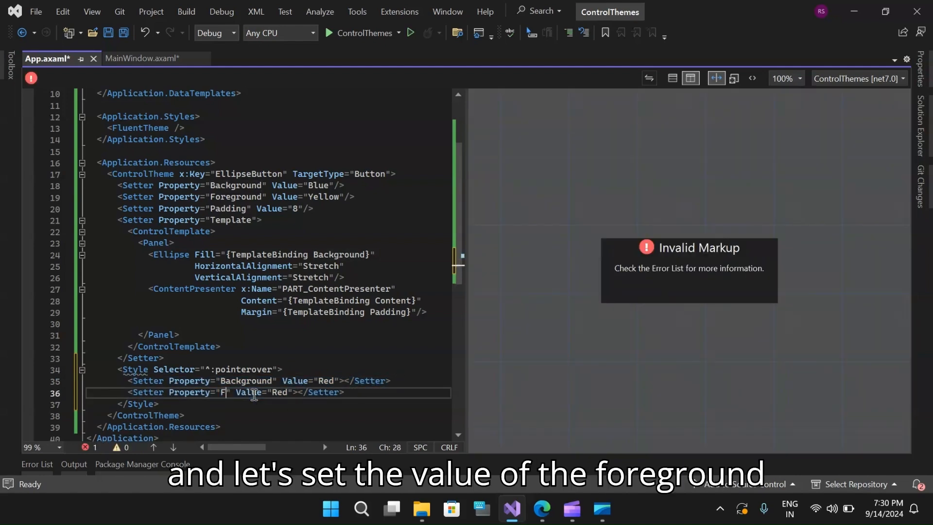
text(oreground)
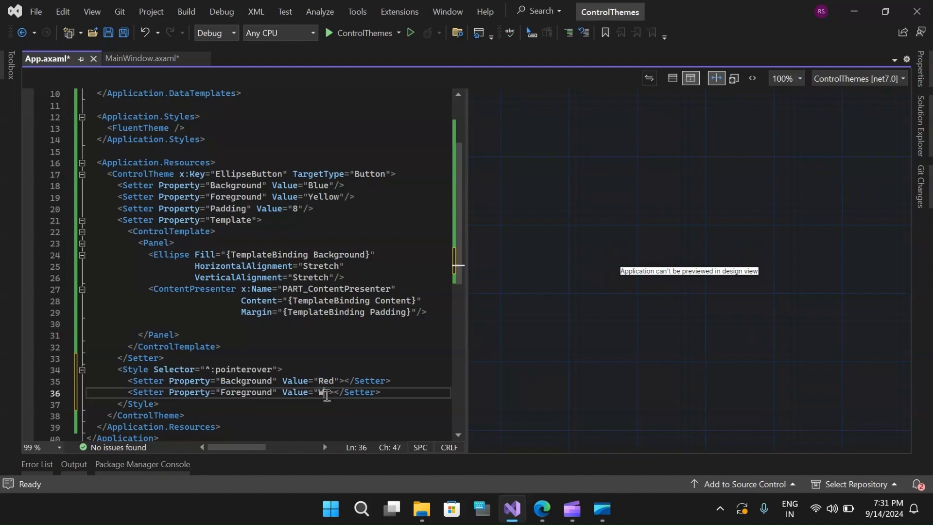
text(hite)
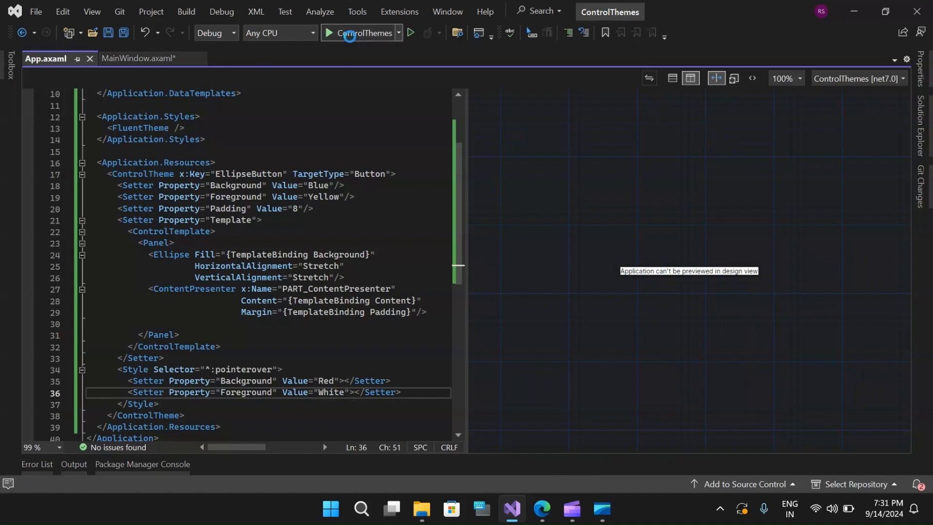
click(326, 33)
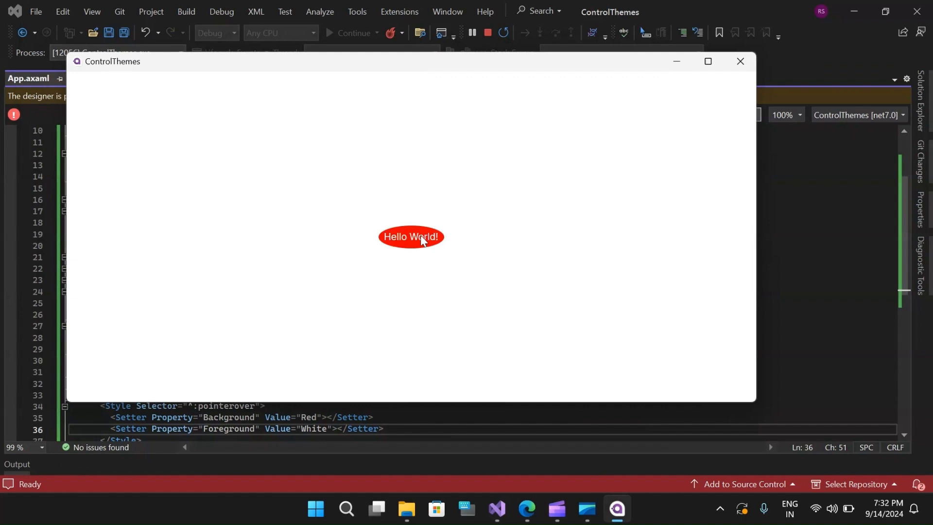
mouse_move(425, 251)
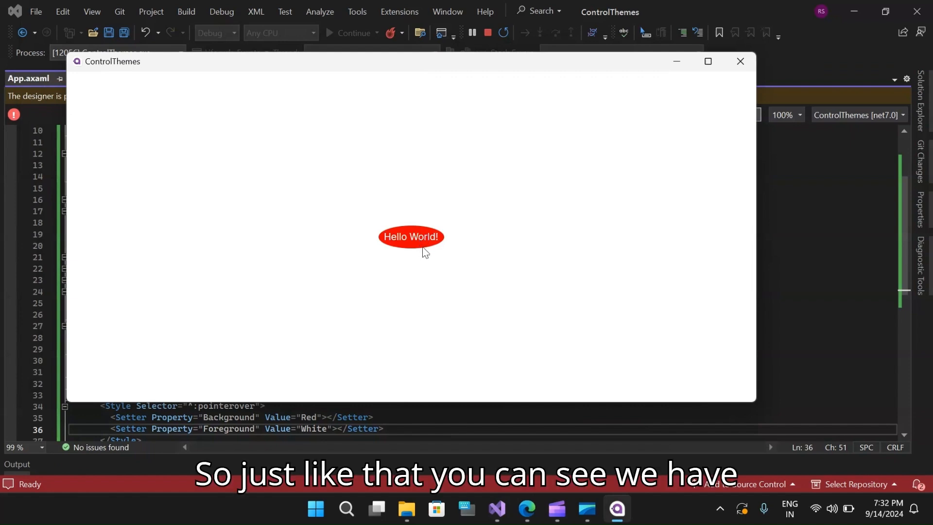
mouse_move(434, 272)
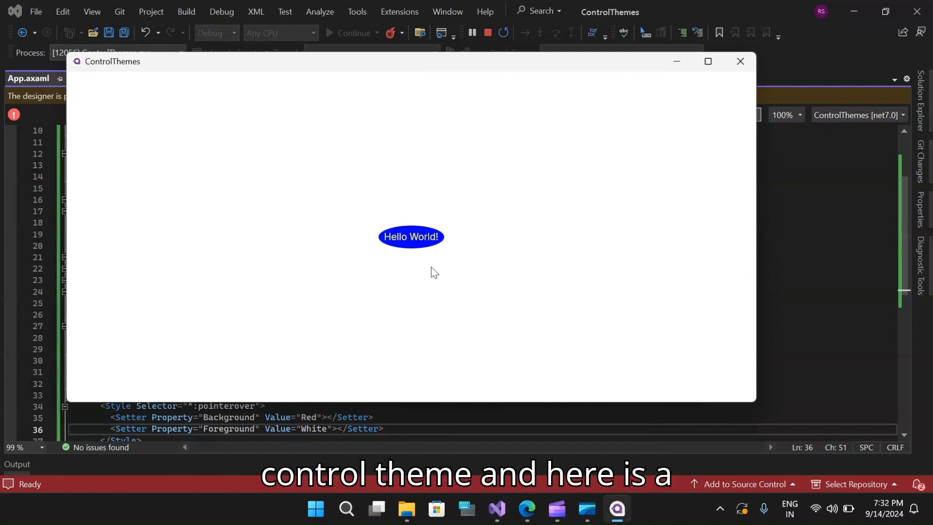
mouse_move(390, 244)
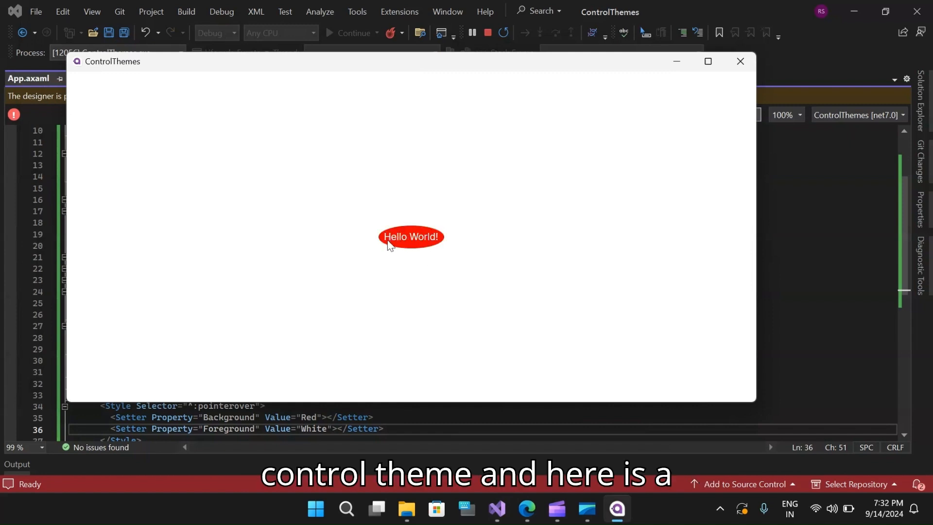
mouse_move(414, 248)
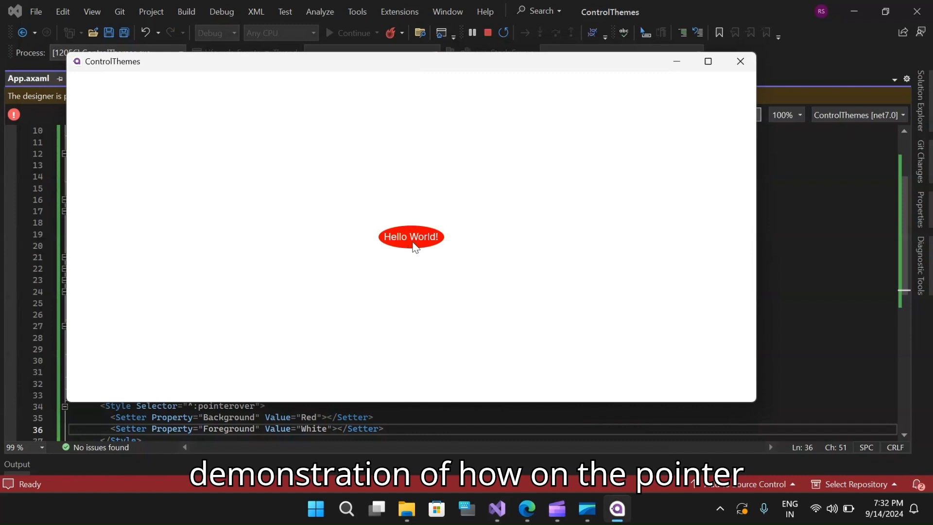
mouse_move(415, 241)
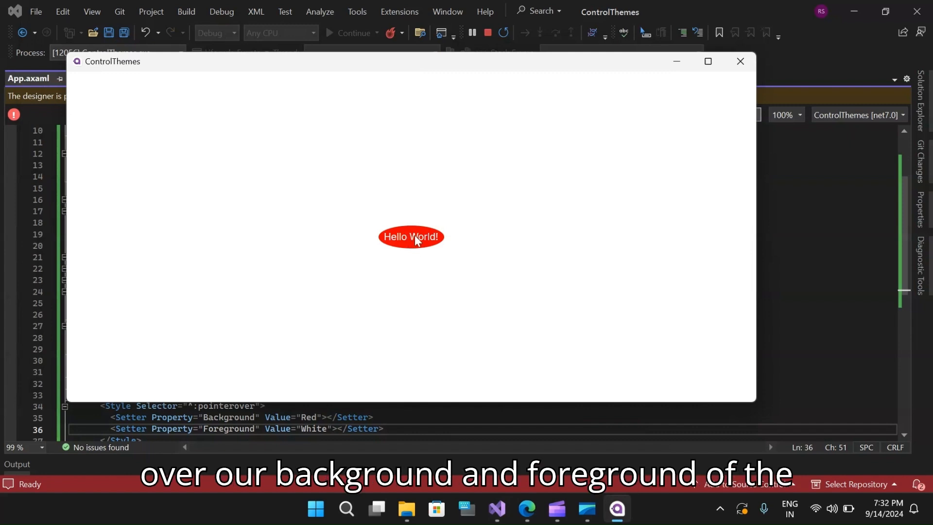
mouse_move(411, 248)
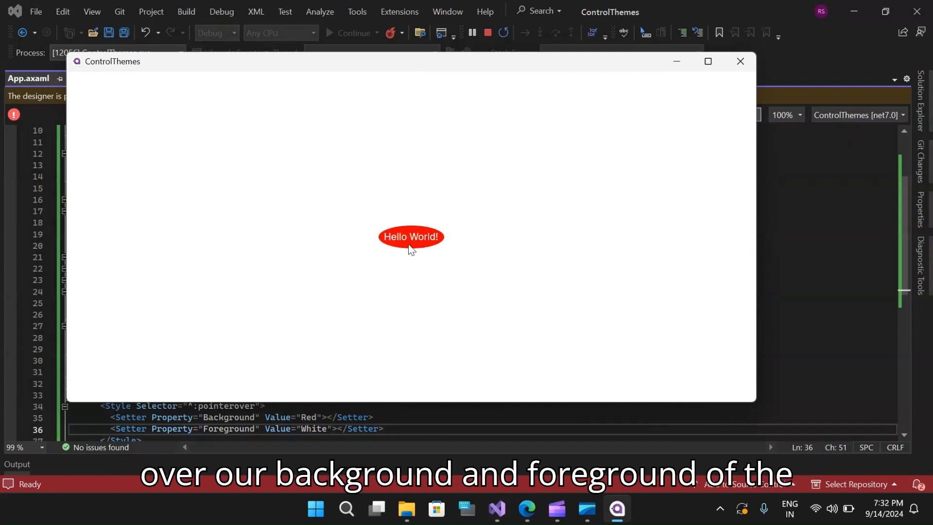
mouse_move(430, 290)
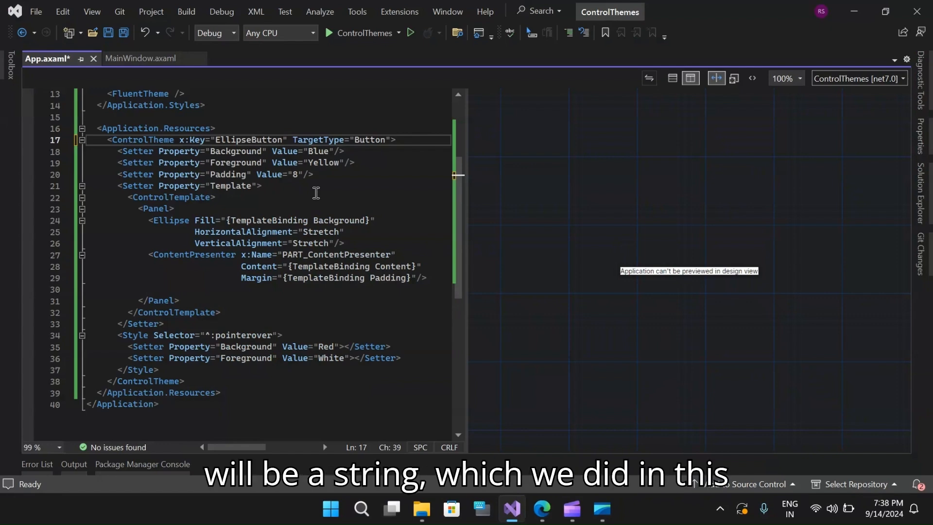
Select the EllipseButton key name in the ControlTheme's x:Key attribute.
click(212, 139)
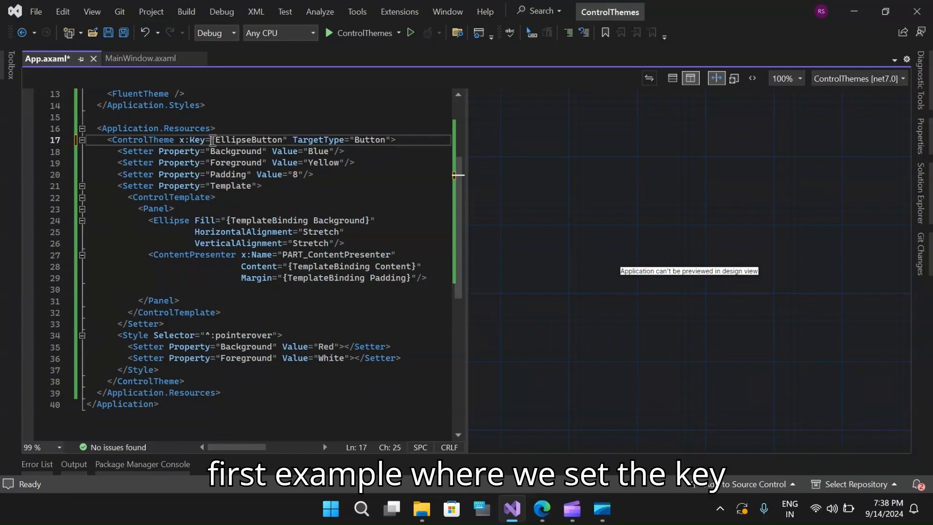
double_click(247, 140)
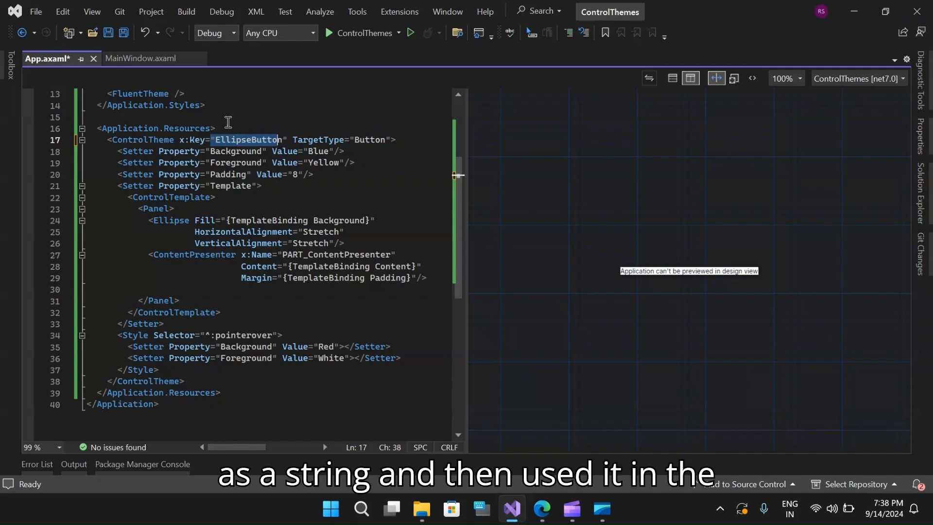
click(140, 58)
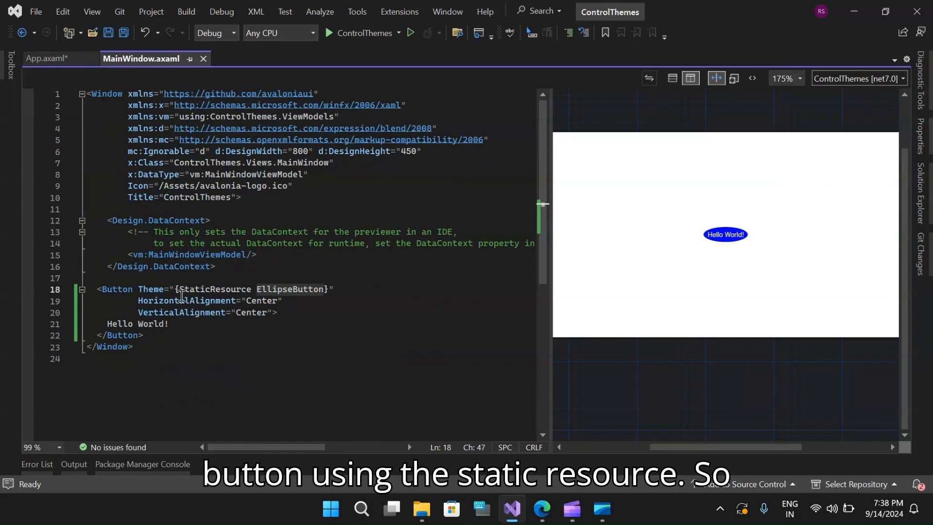
mouse_move(59, 75)
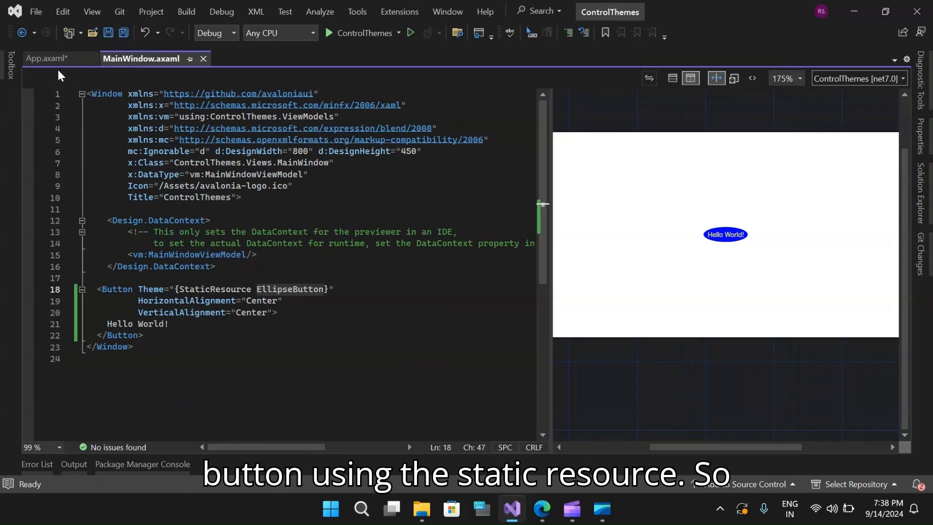
click(47, 58)
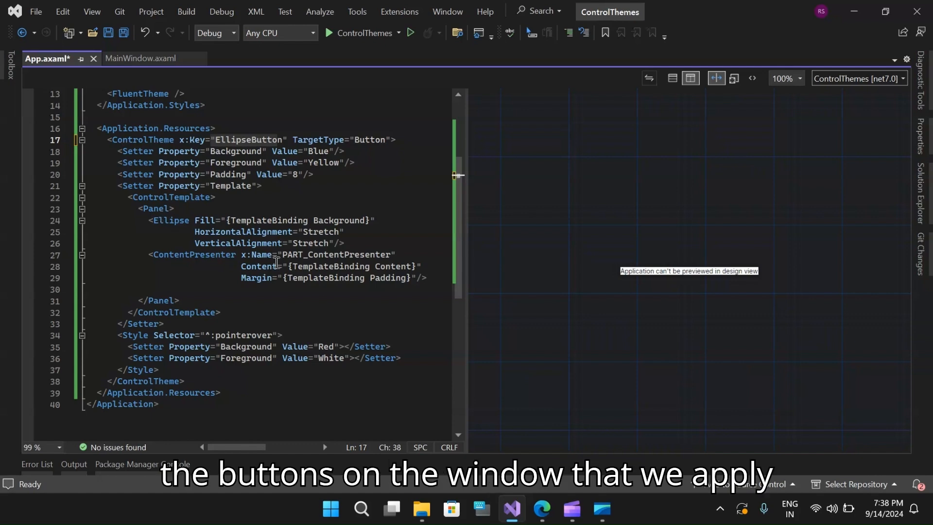
click(141, 58)
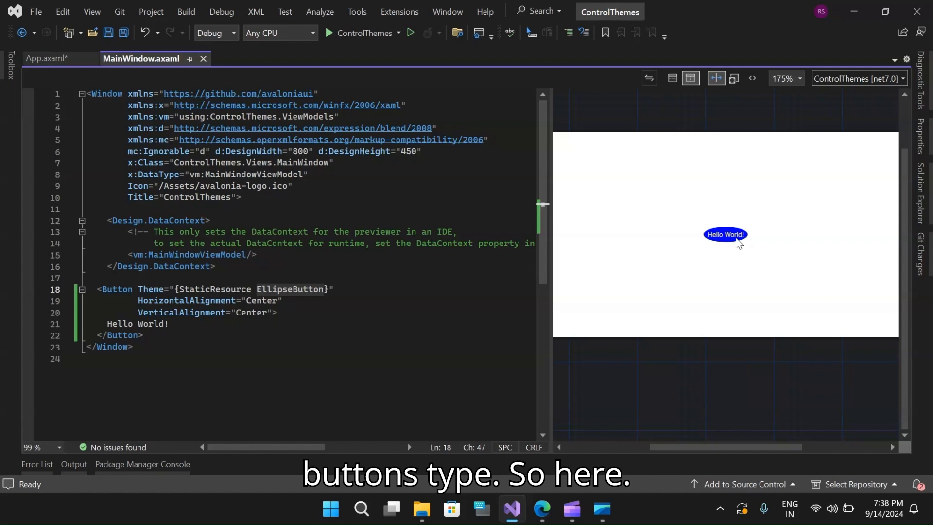
mouse_move(605, 329)
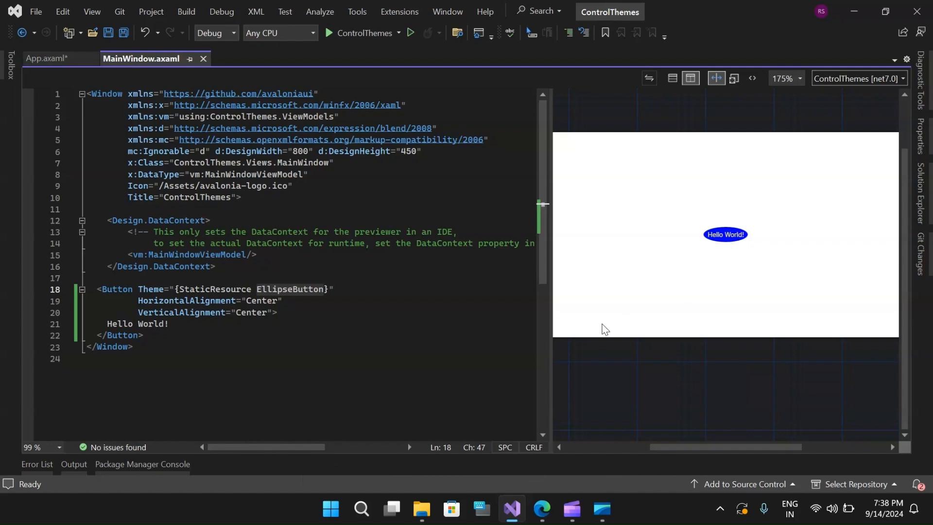
click(48, 58)
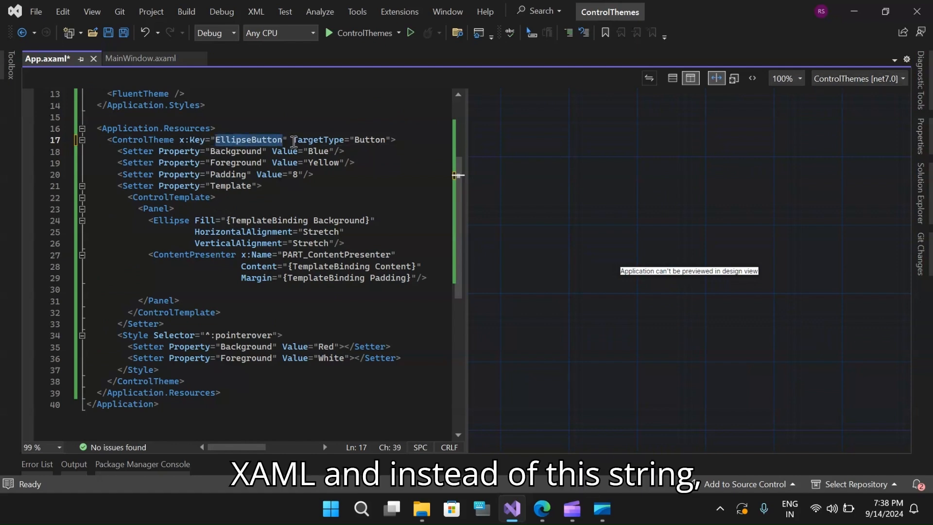
Replace the key with x:Key="{x:Type Button}" via IntelliSense and save App.axaml.
text({)
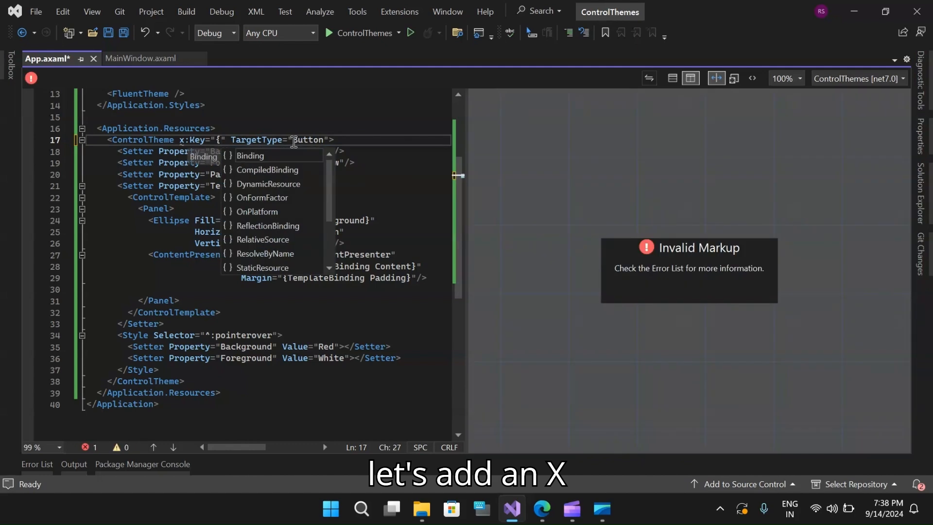
text(x:Type)
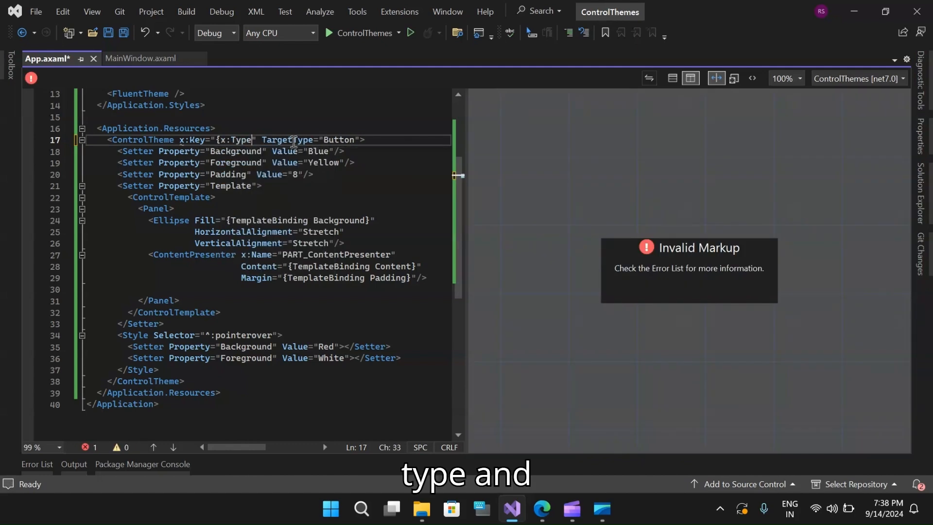
text(Button)
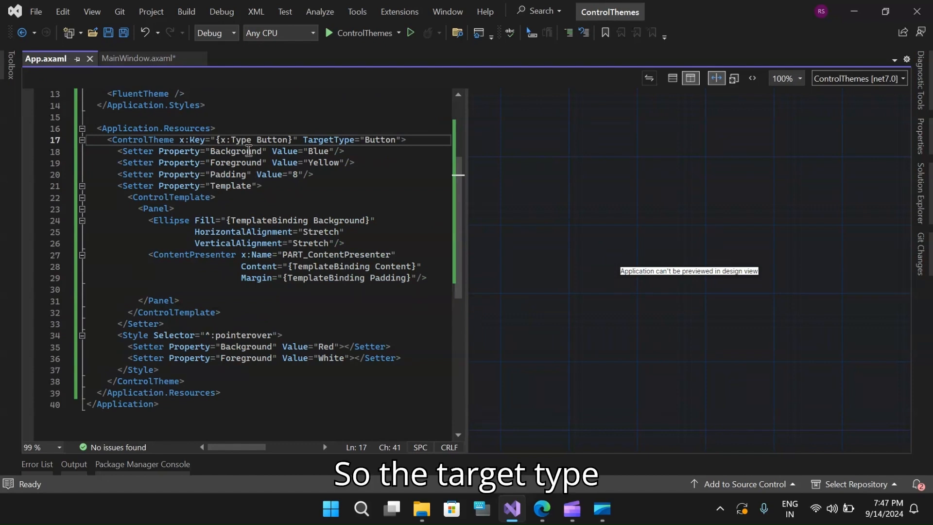
mouse_move(299, 150)
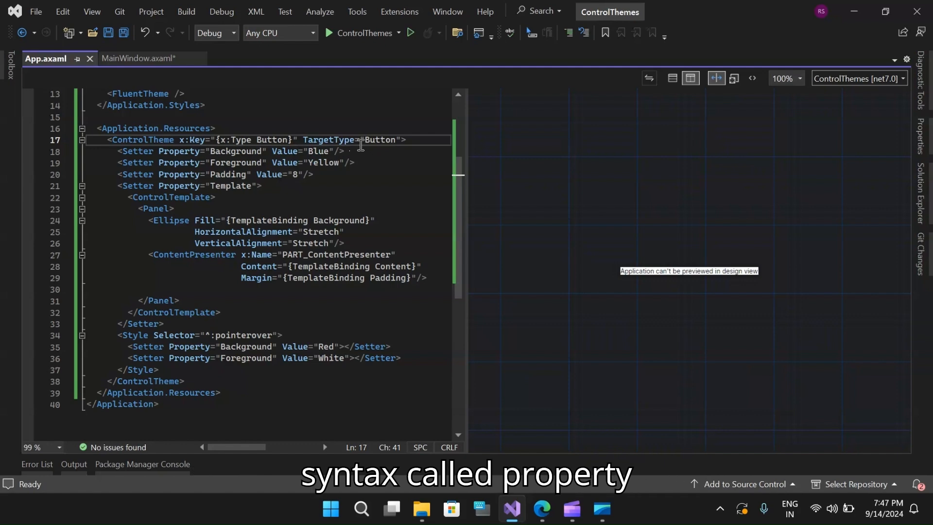
mouse_move(235, 352)
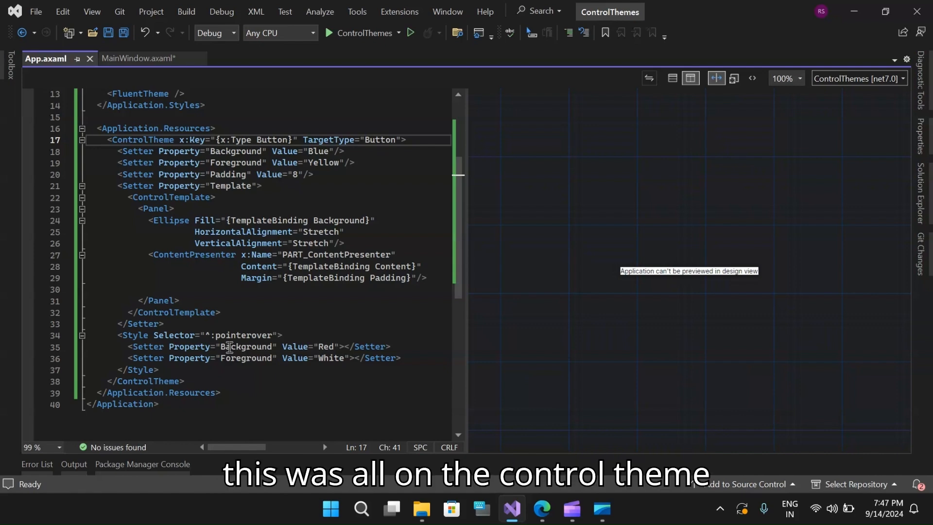
mouse_move(155, 266)
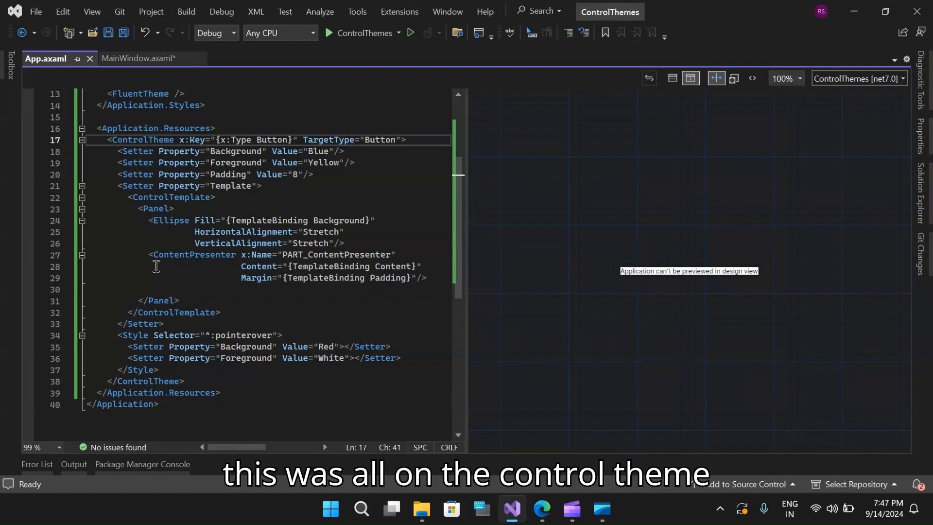